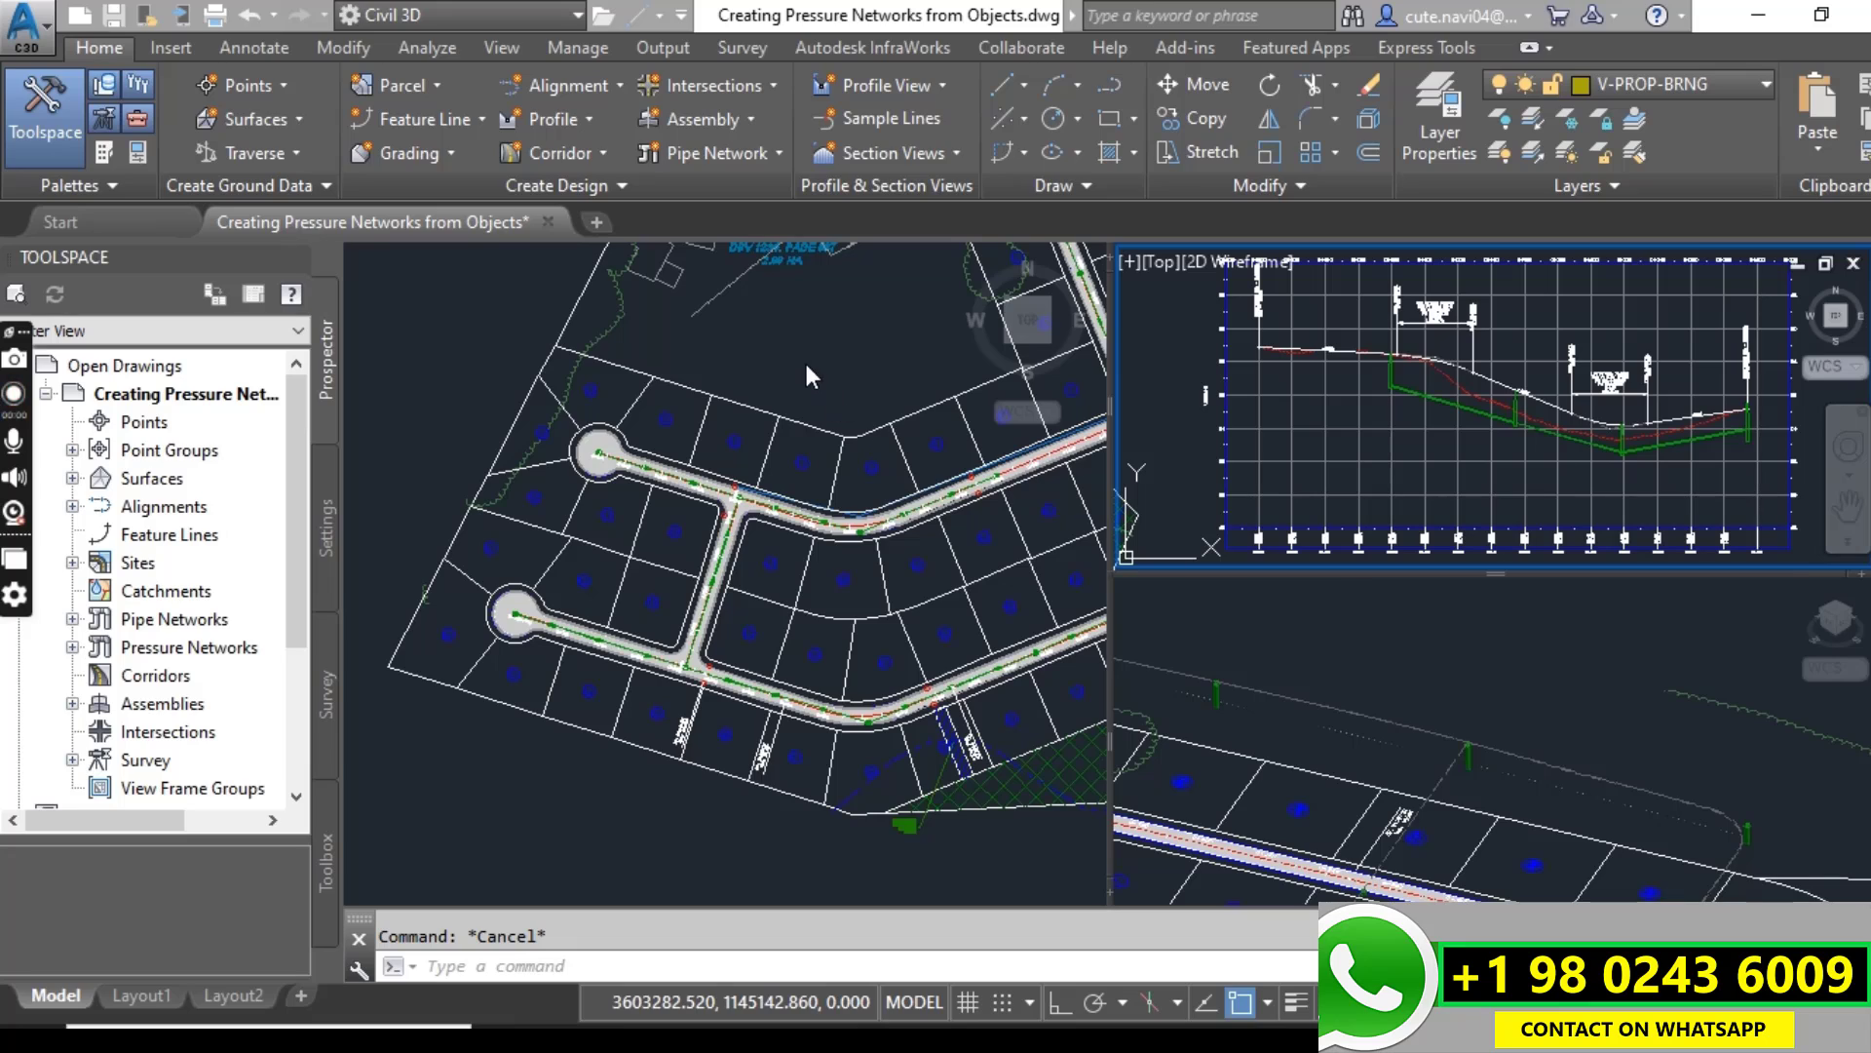
mouse_move(854, 400)
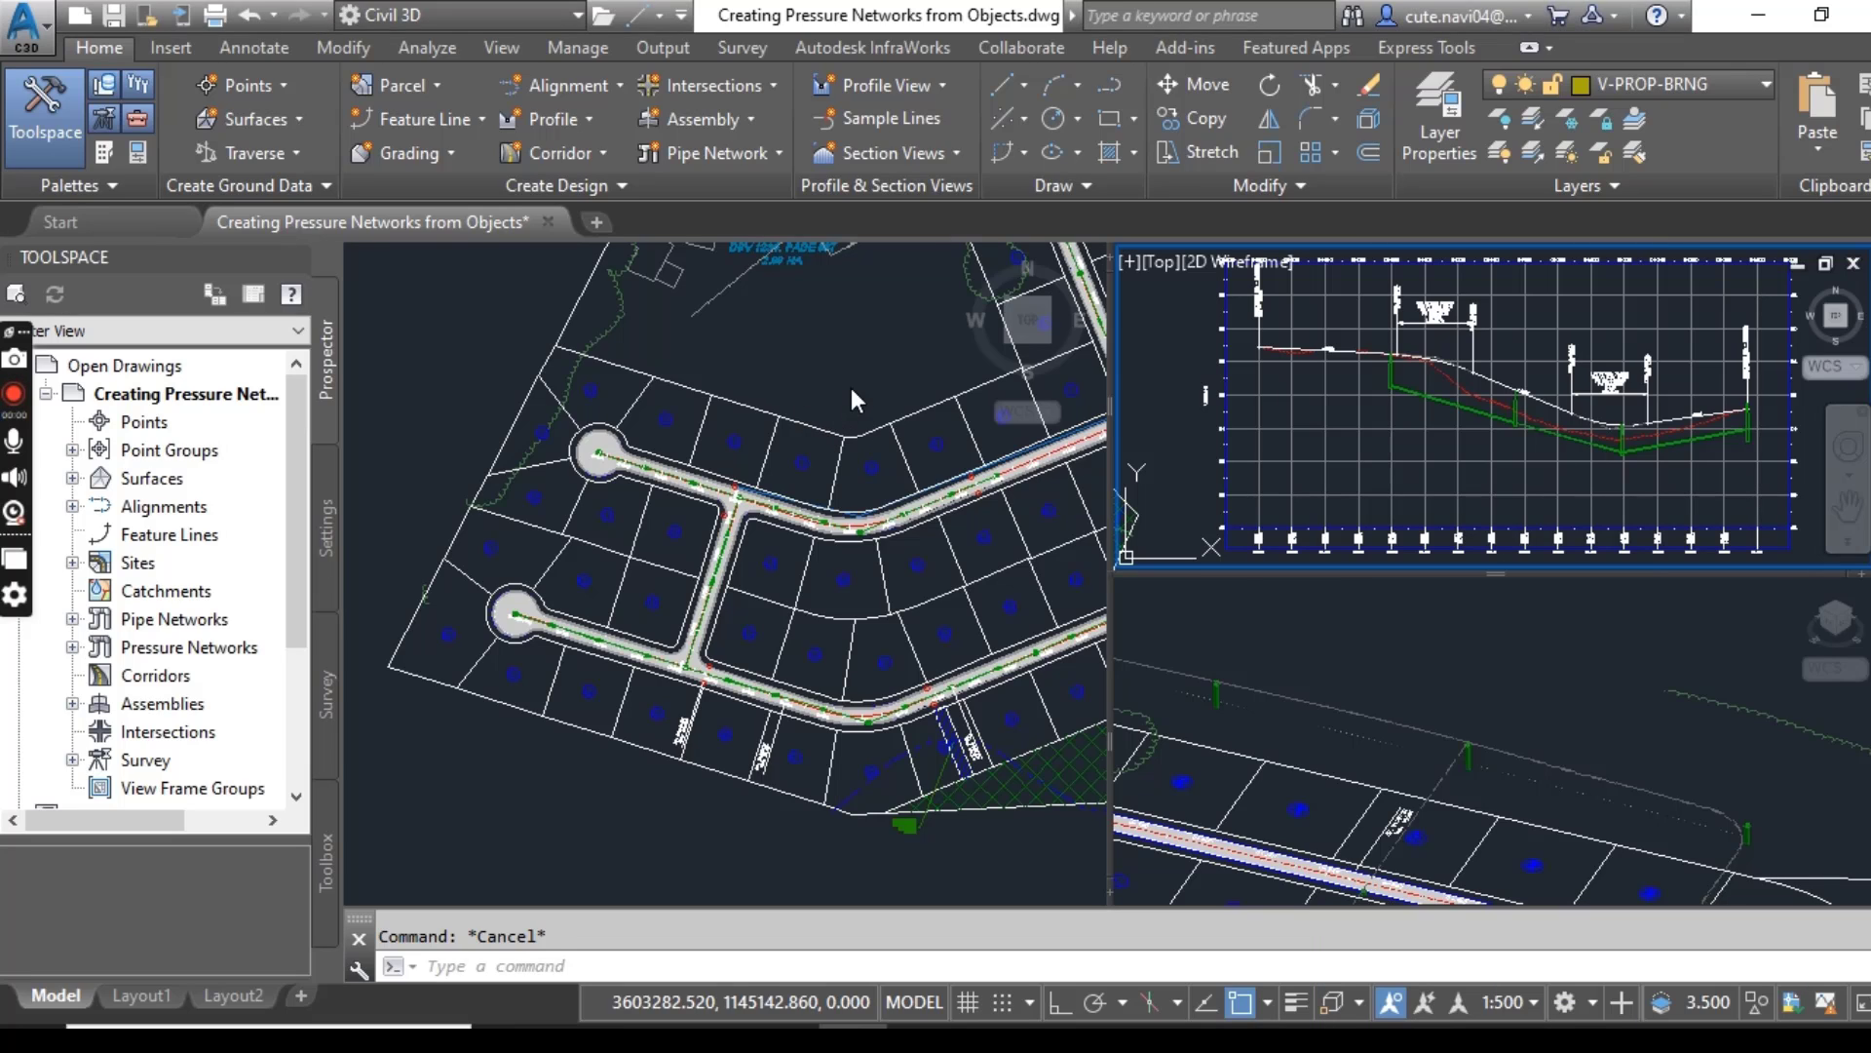
mouse_move(784, 729)
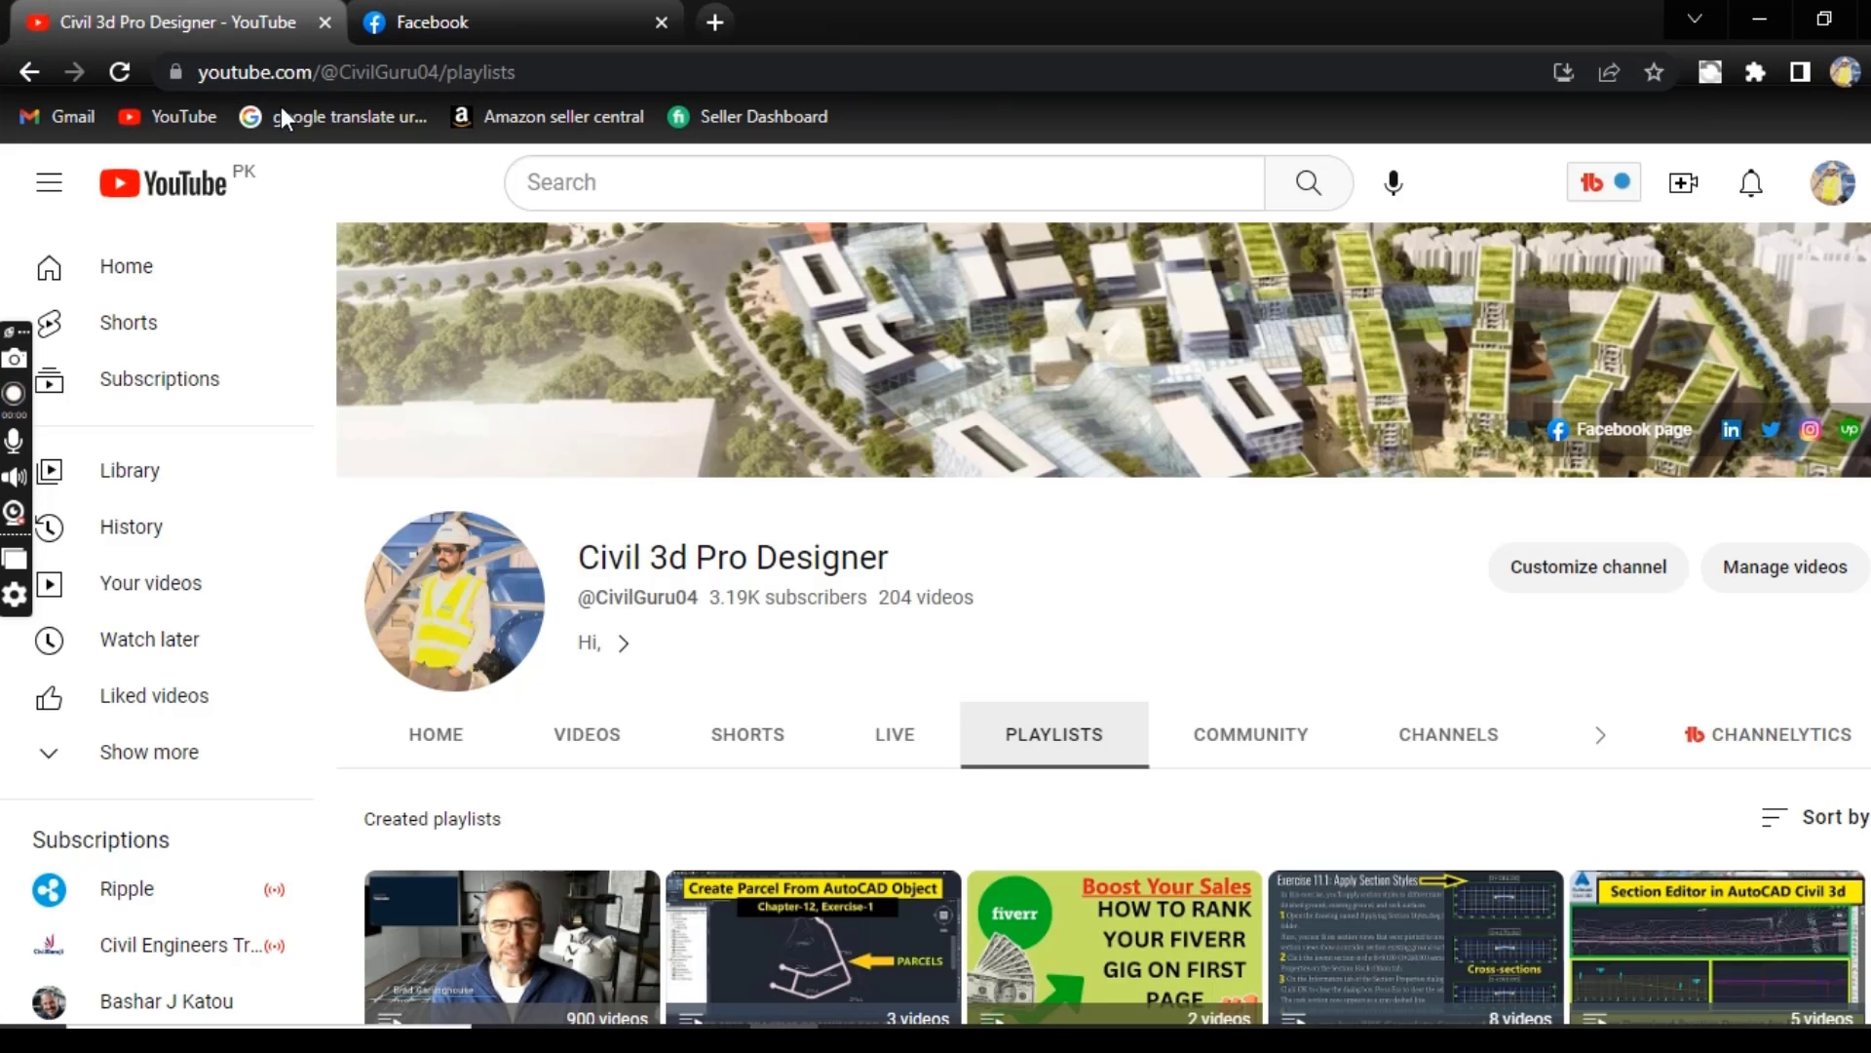
mouse_move(1056, 608)
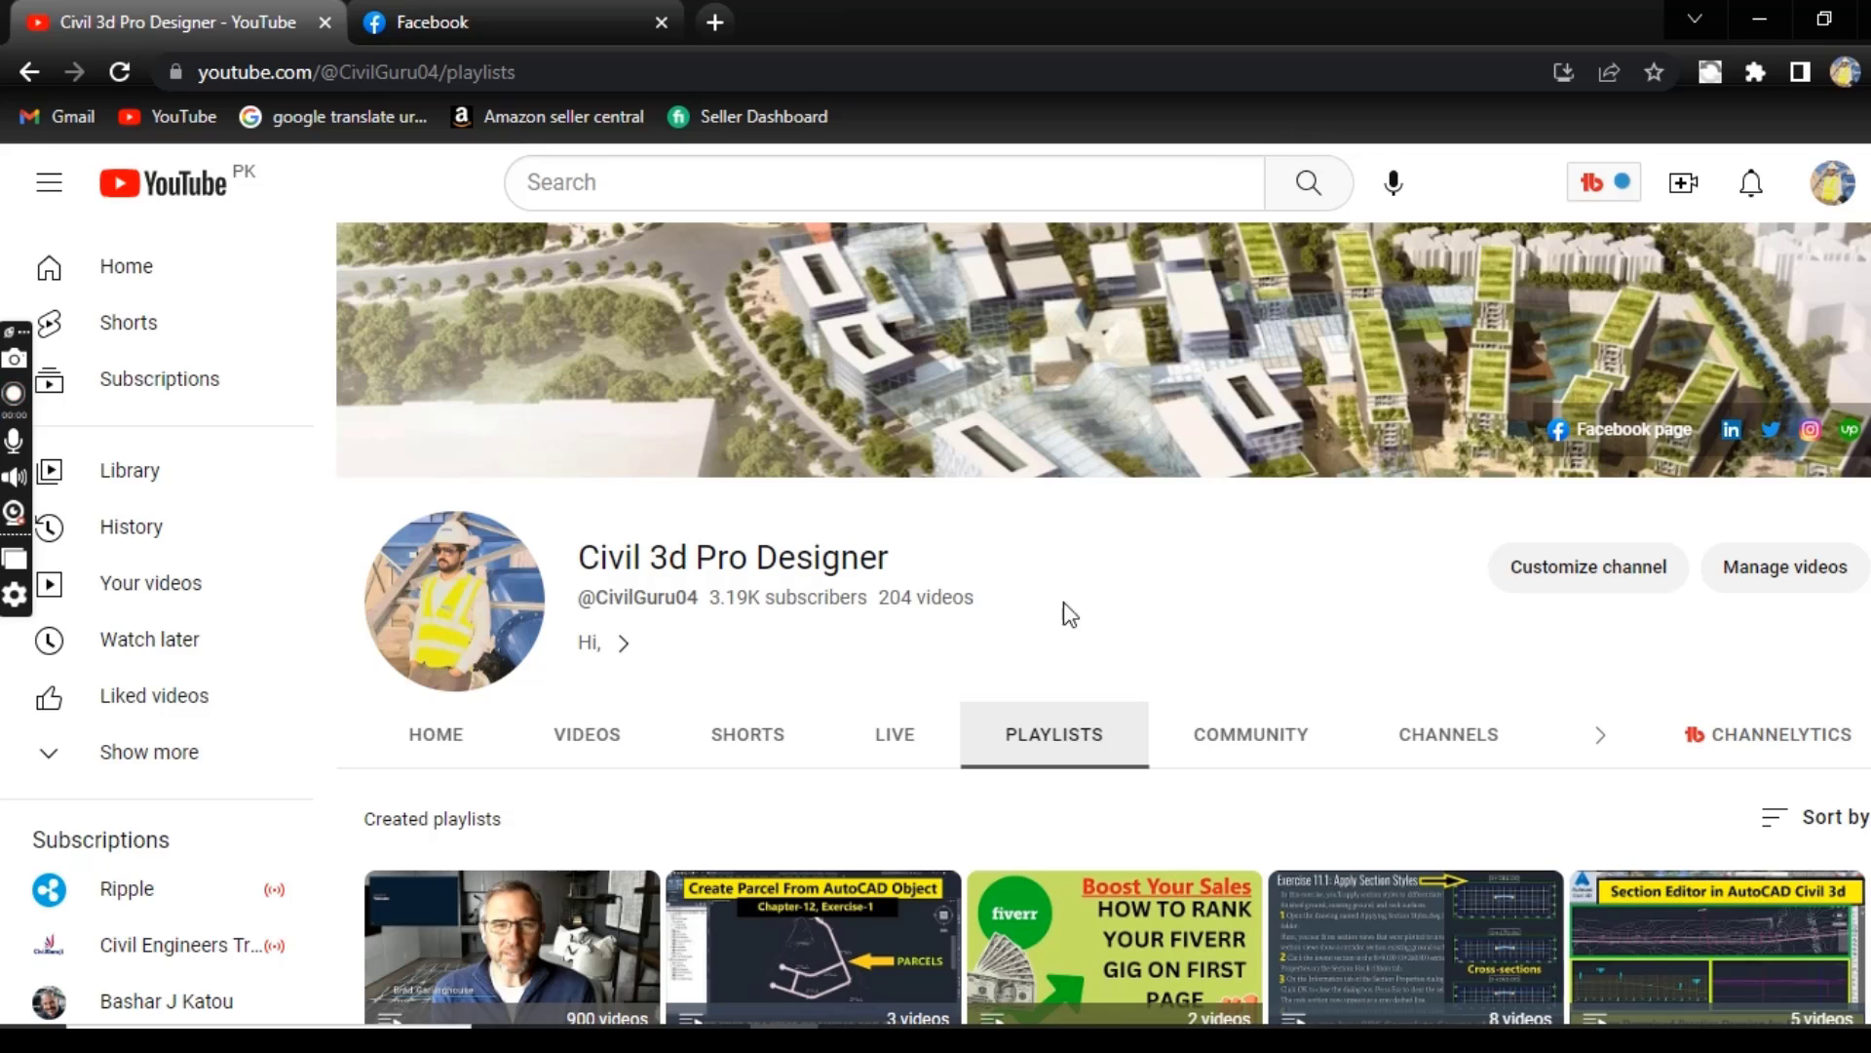
mouse_move(1556, 429)
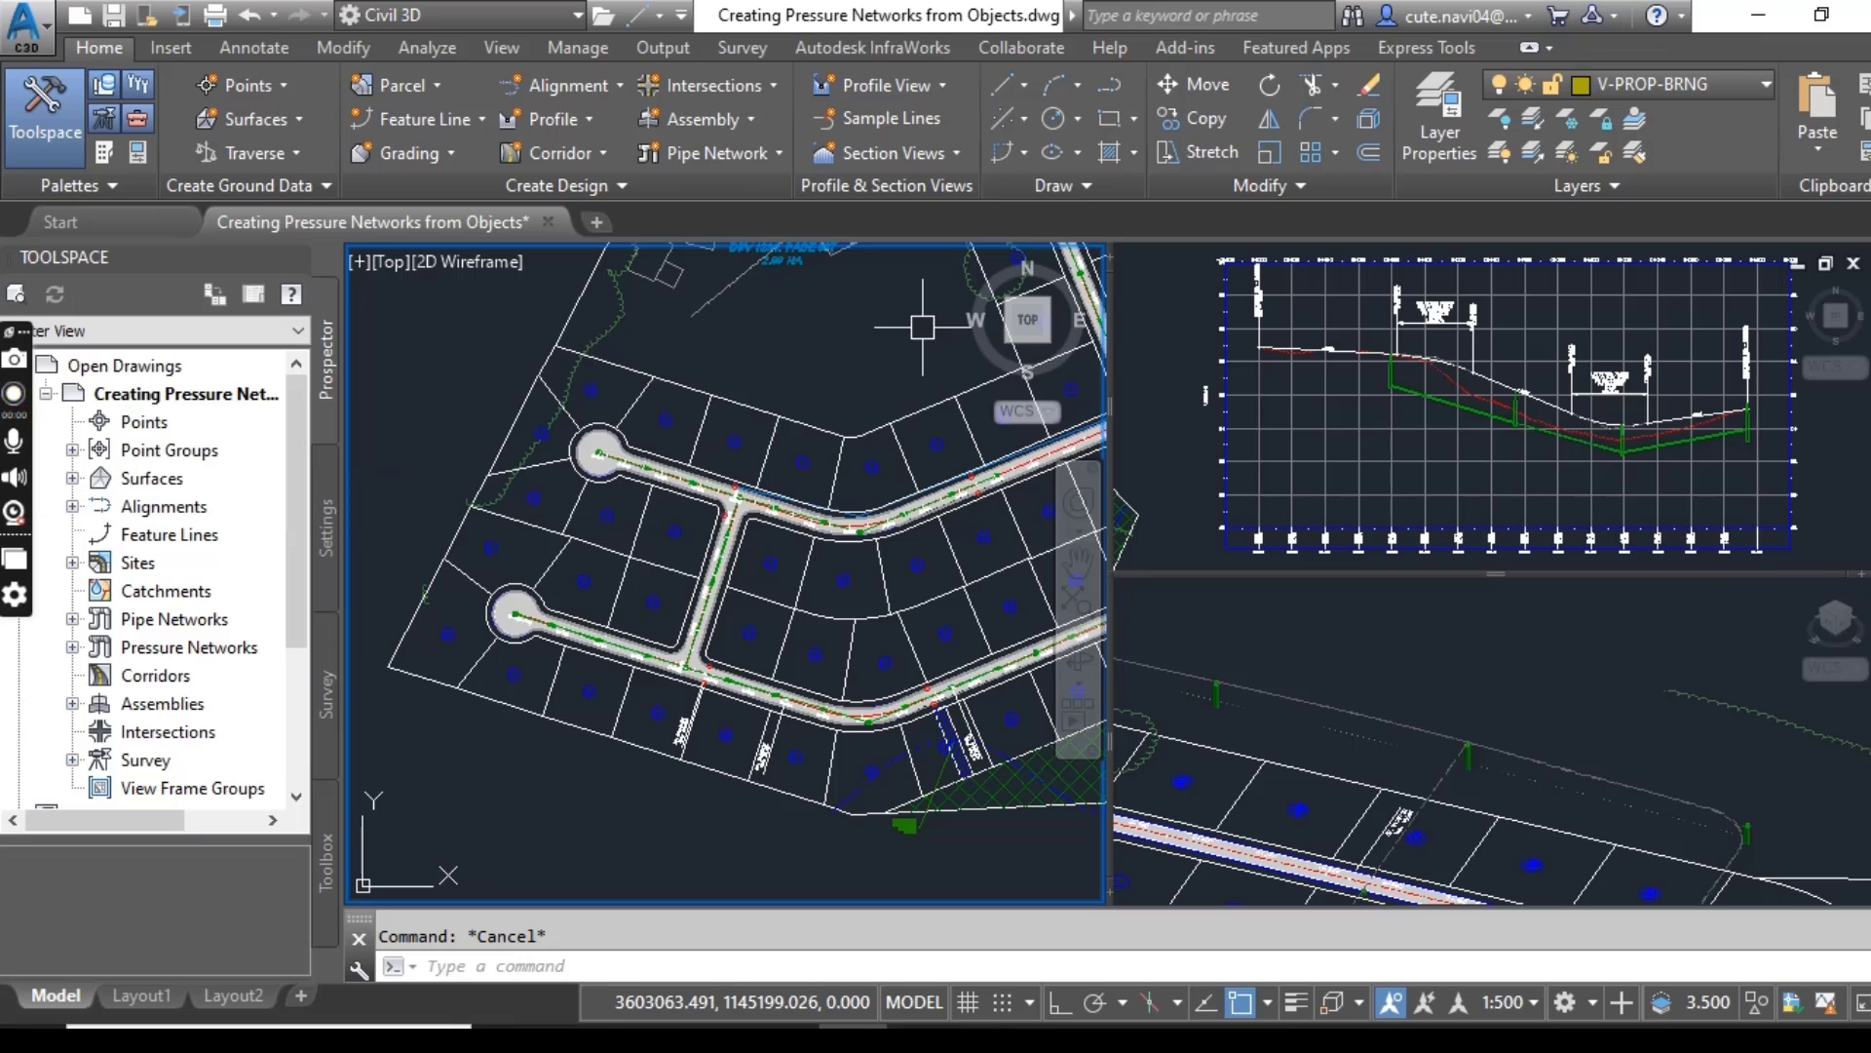
mouse_move(877, 343)
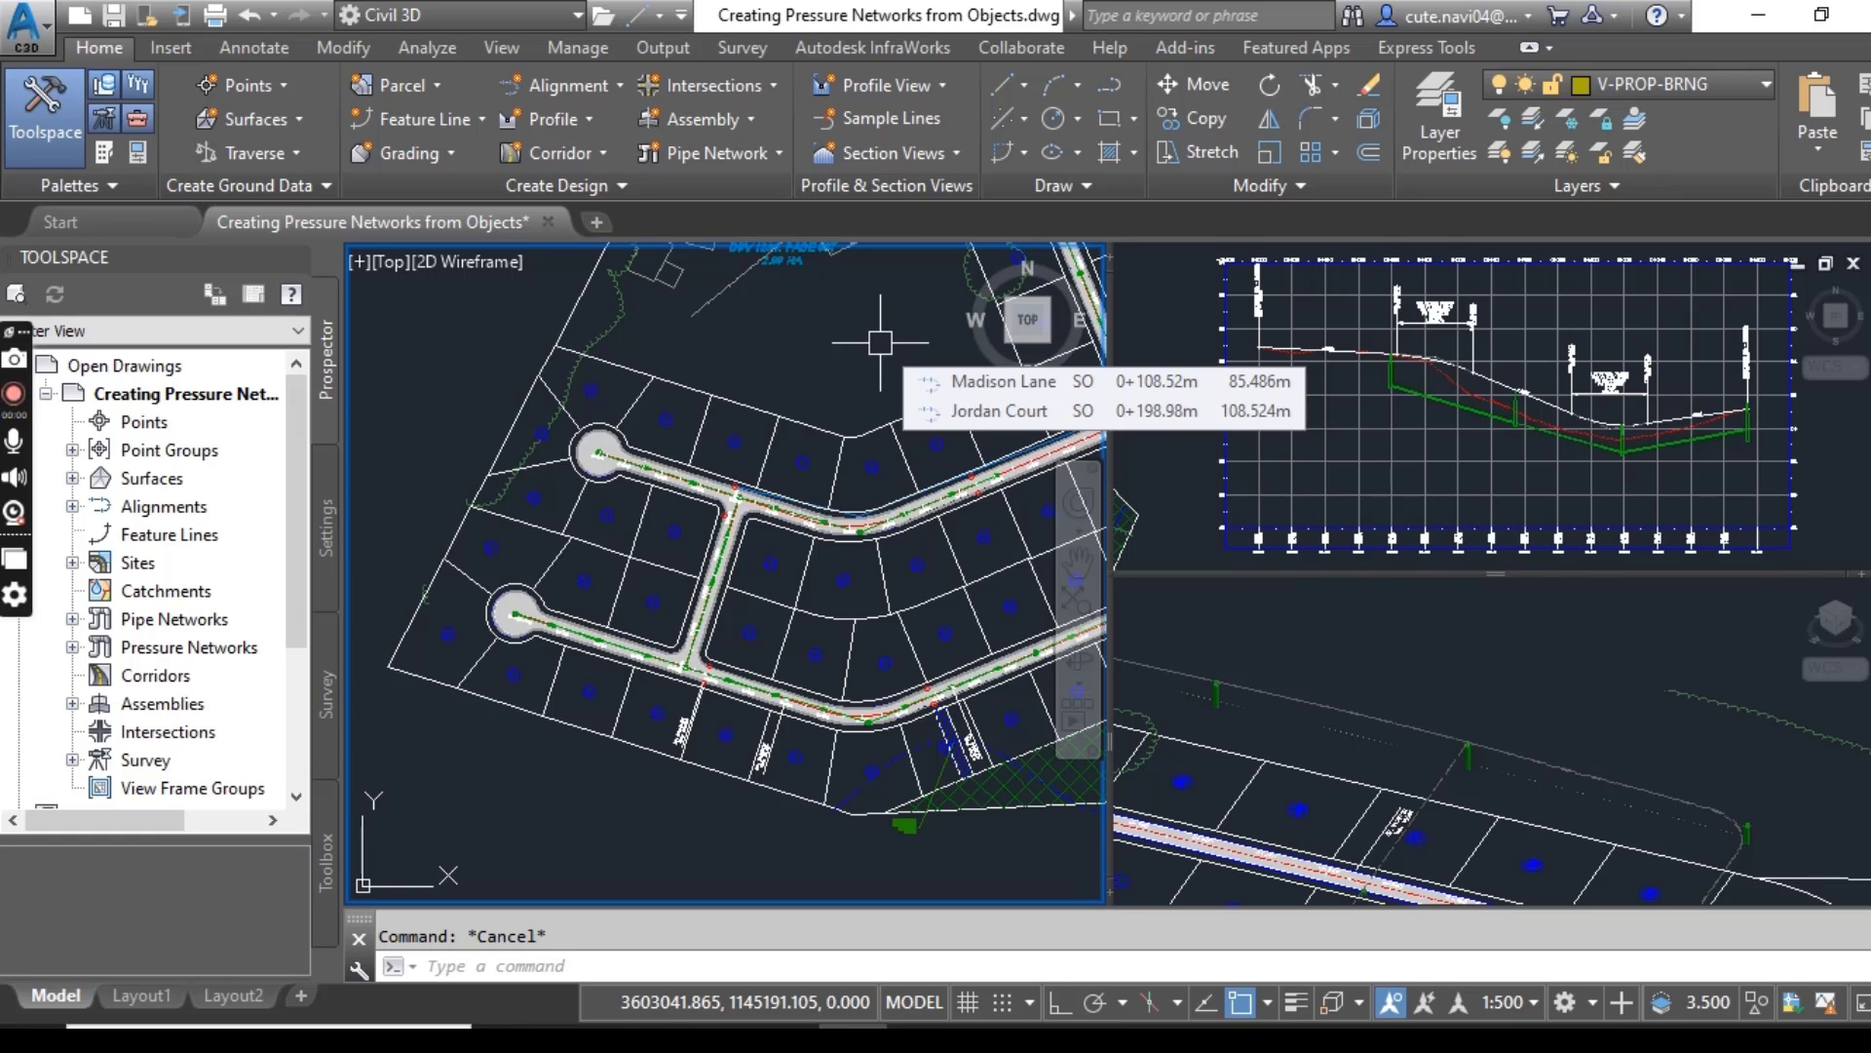
mouse_move(818, 673)
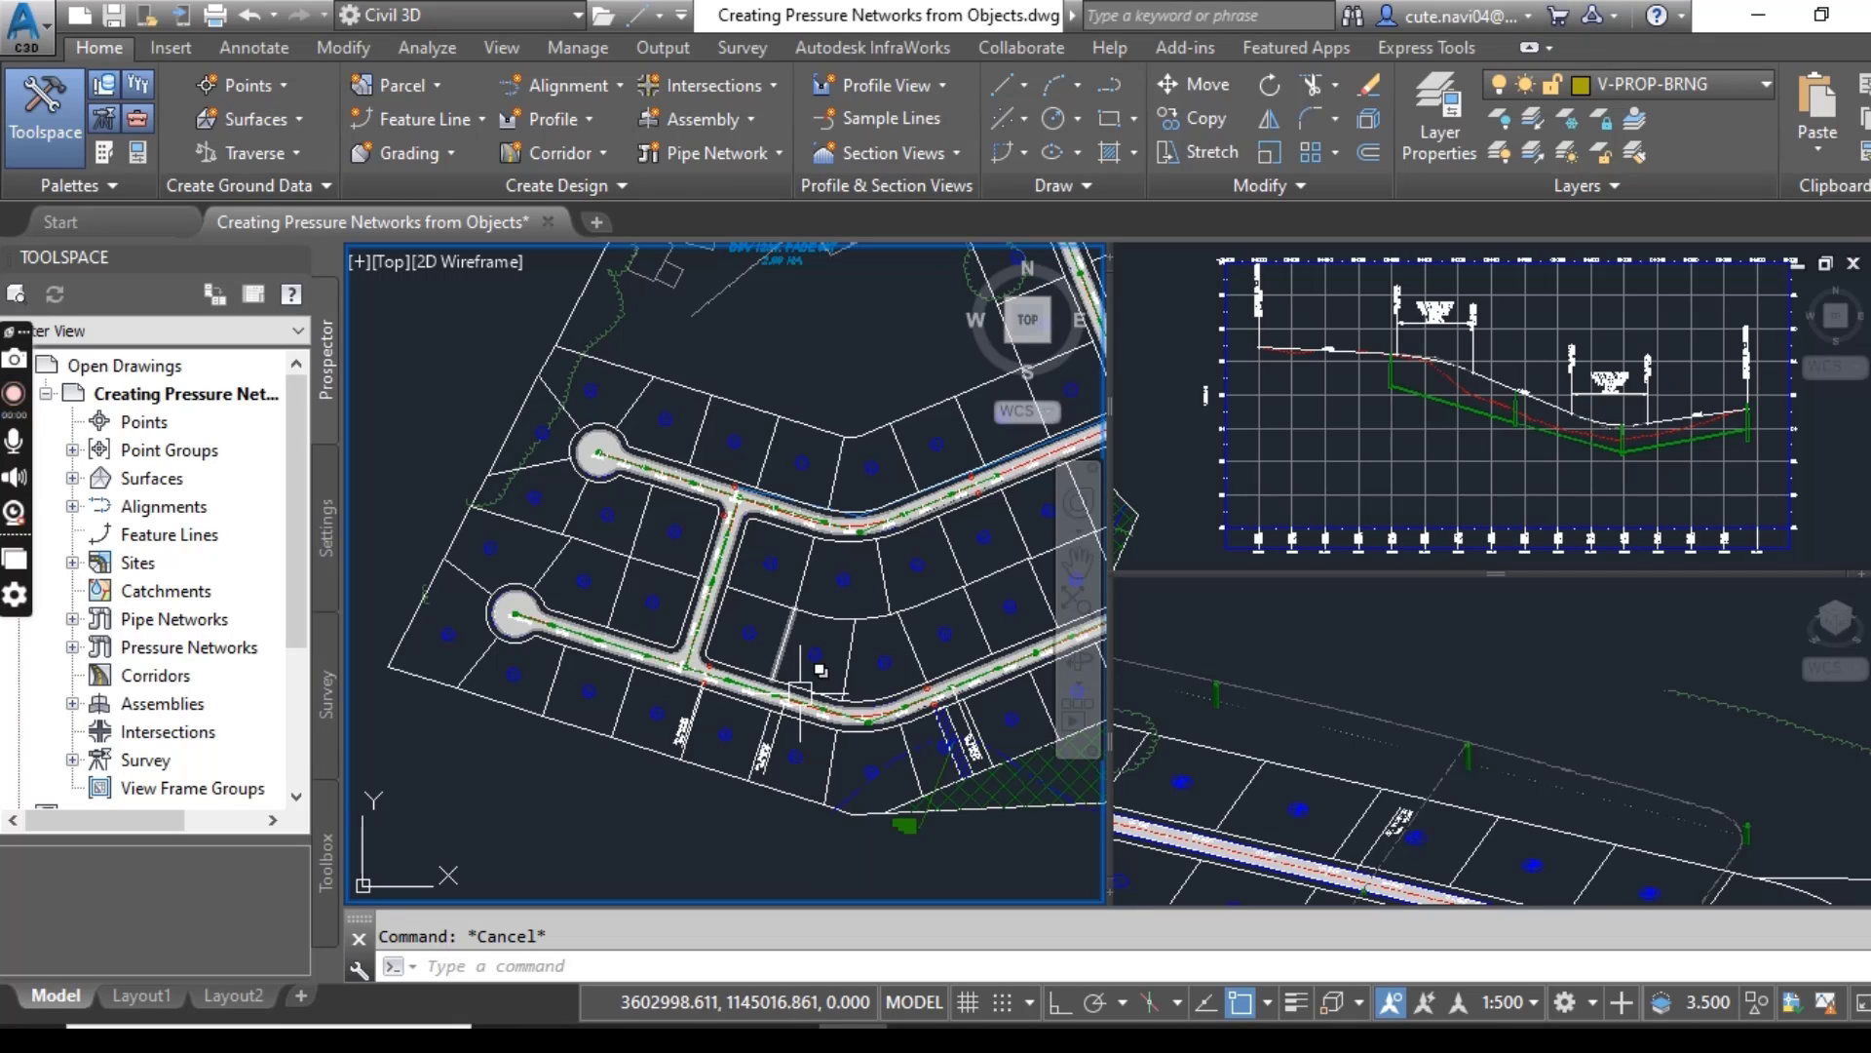
mouse_move(916, 649)
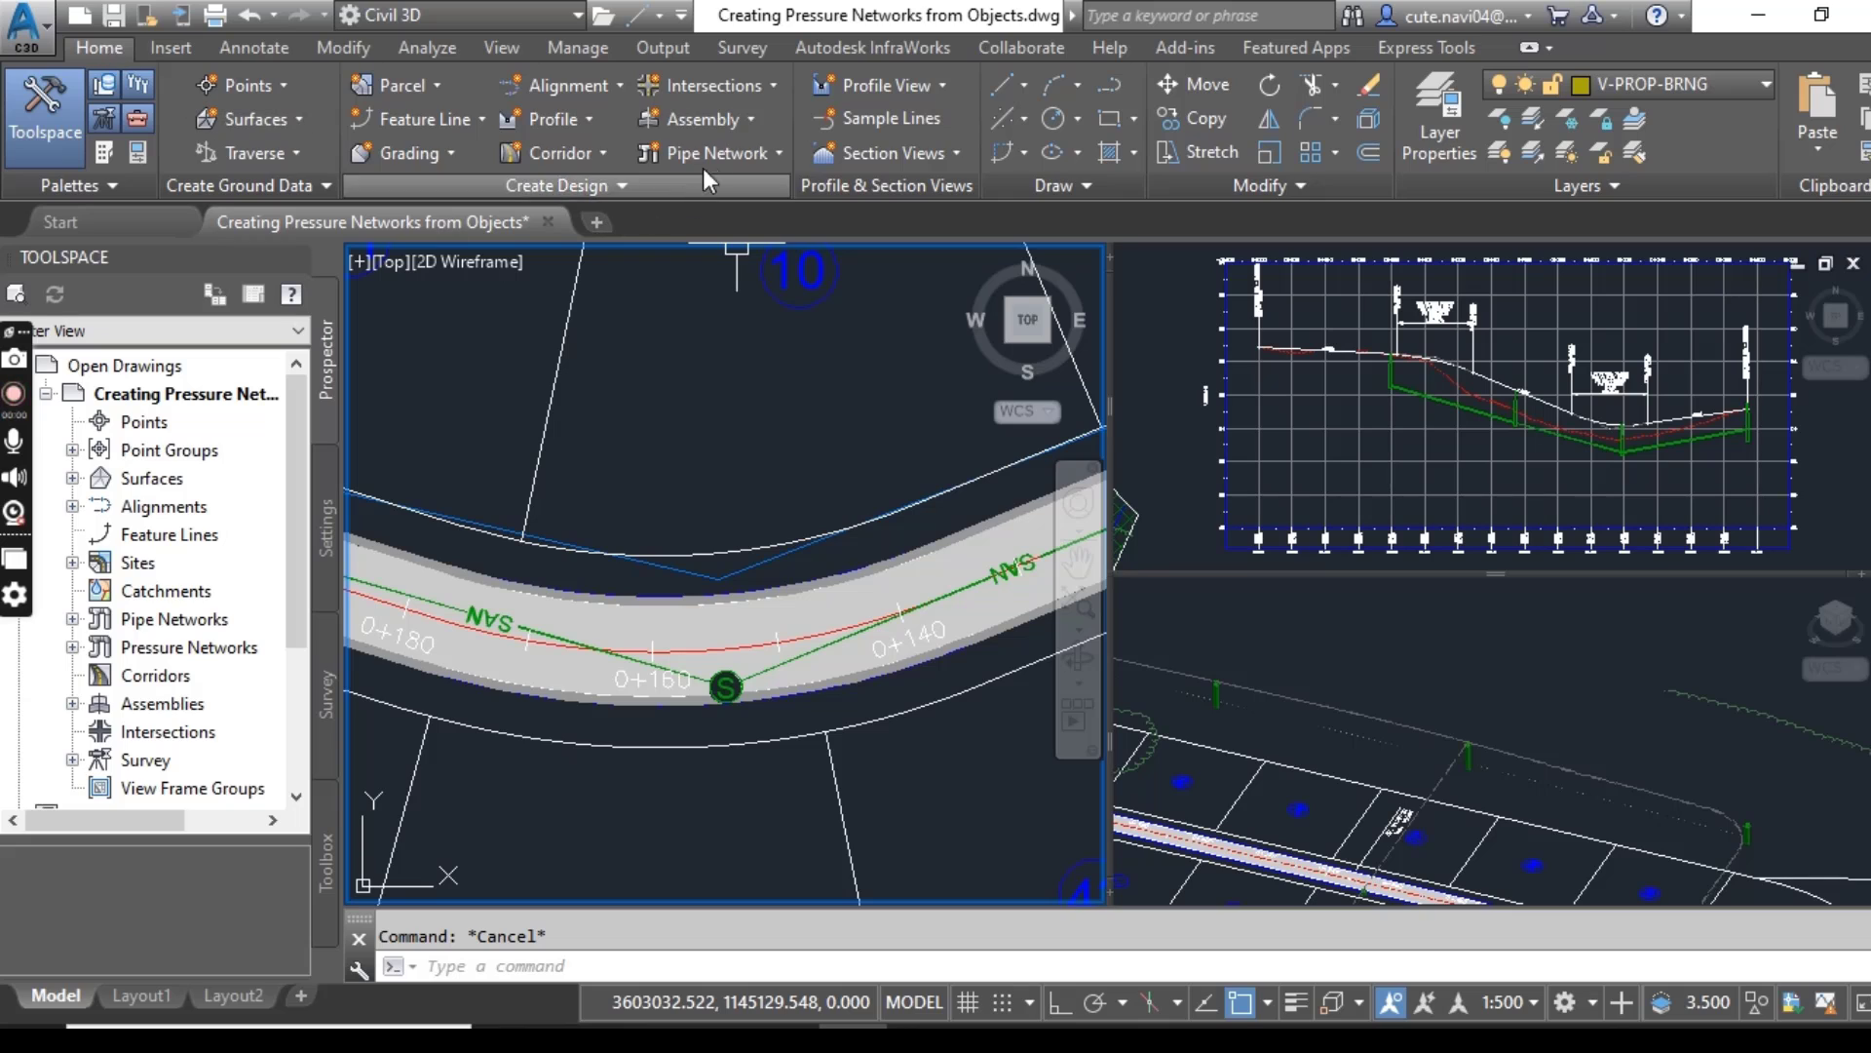
Run Create Pressure Network from Object on the blue polyline, accepting the proposed network direction.
click(717, 152)
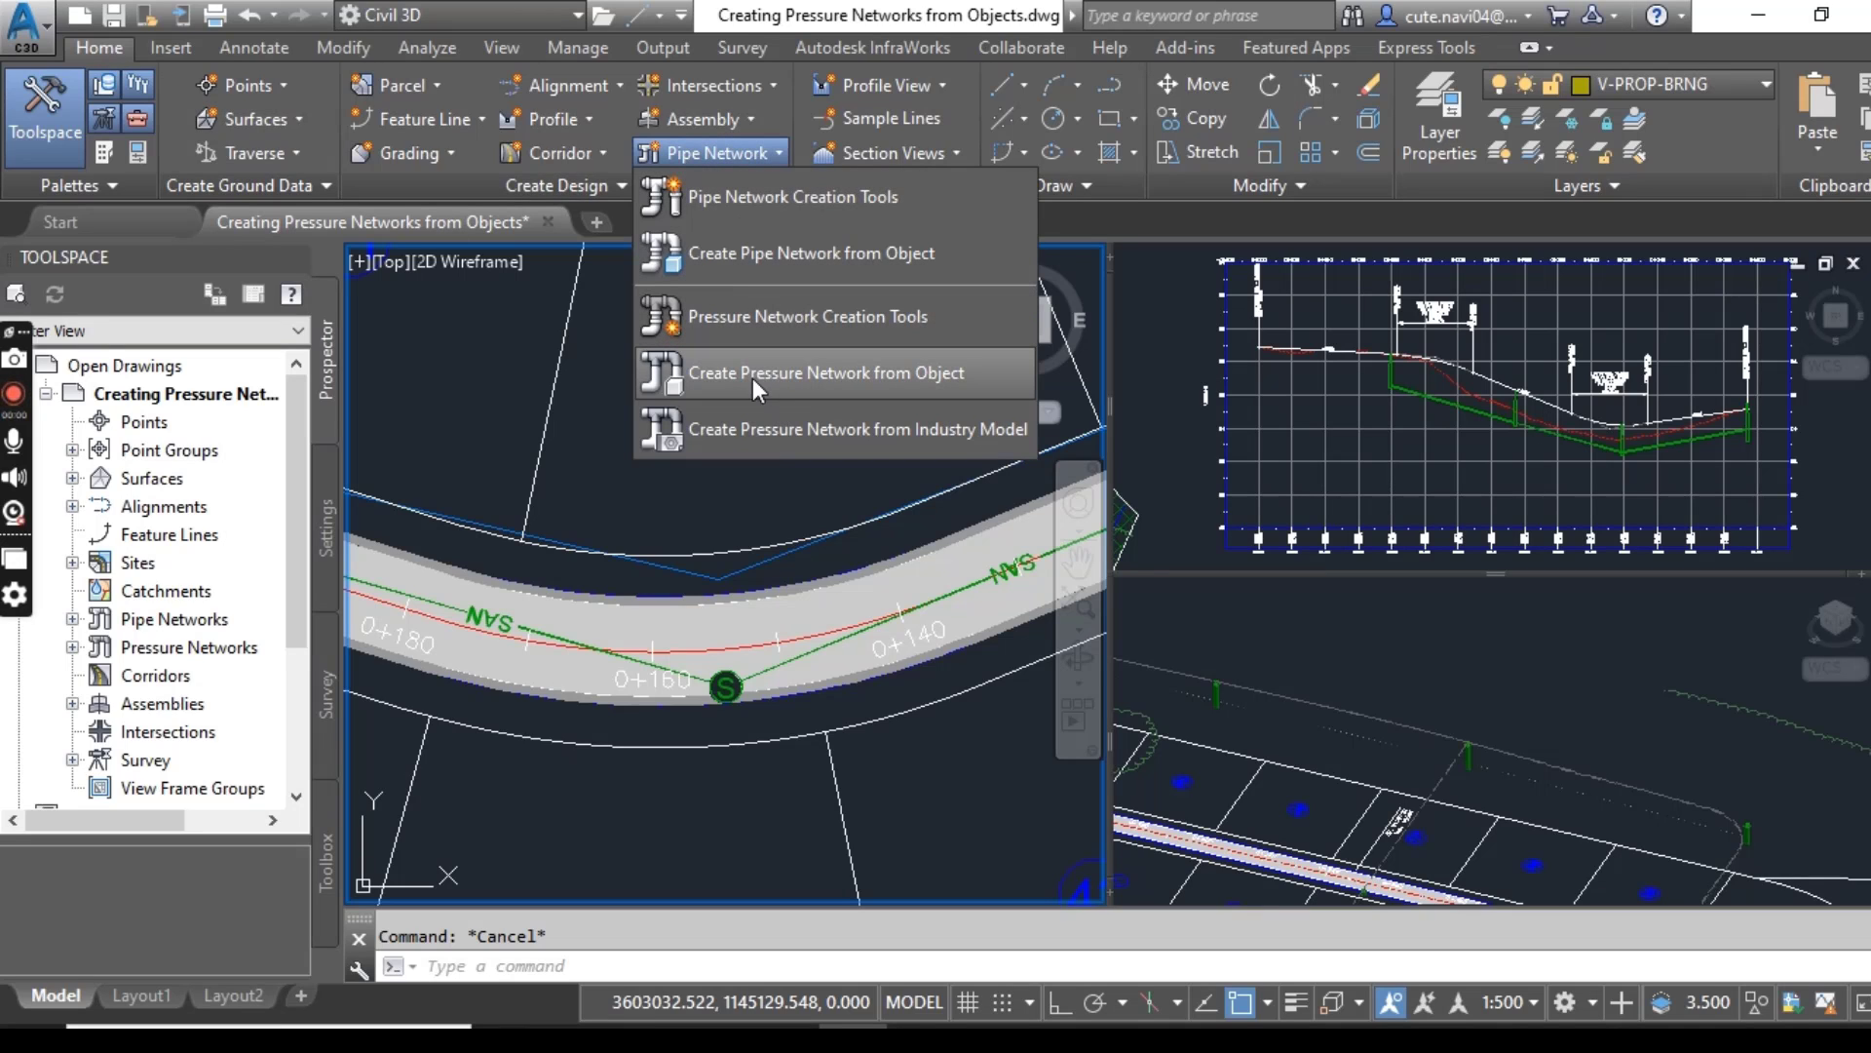
mouse_move(762, 388)
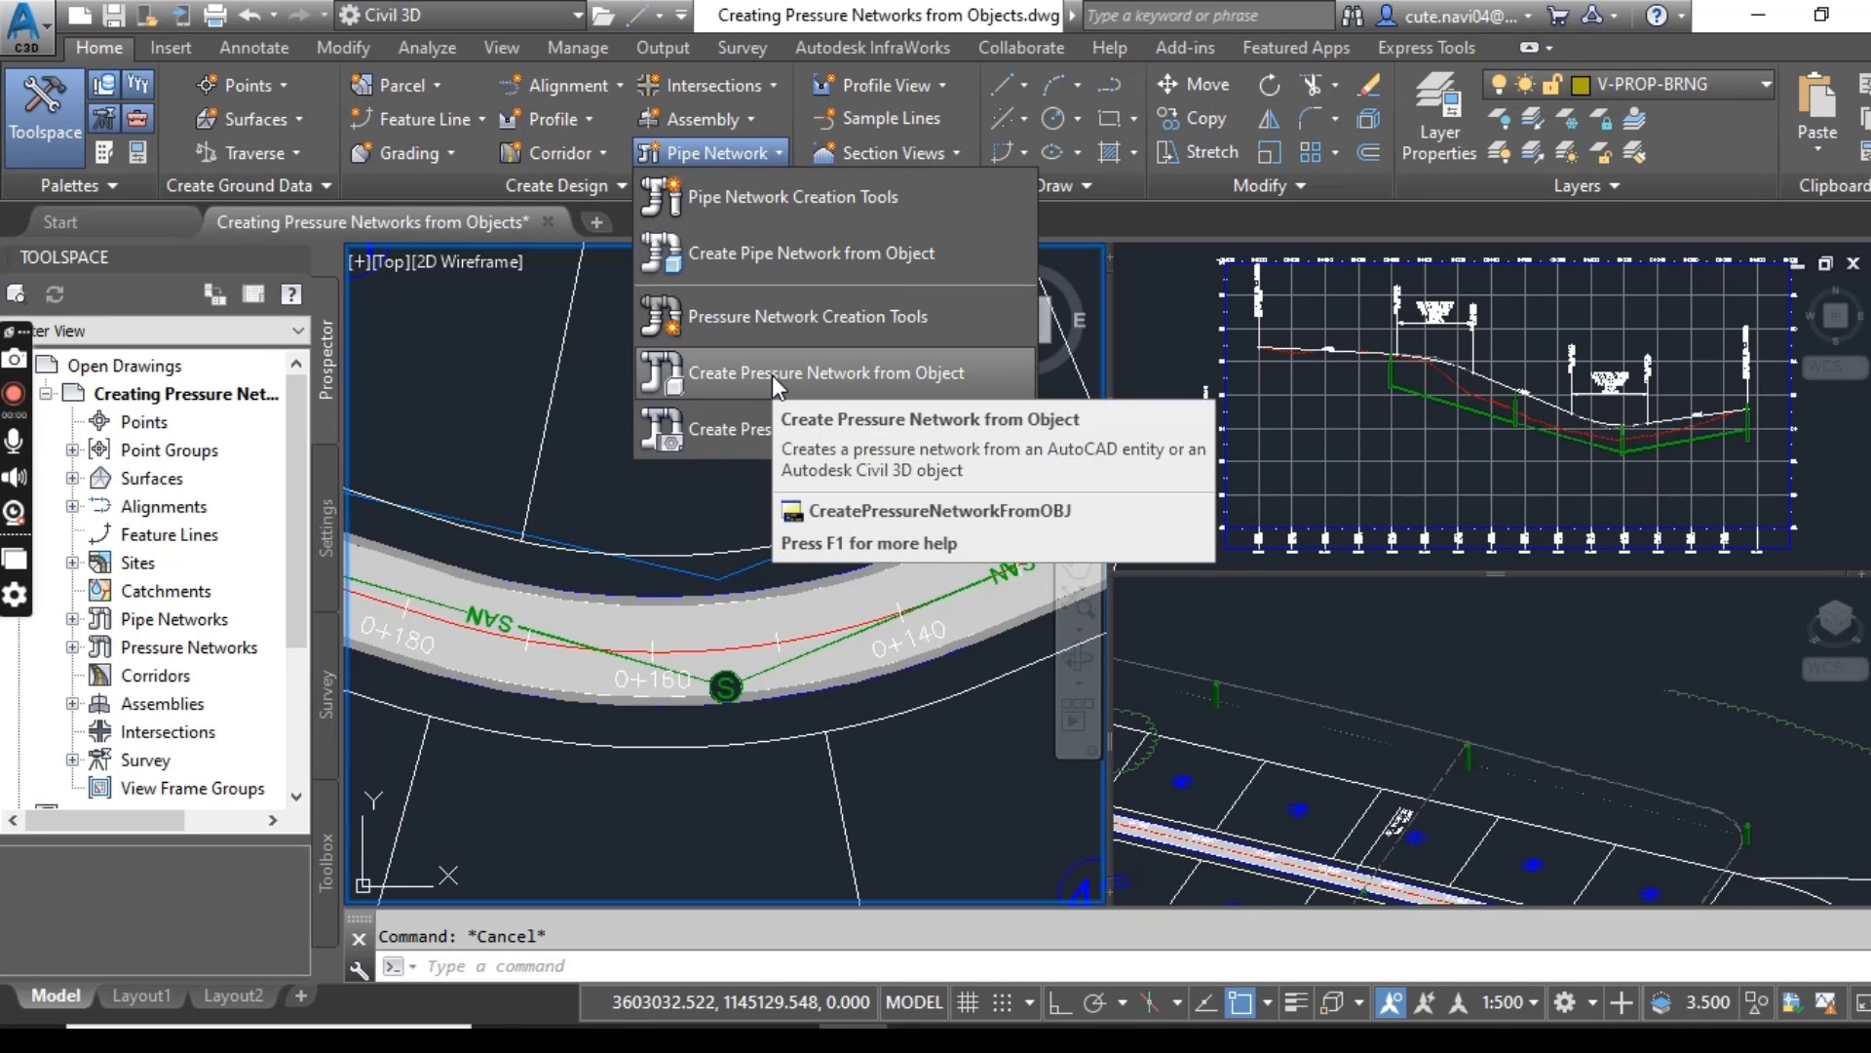
click(827, 373)
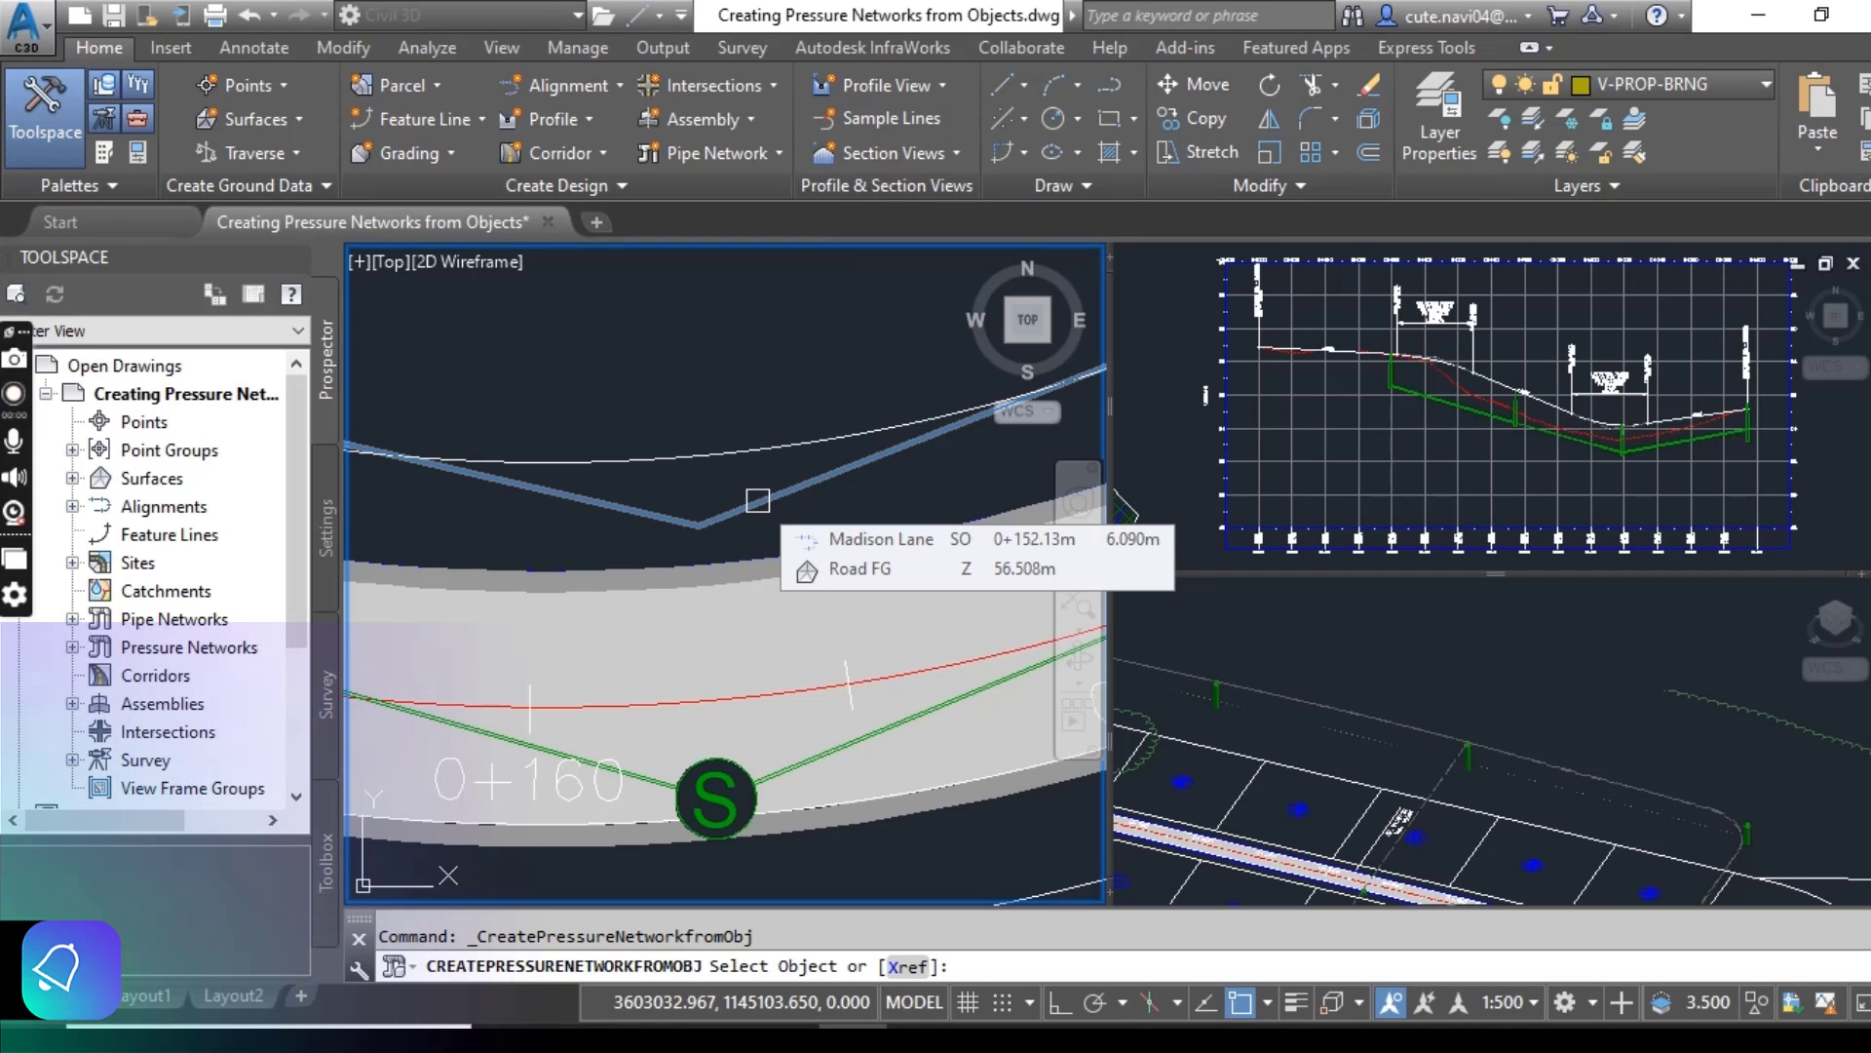
click(757, 501)
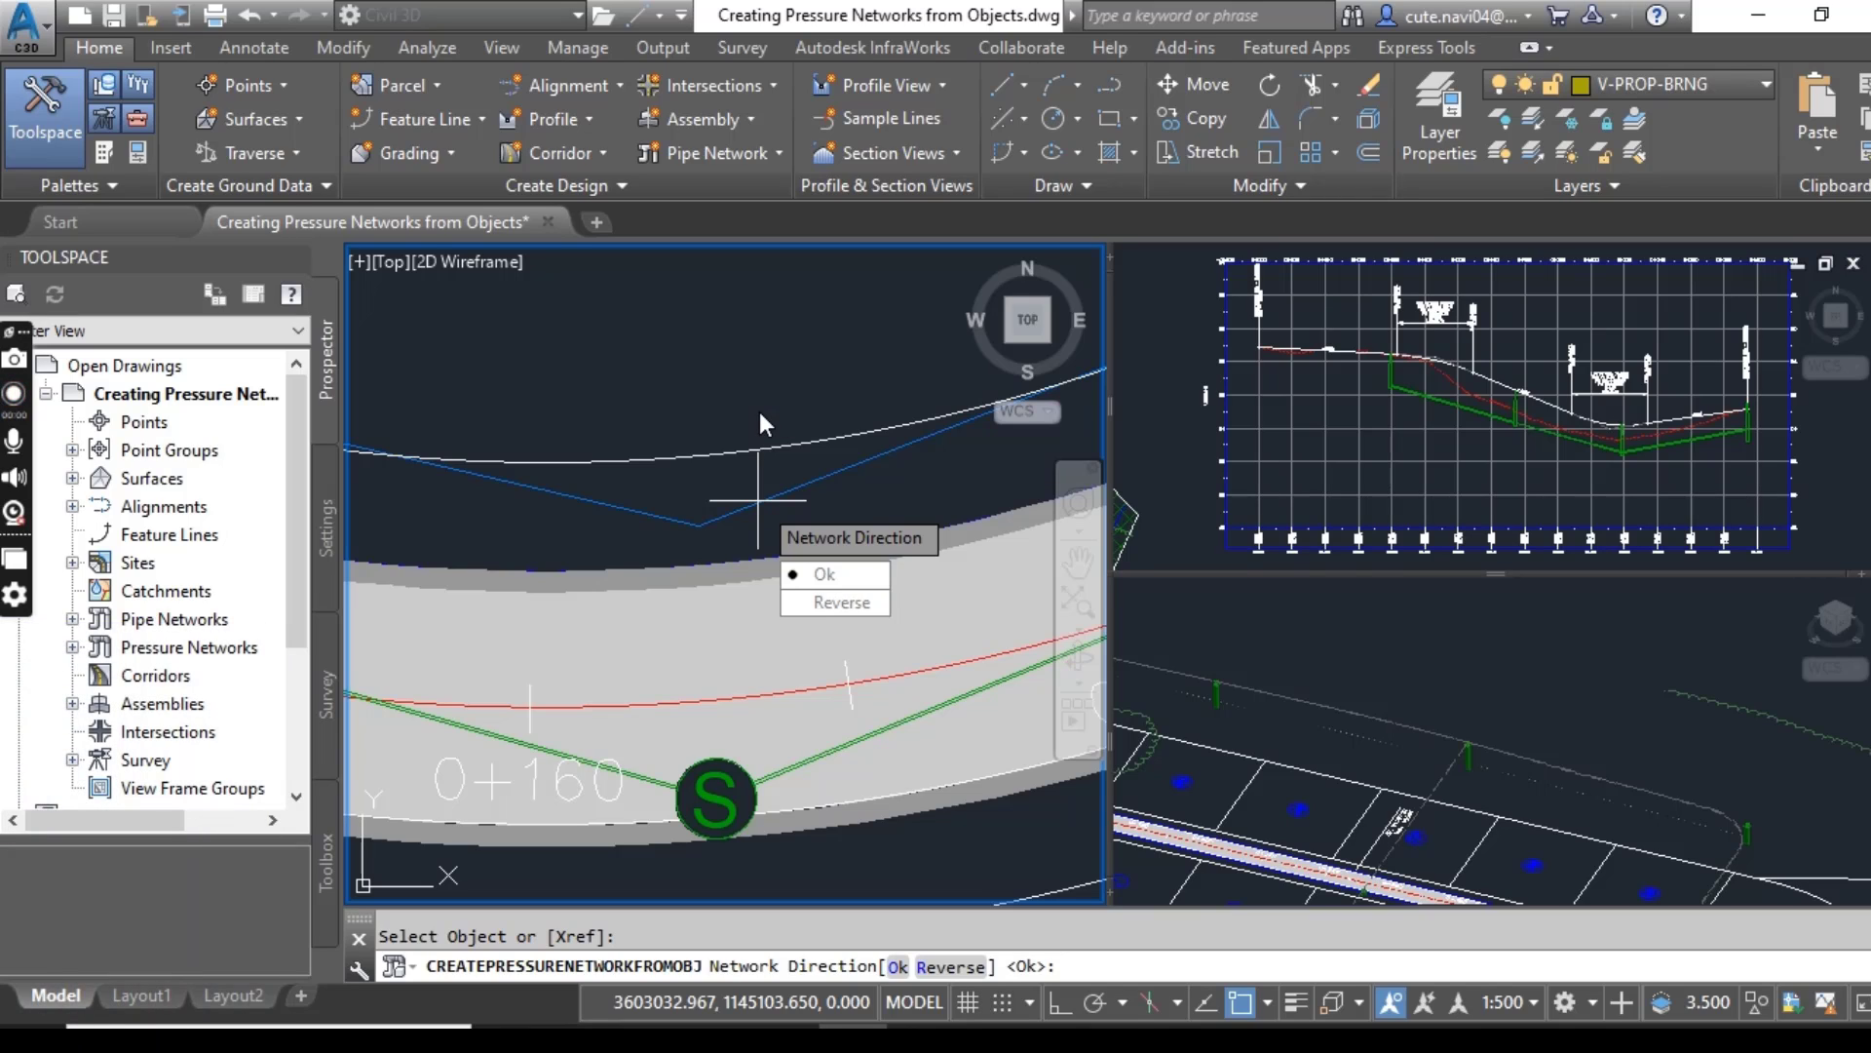
click(823, 573)
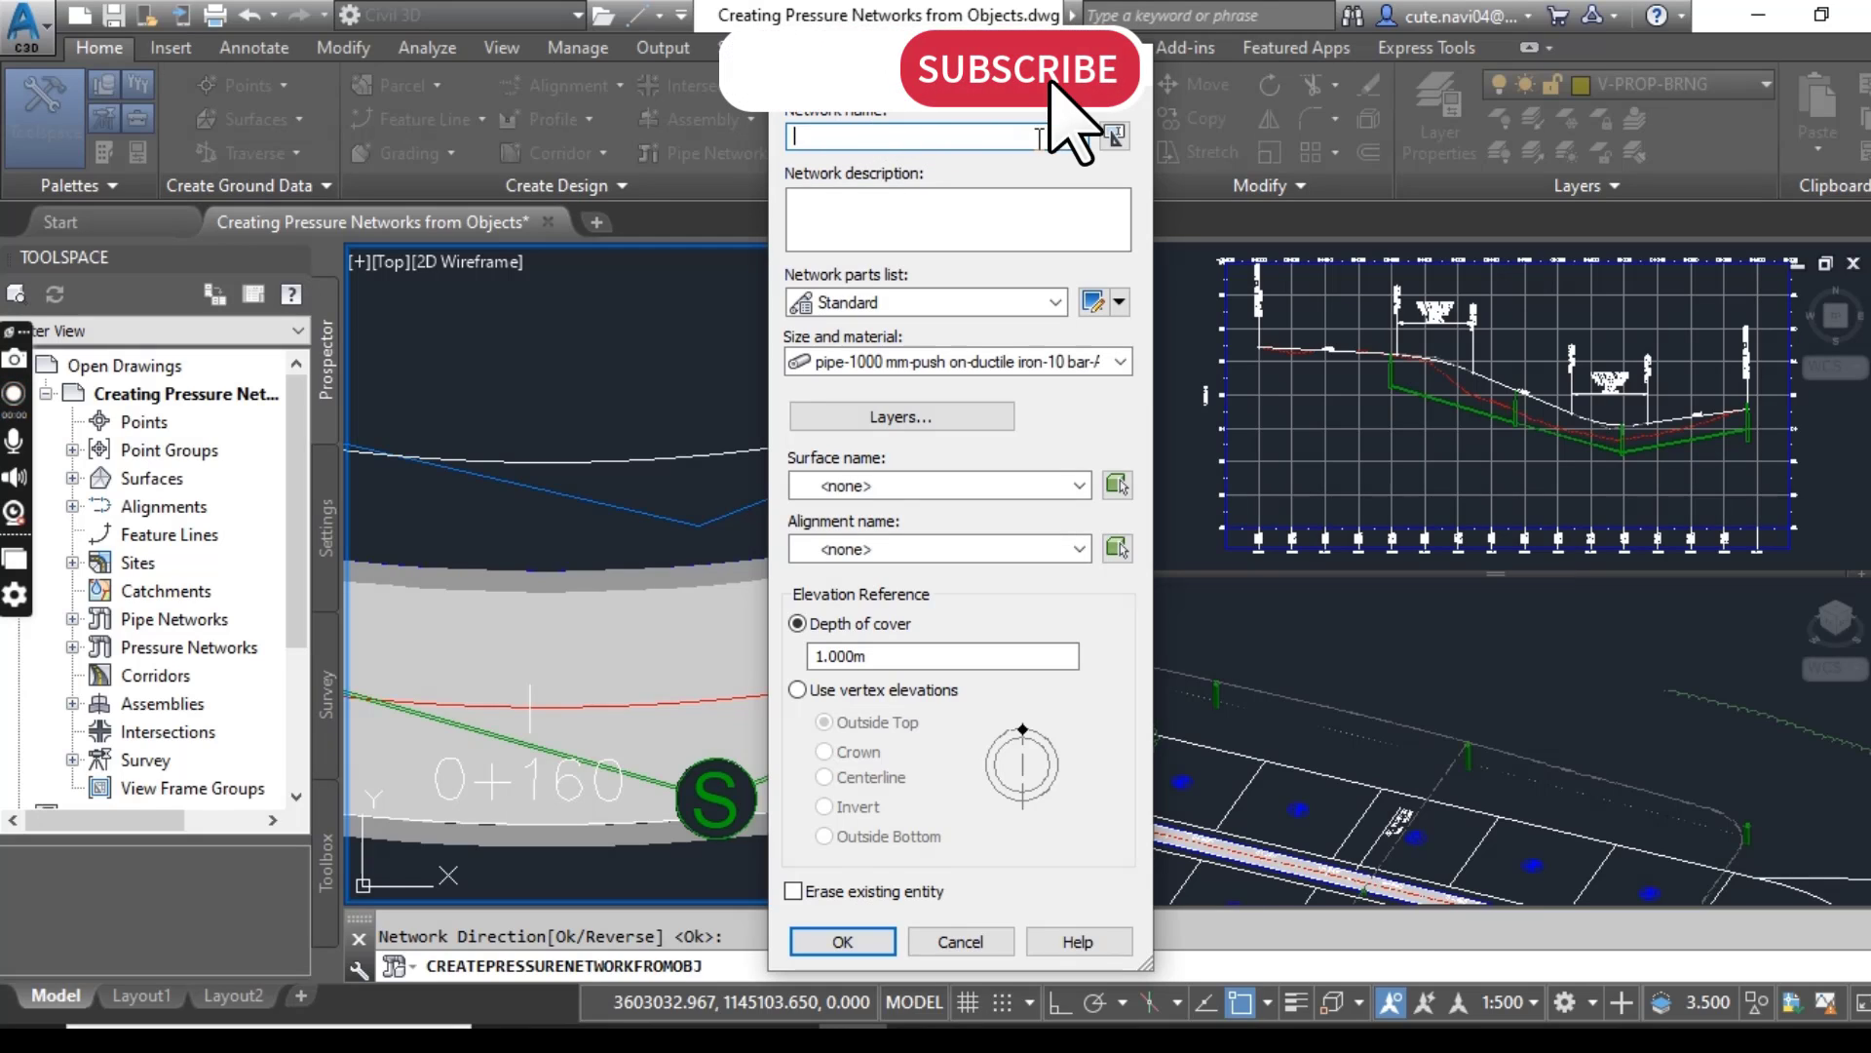
Name the network 'Madis…', use the Water Supply parts list with 100mm DUCTILE IRON, referenced to the Madison Lane alignment.
text(Madison lane)
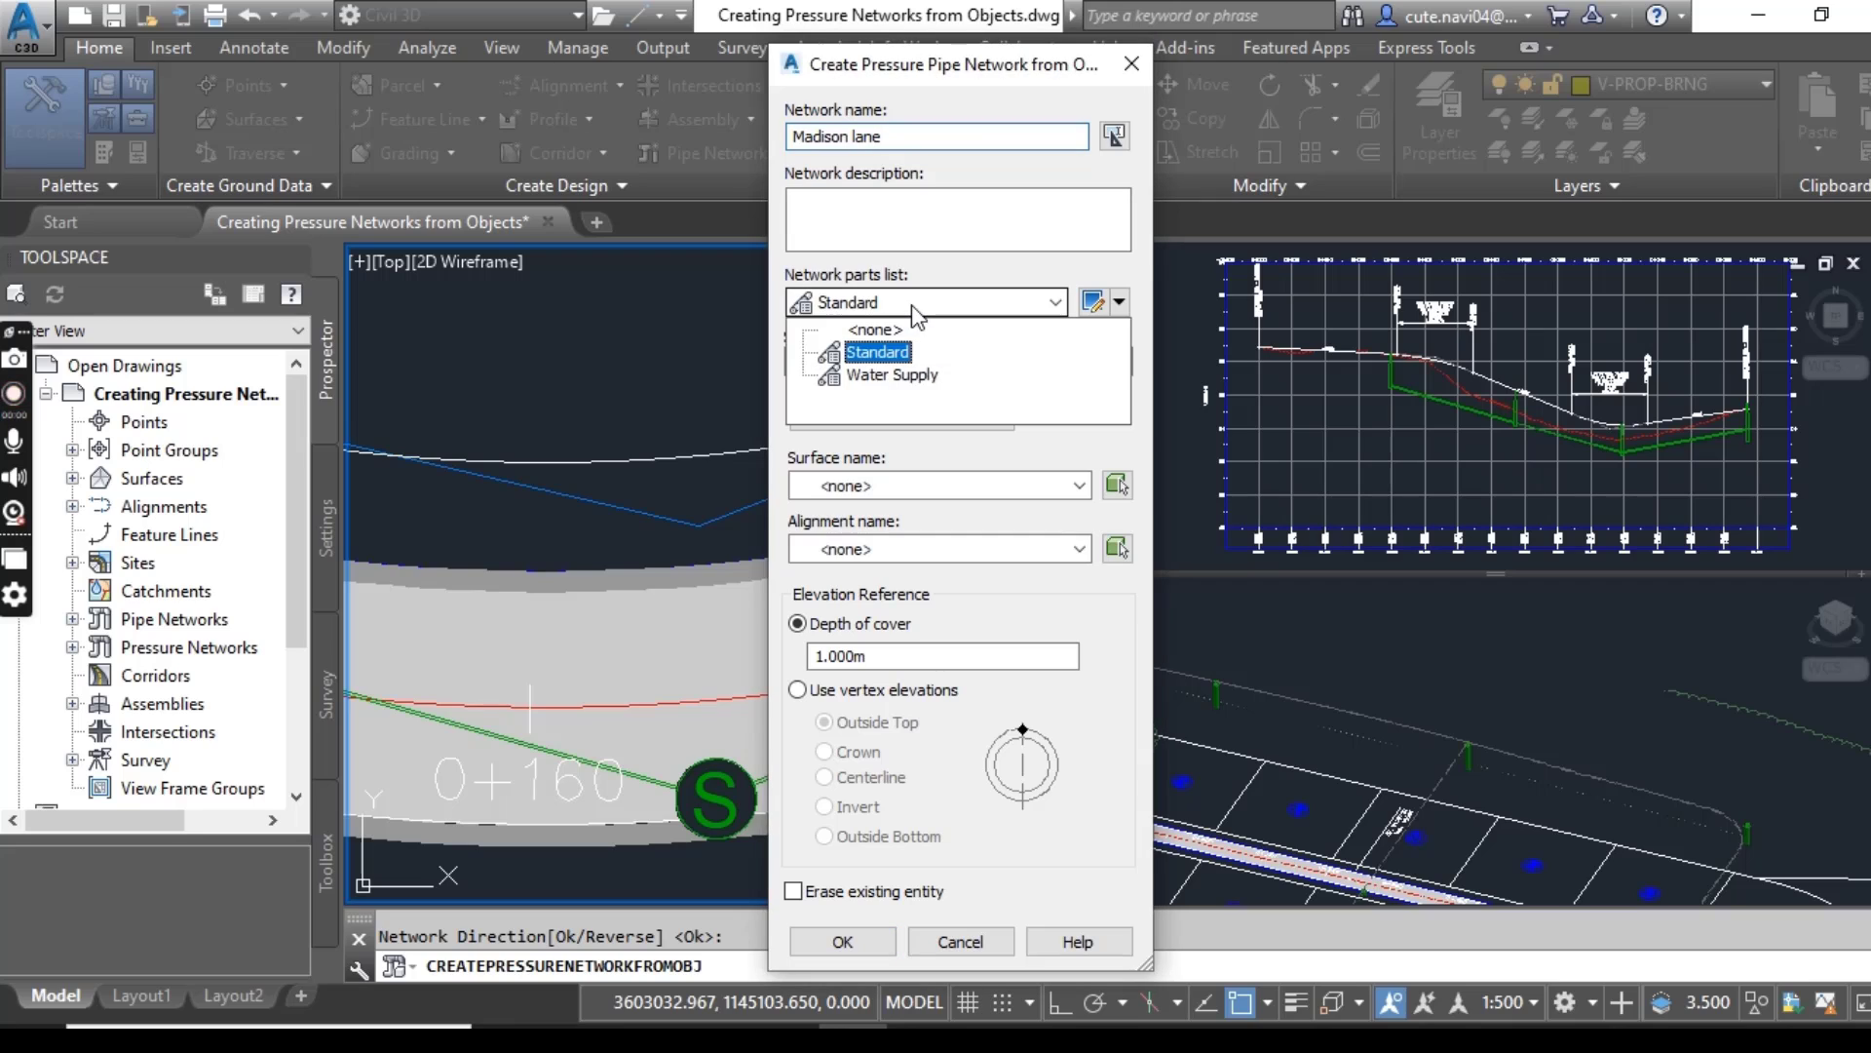
click(893, 376)
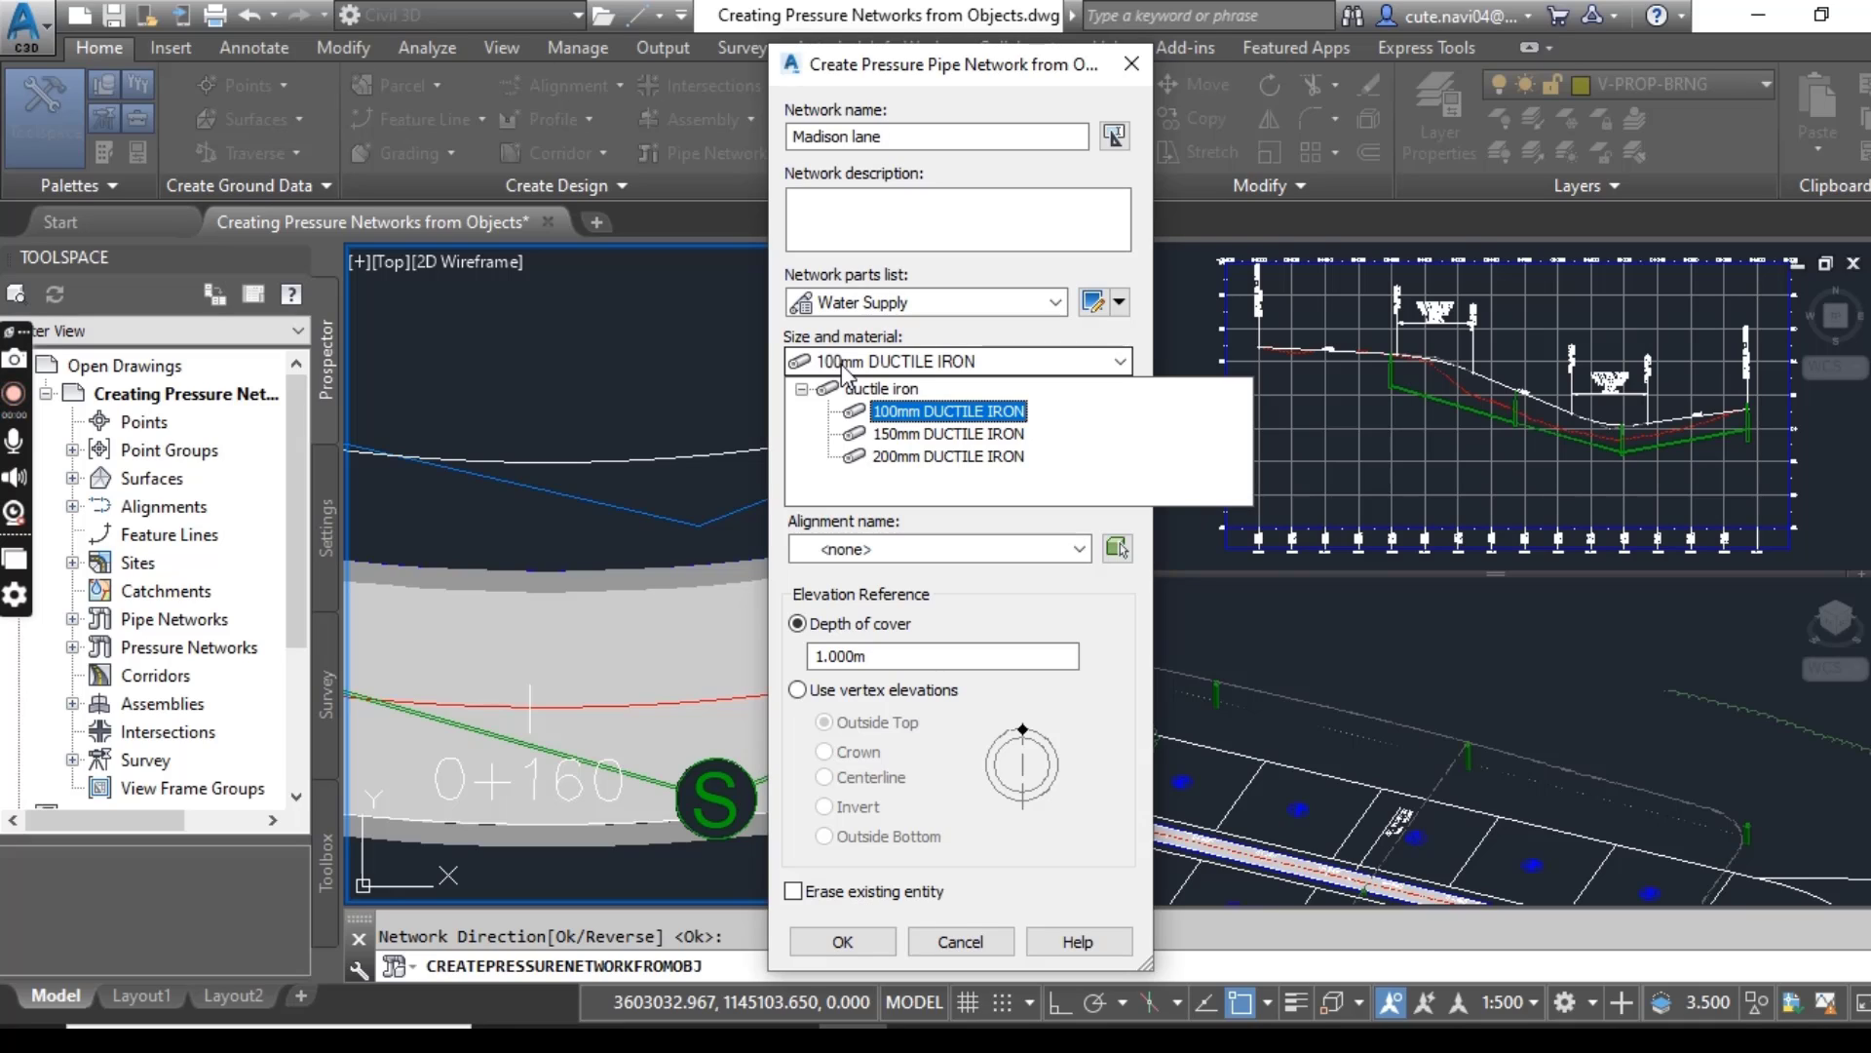
click(947, 409)
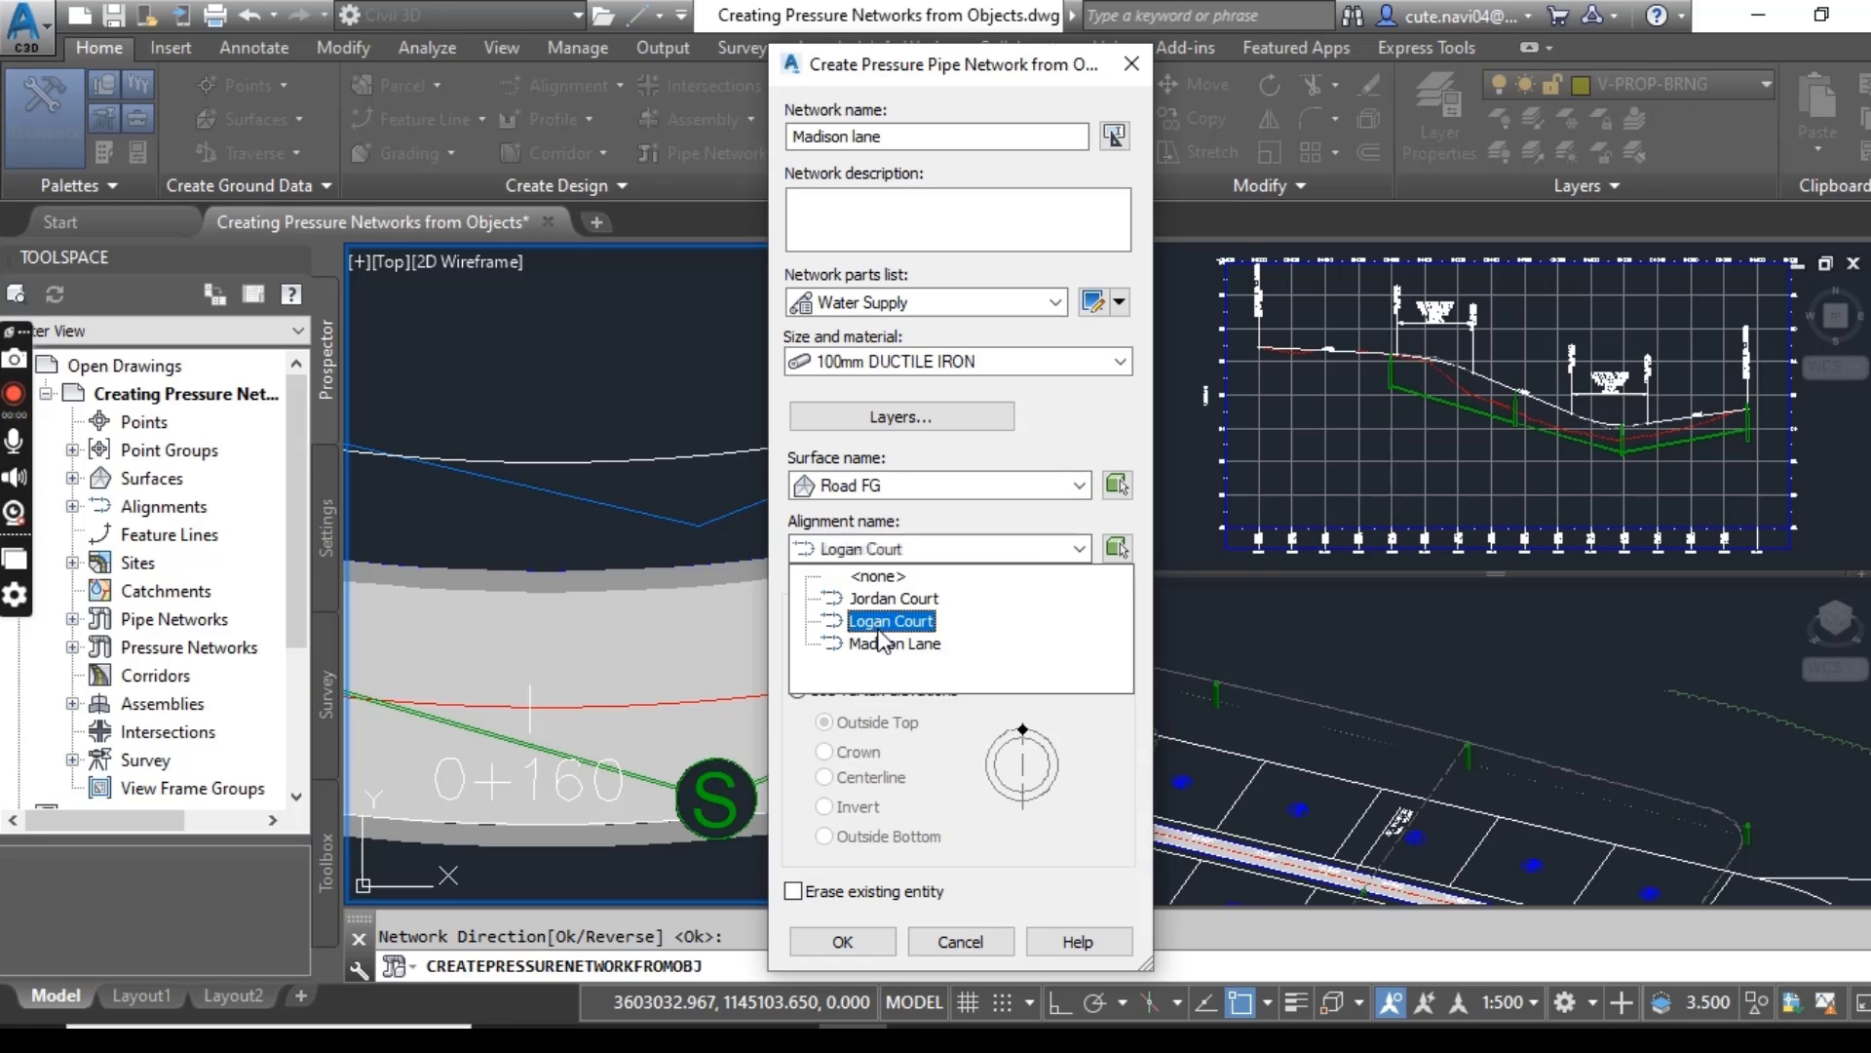
click(901, 643)
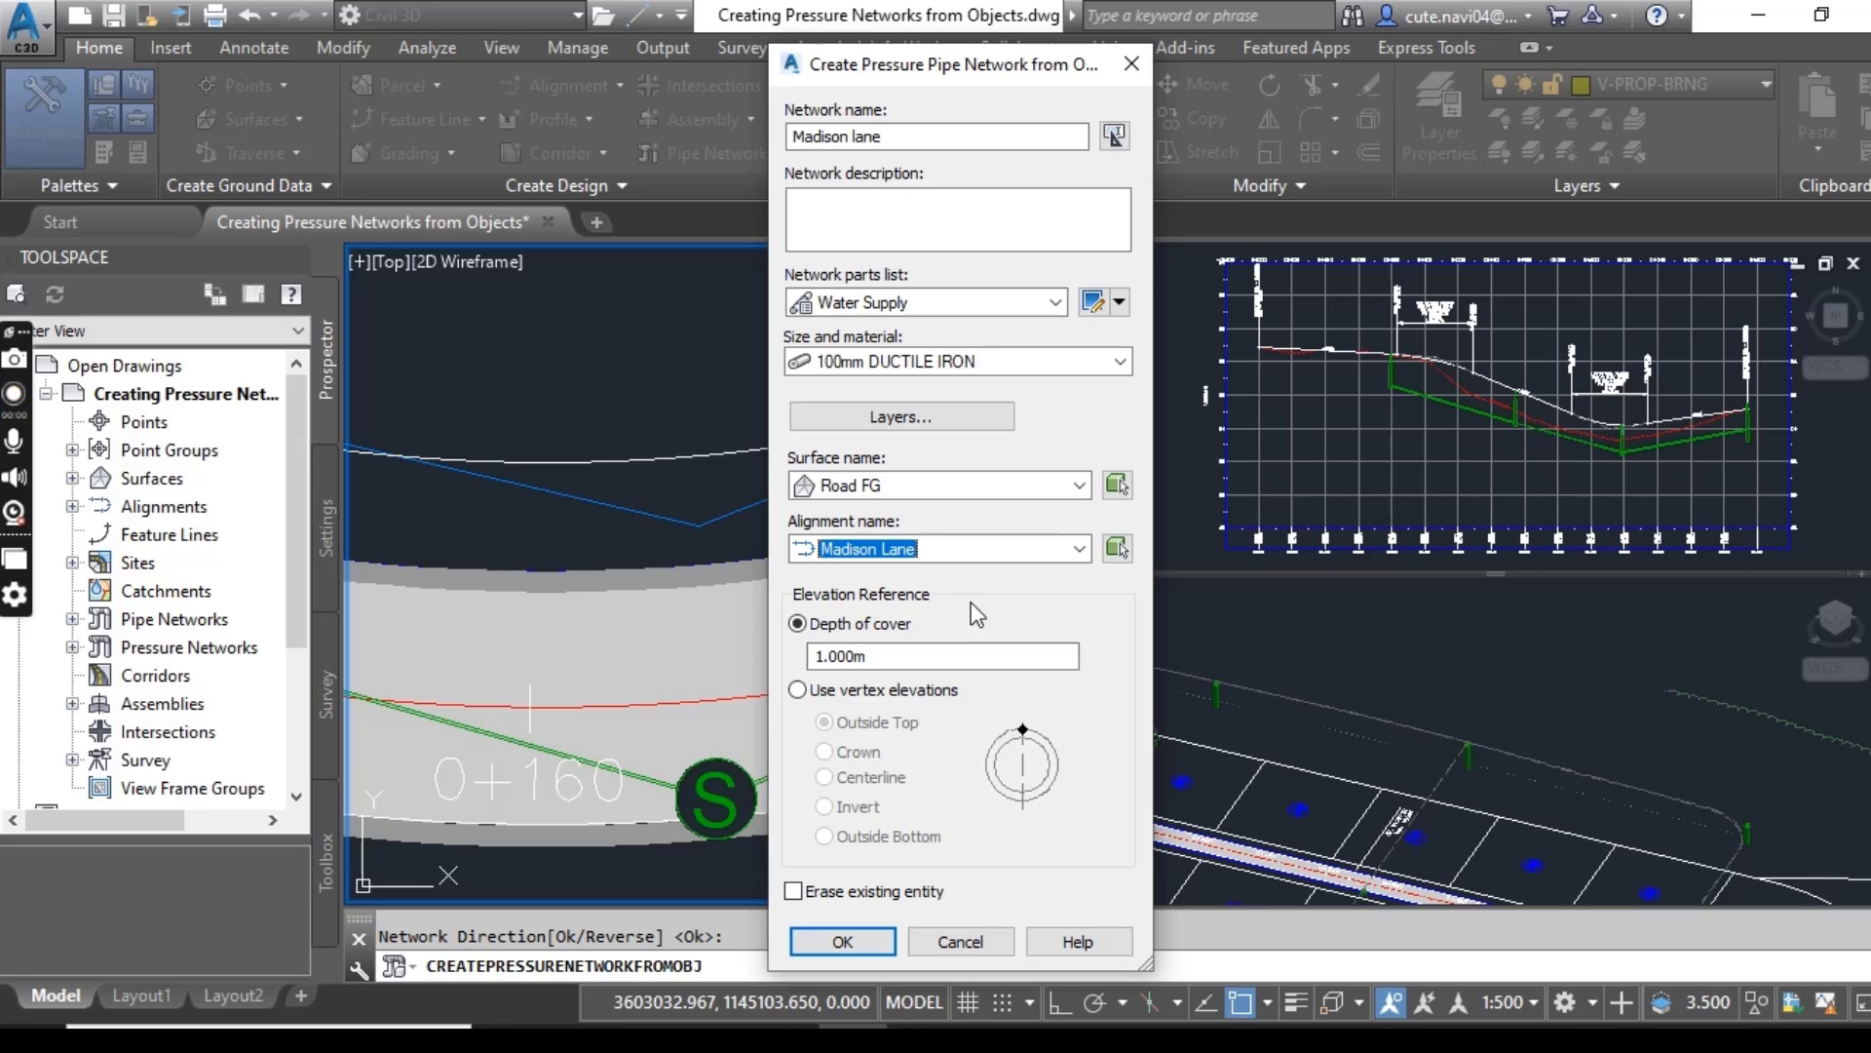
mouse_move(981, 575)
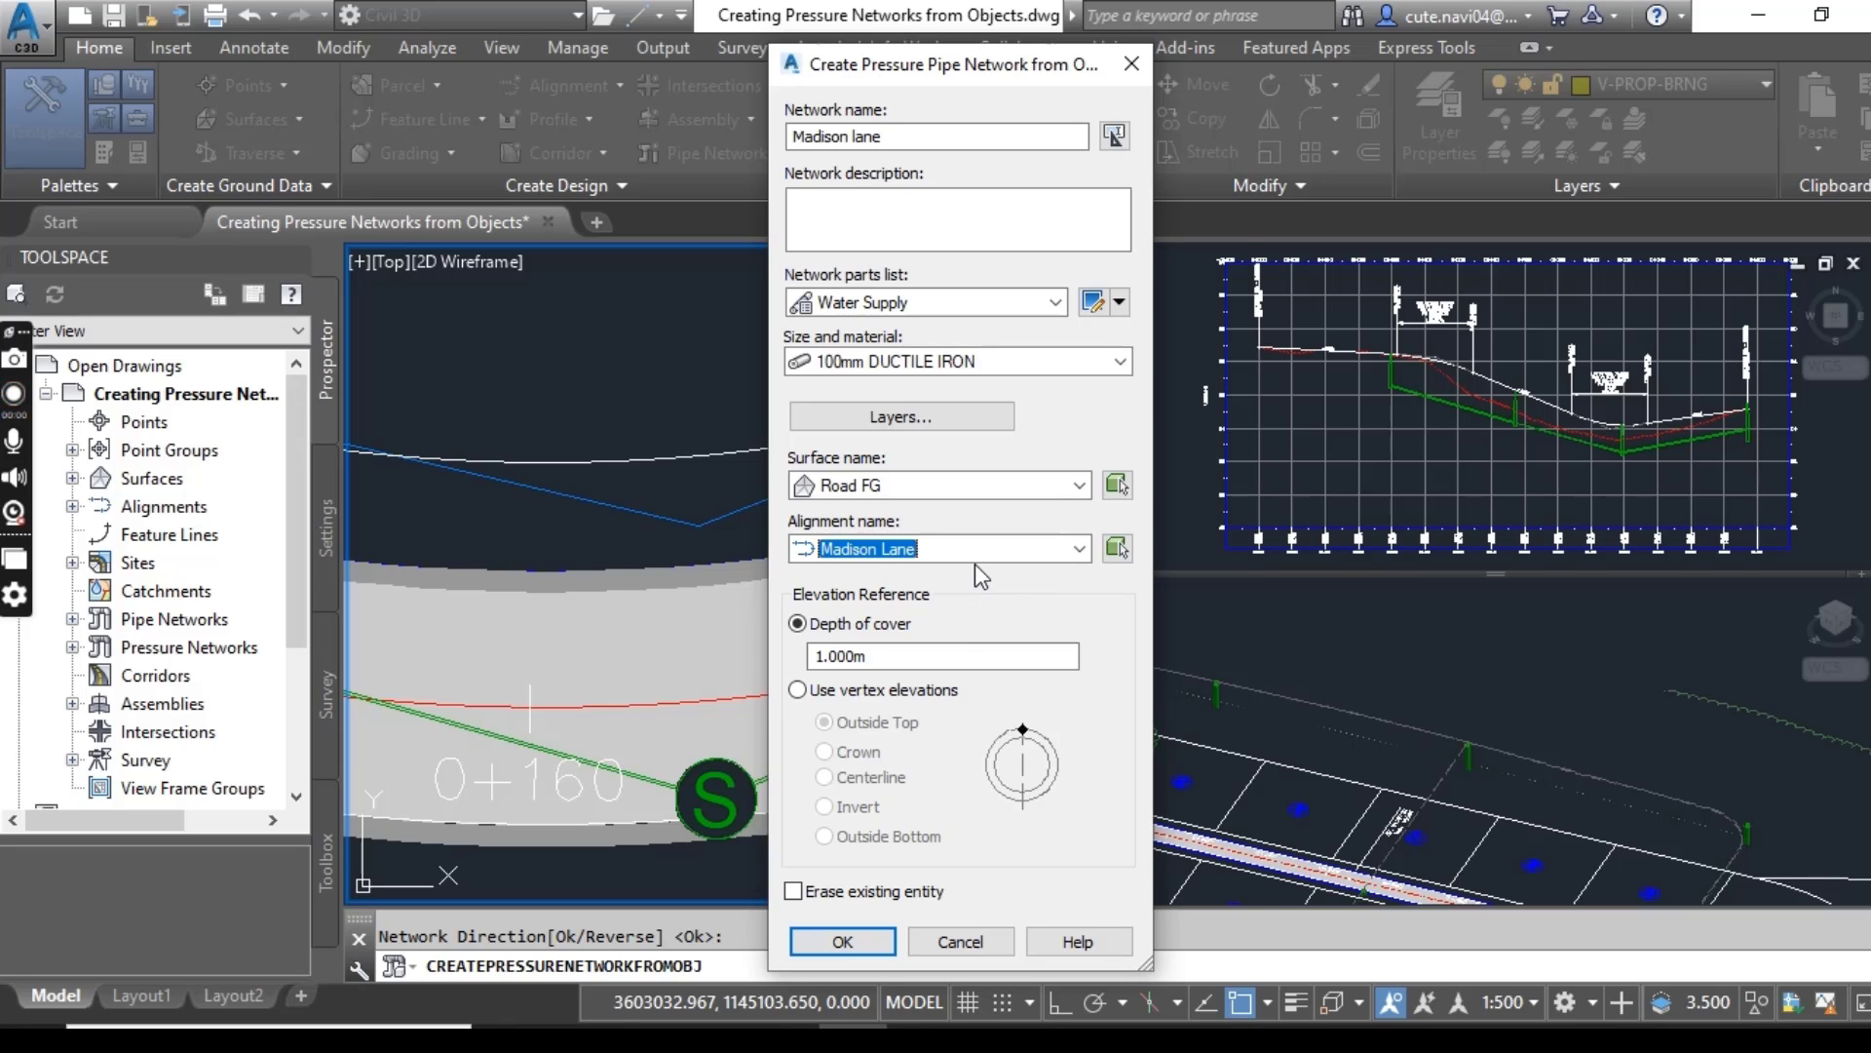
mouse_move(1013, 598)
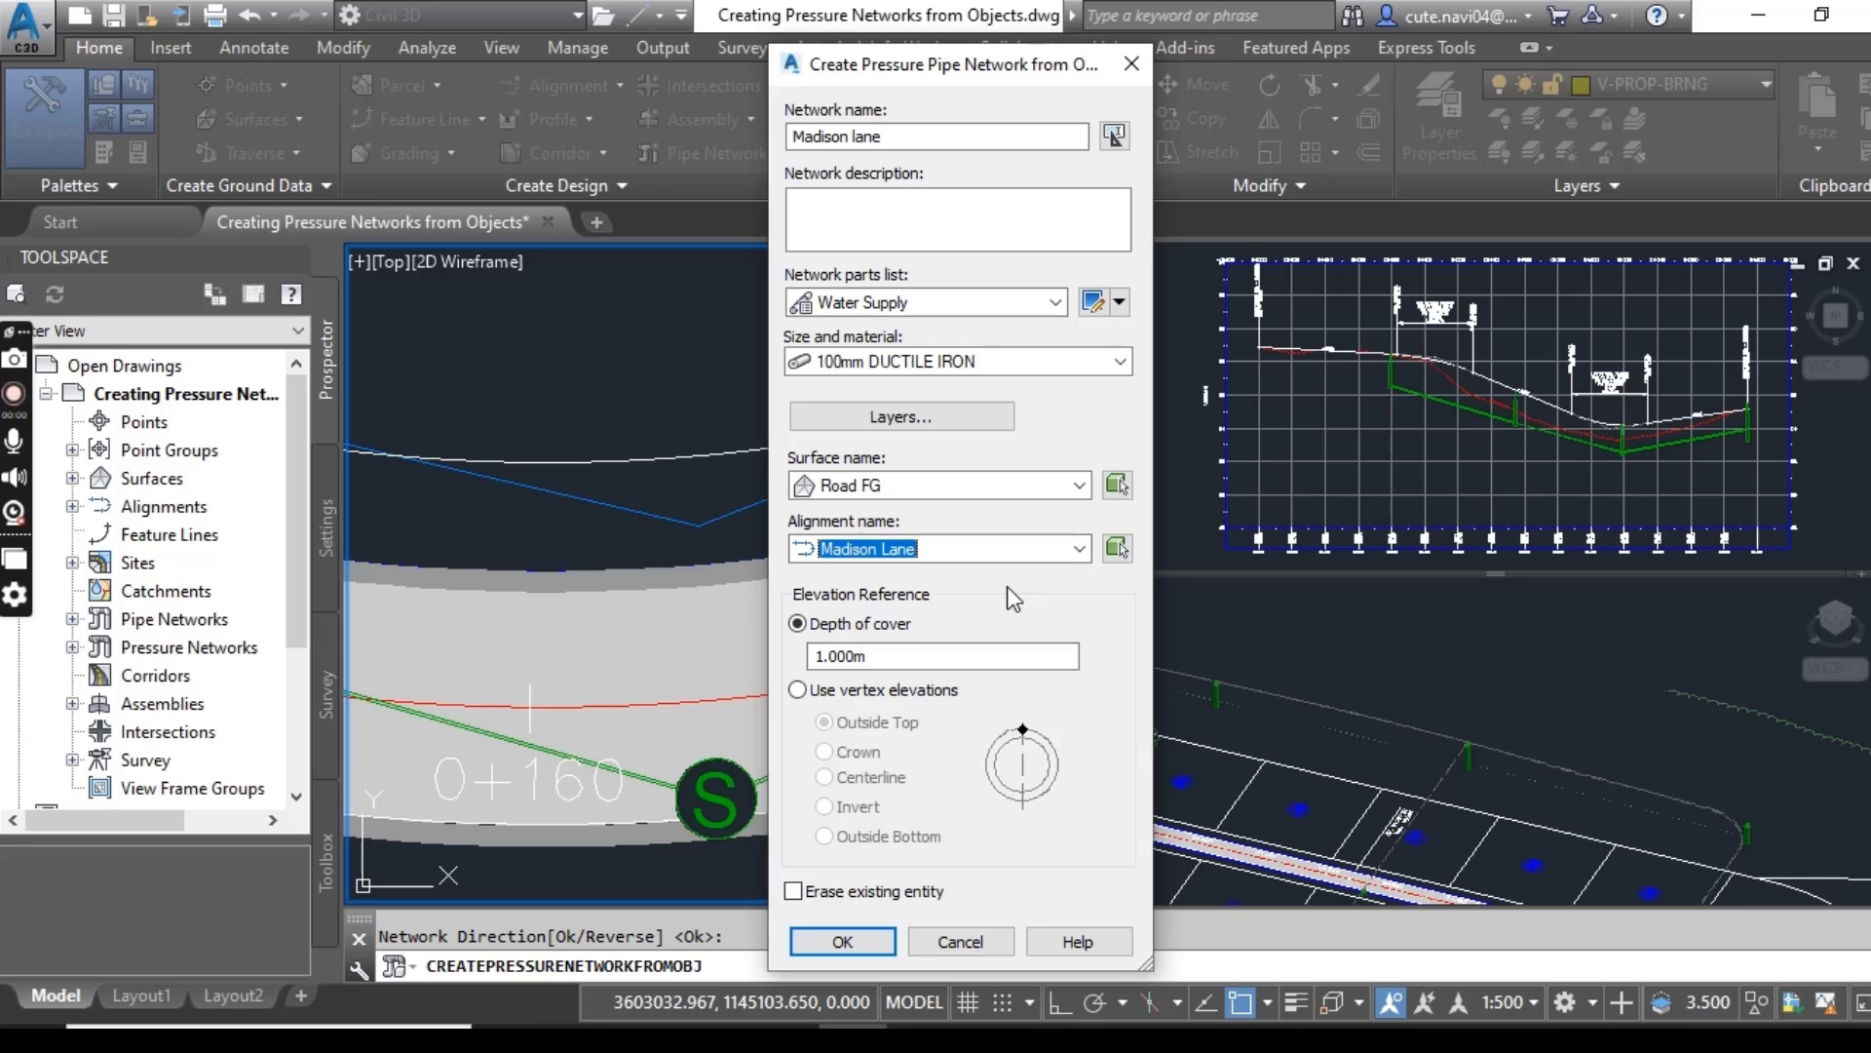
mouse_move(1002, 608)
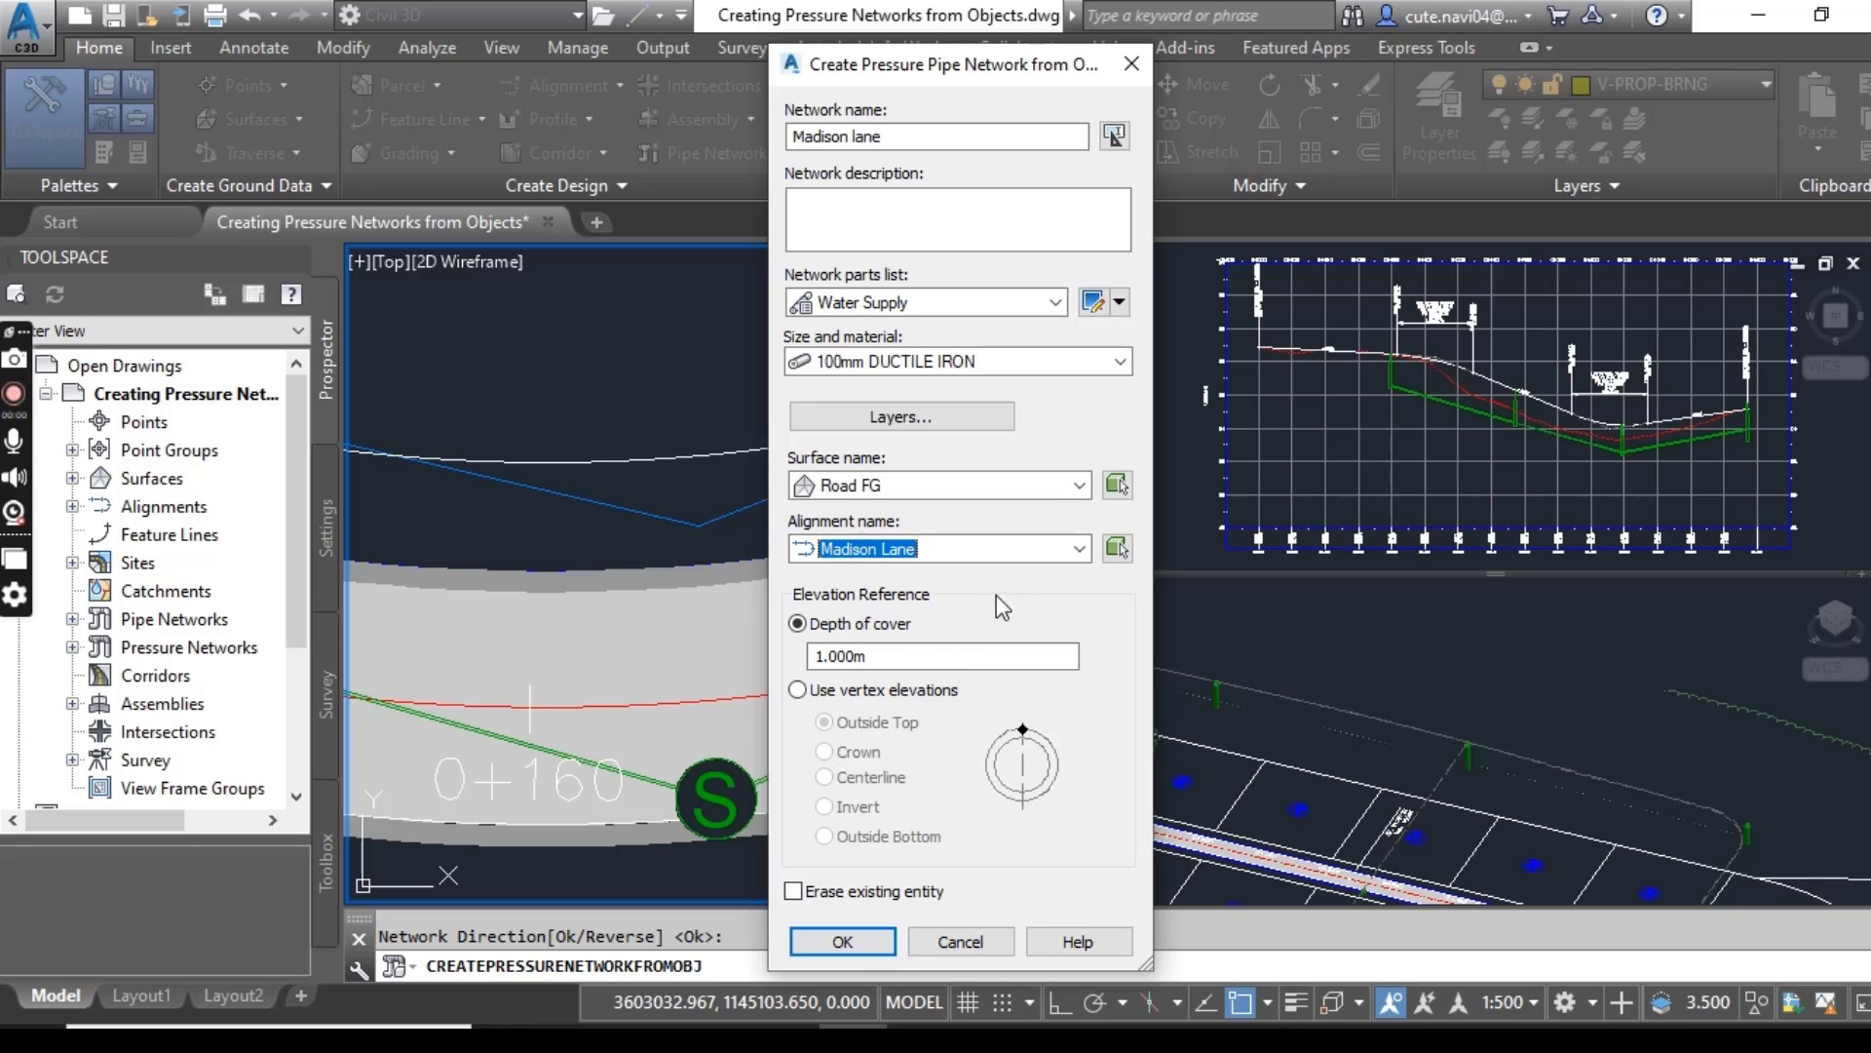
Set depth of cover to 1.2, erase the existing polyline, and create the pressure network.
click(940, 655)
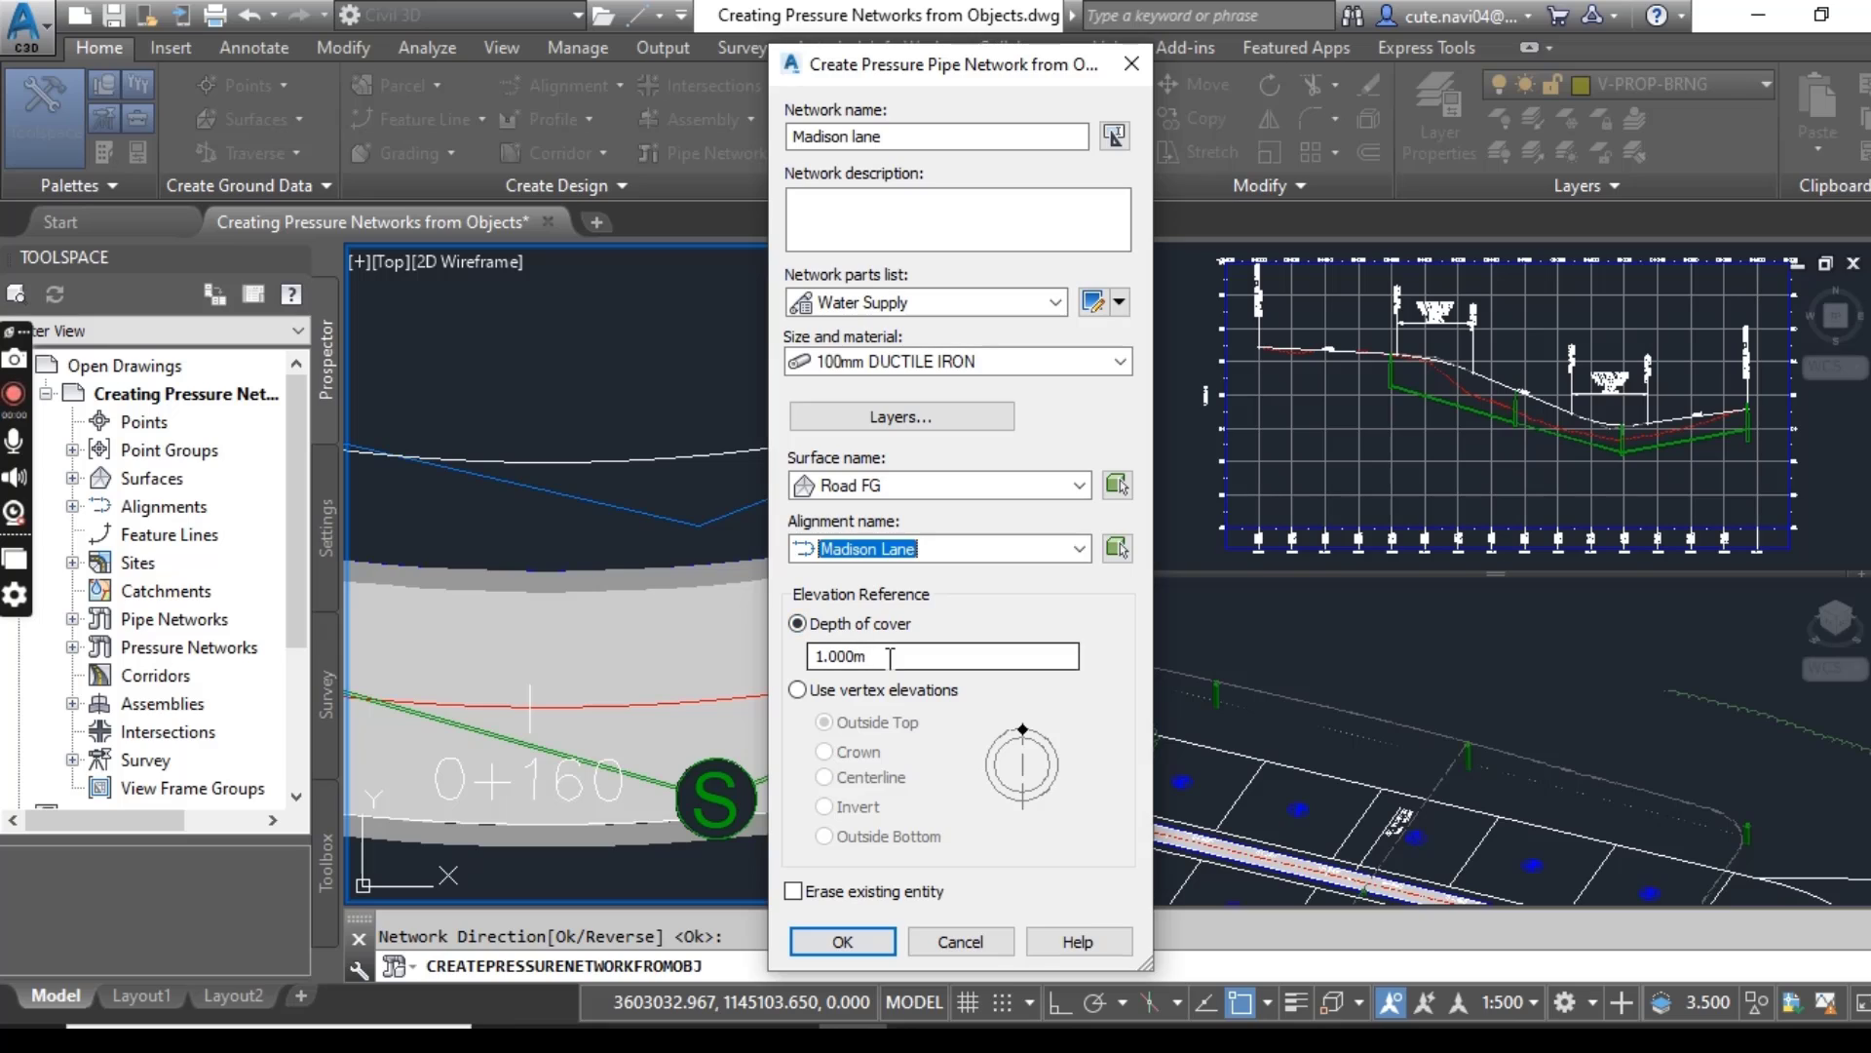
text(2)
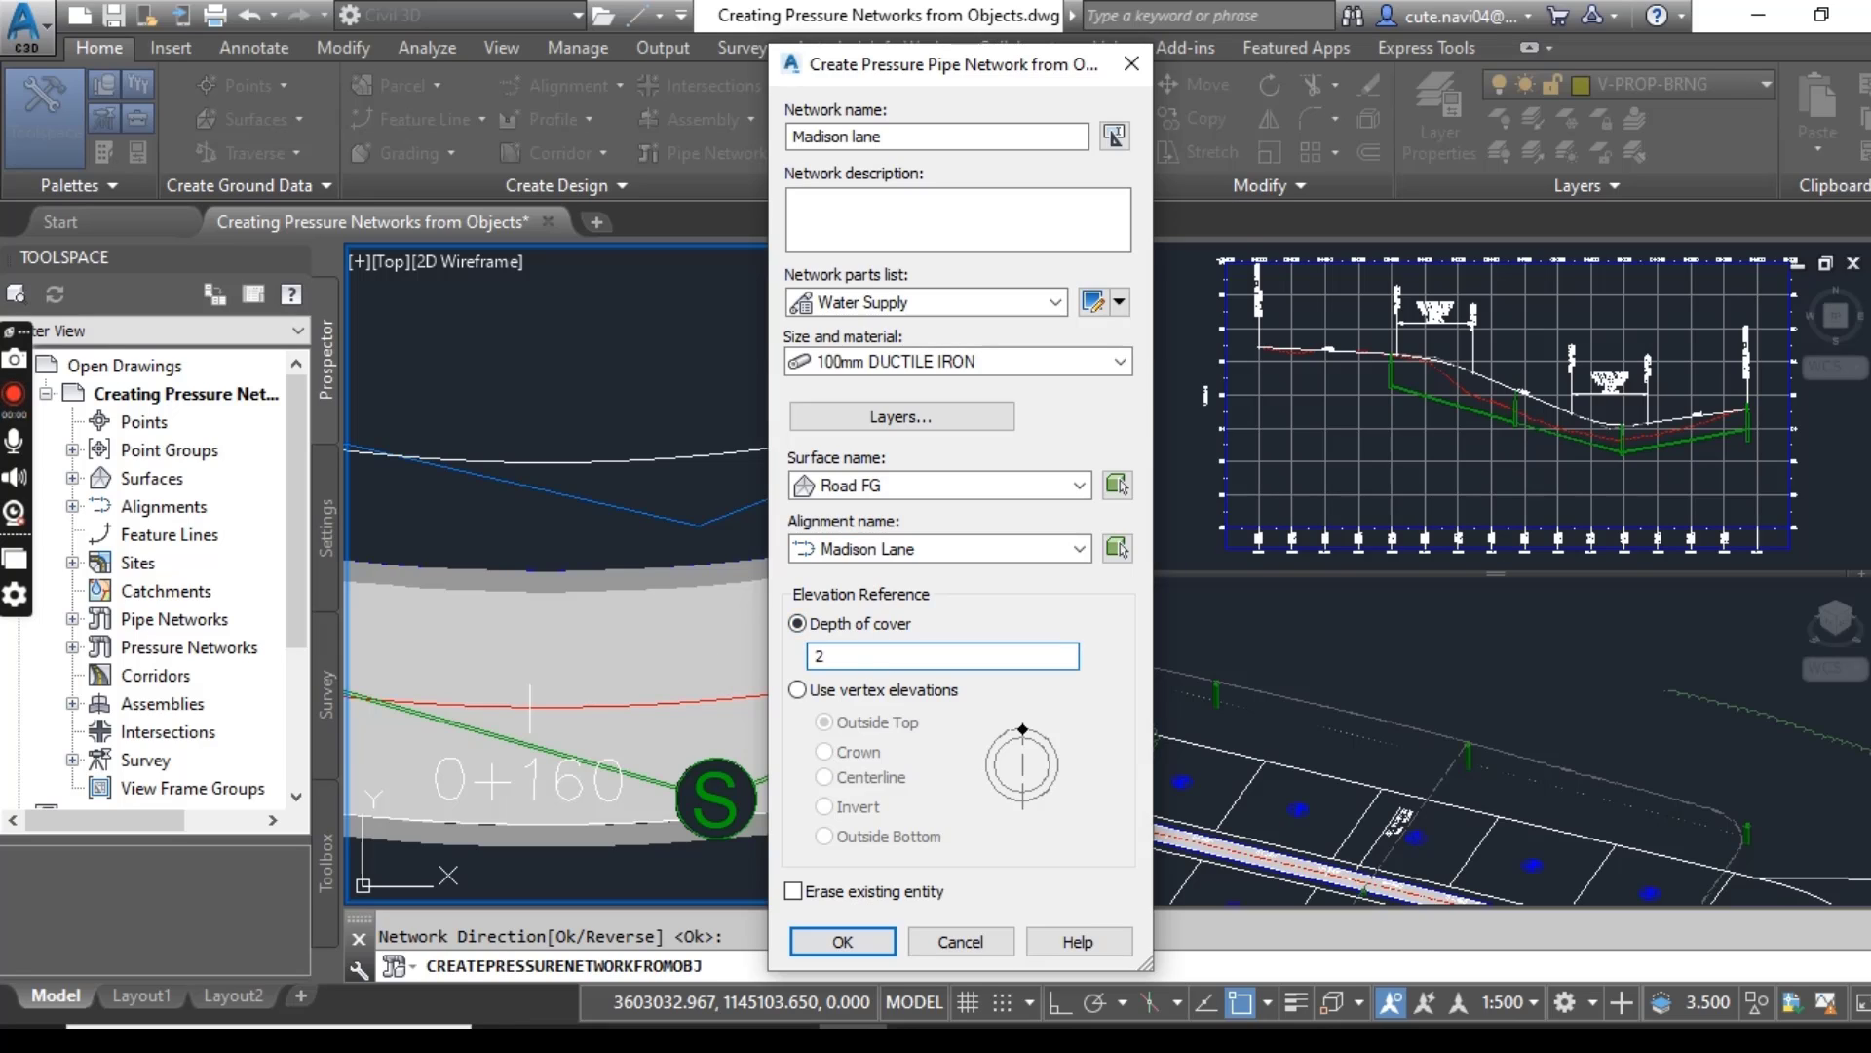
text(1)
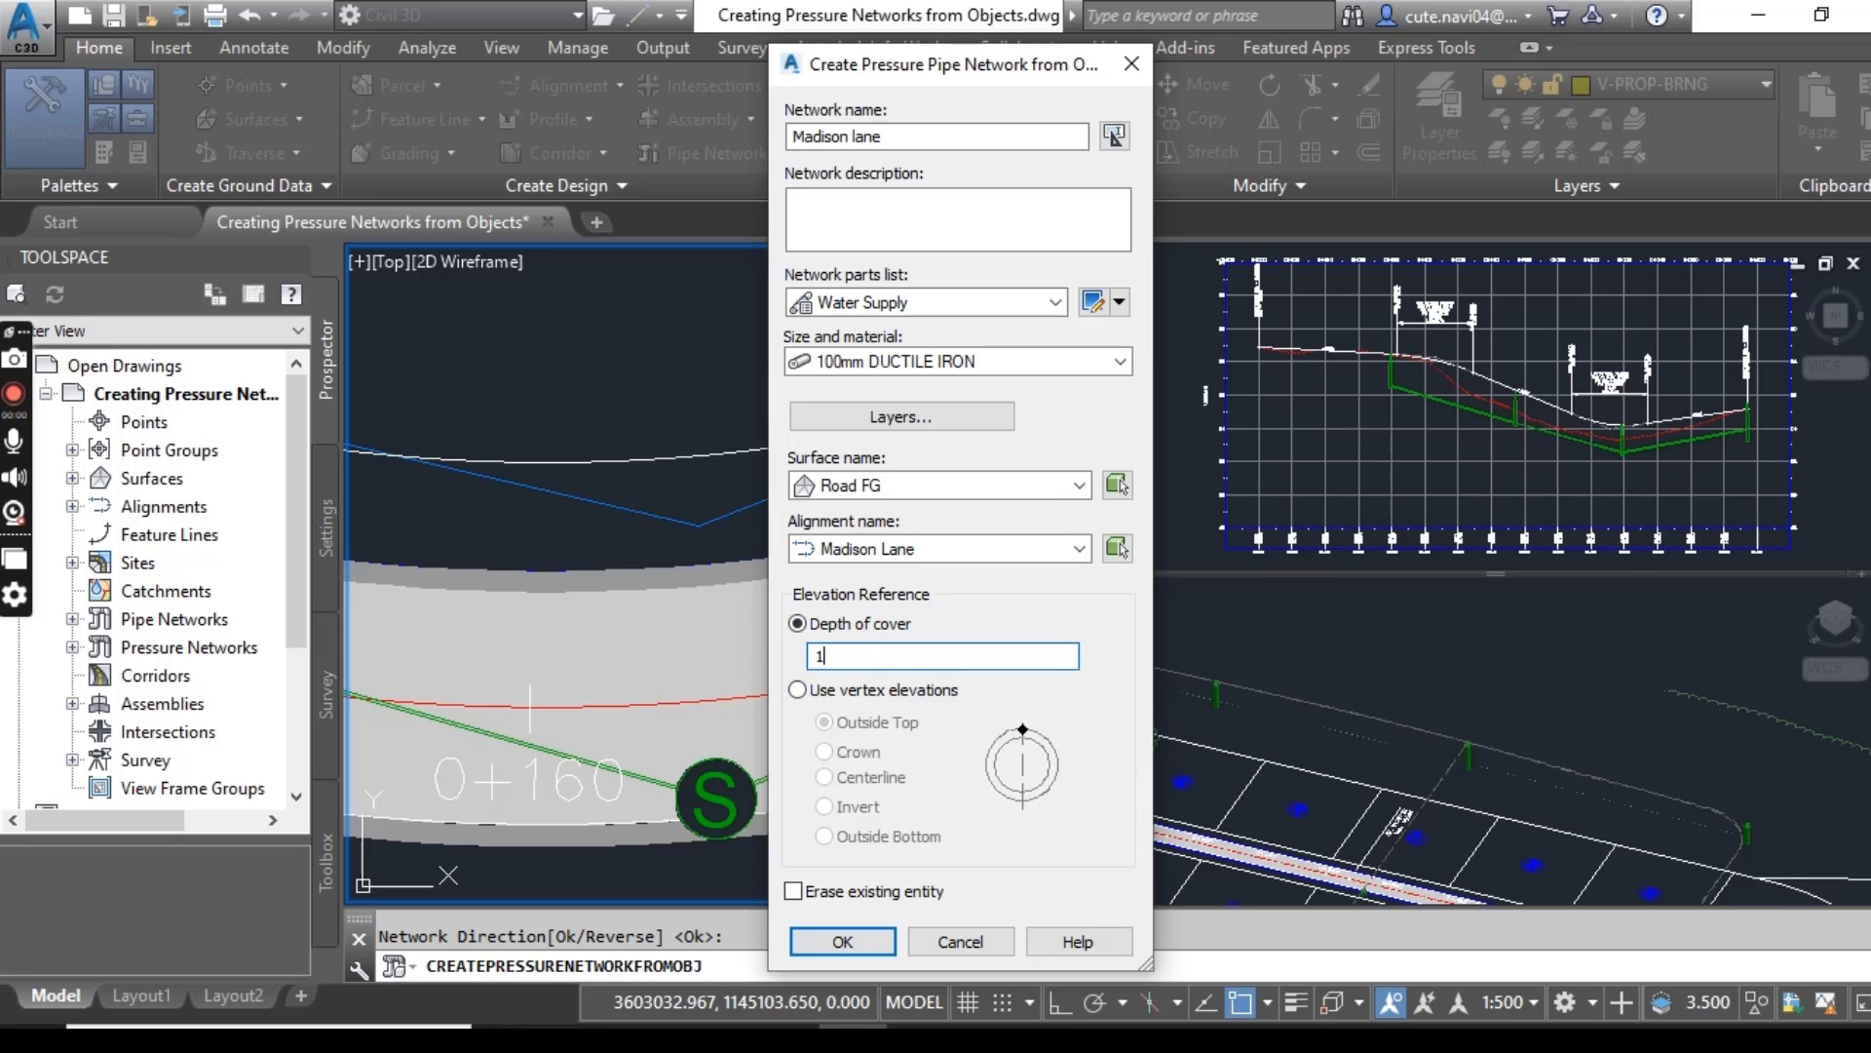
text(.2)
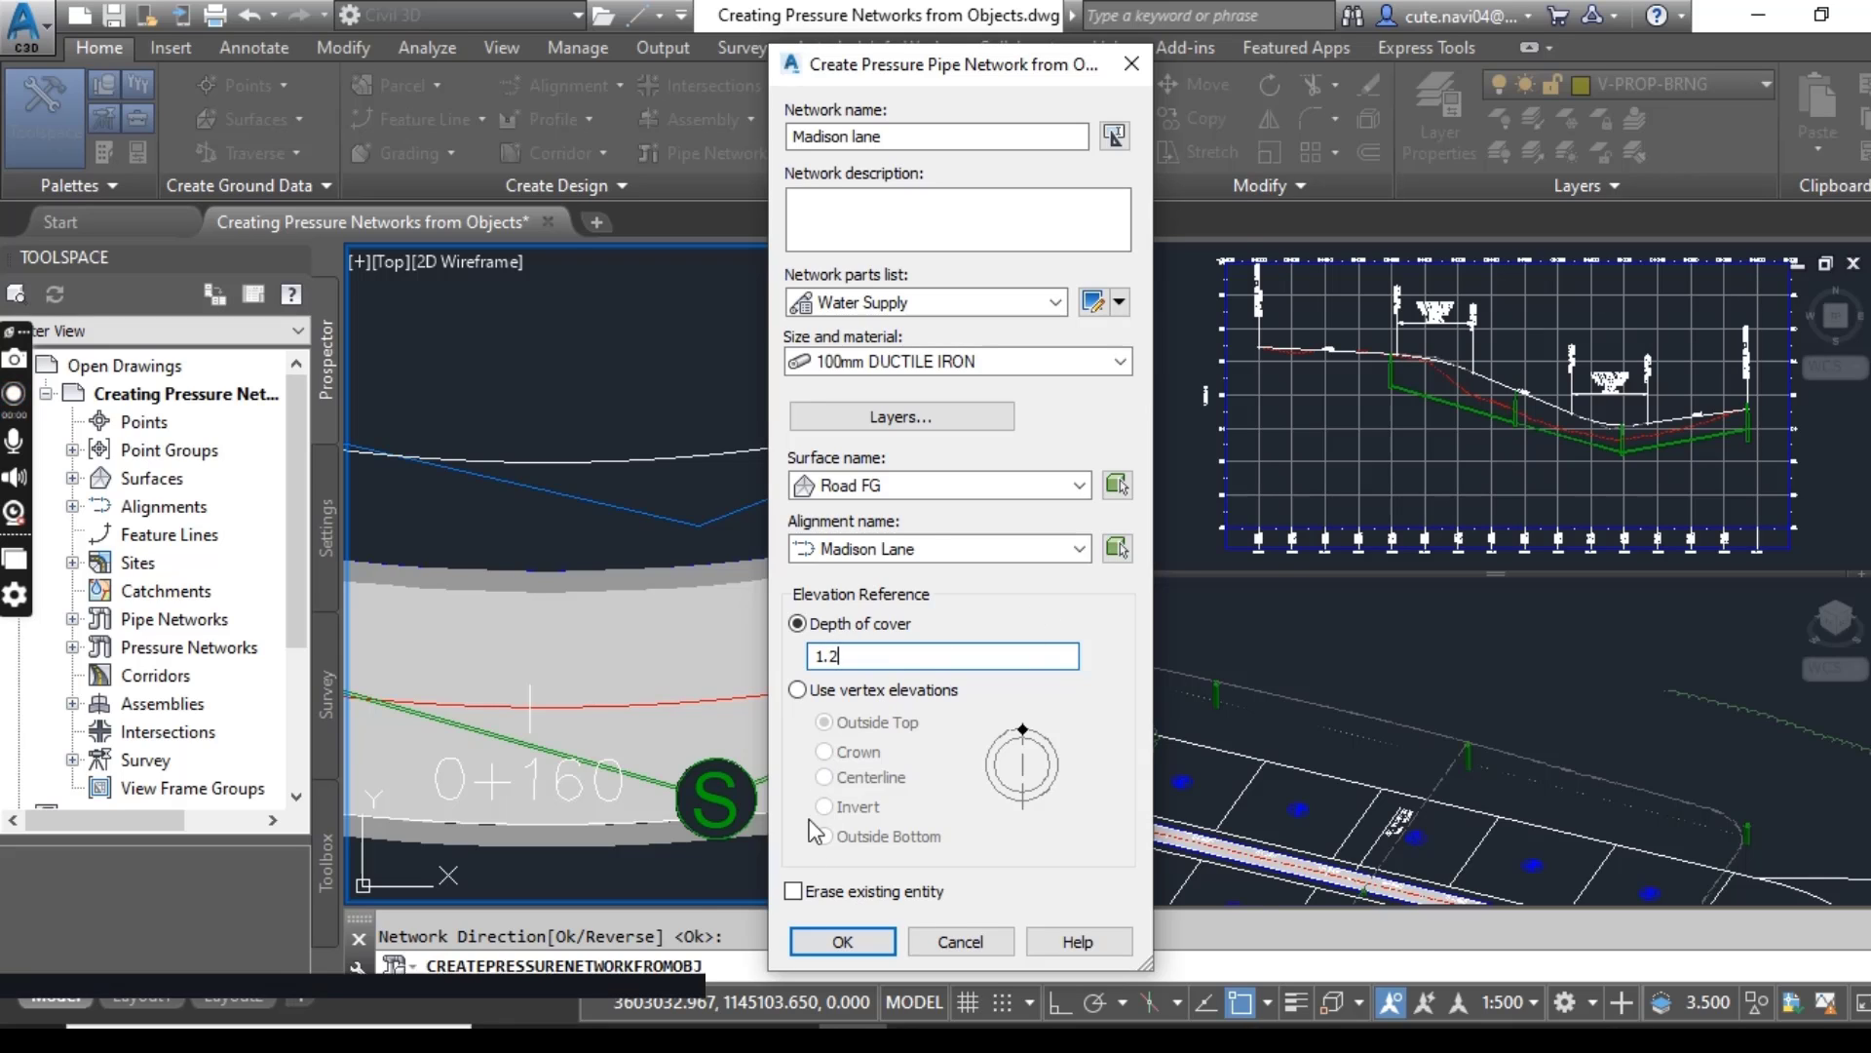
click(793, 891)
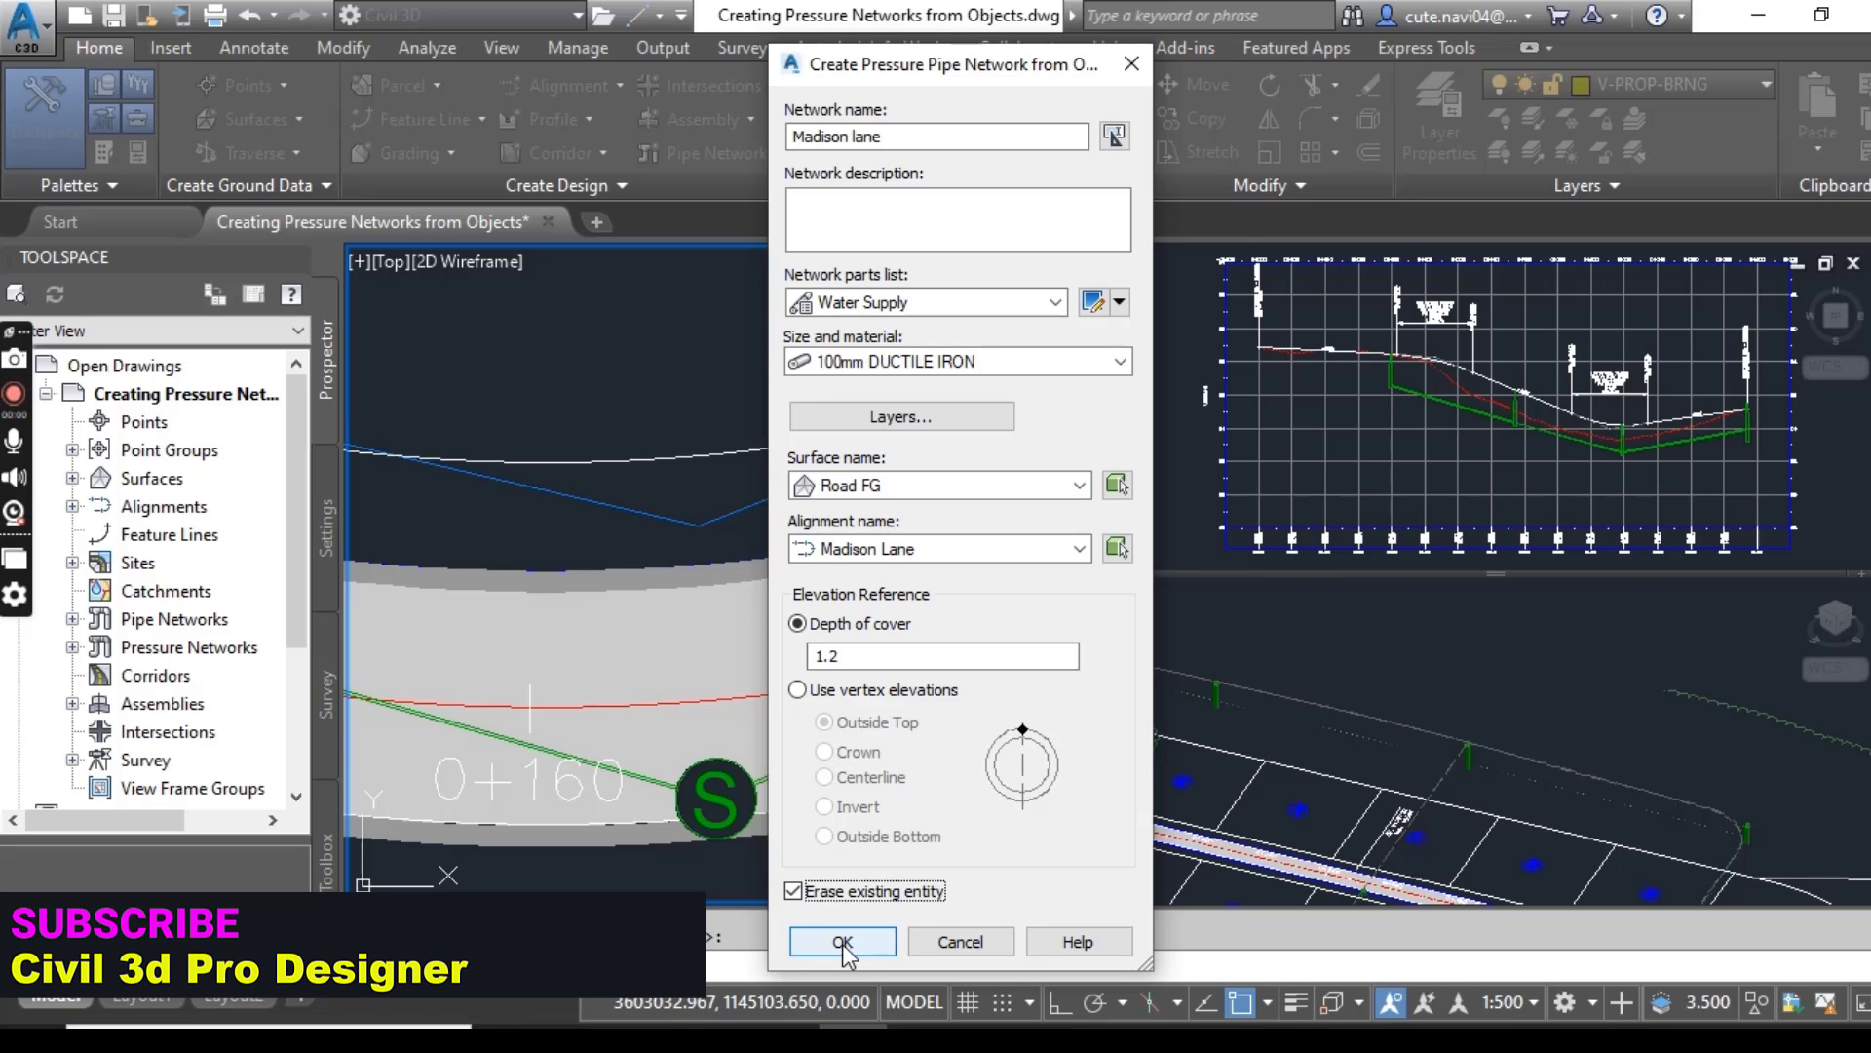
click(842, 942)
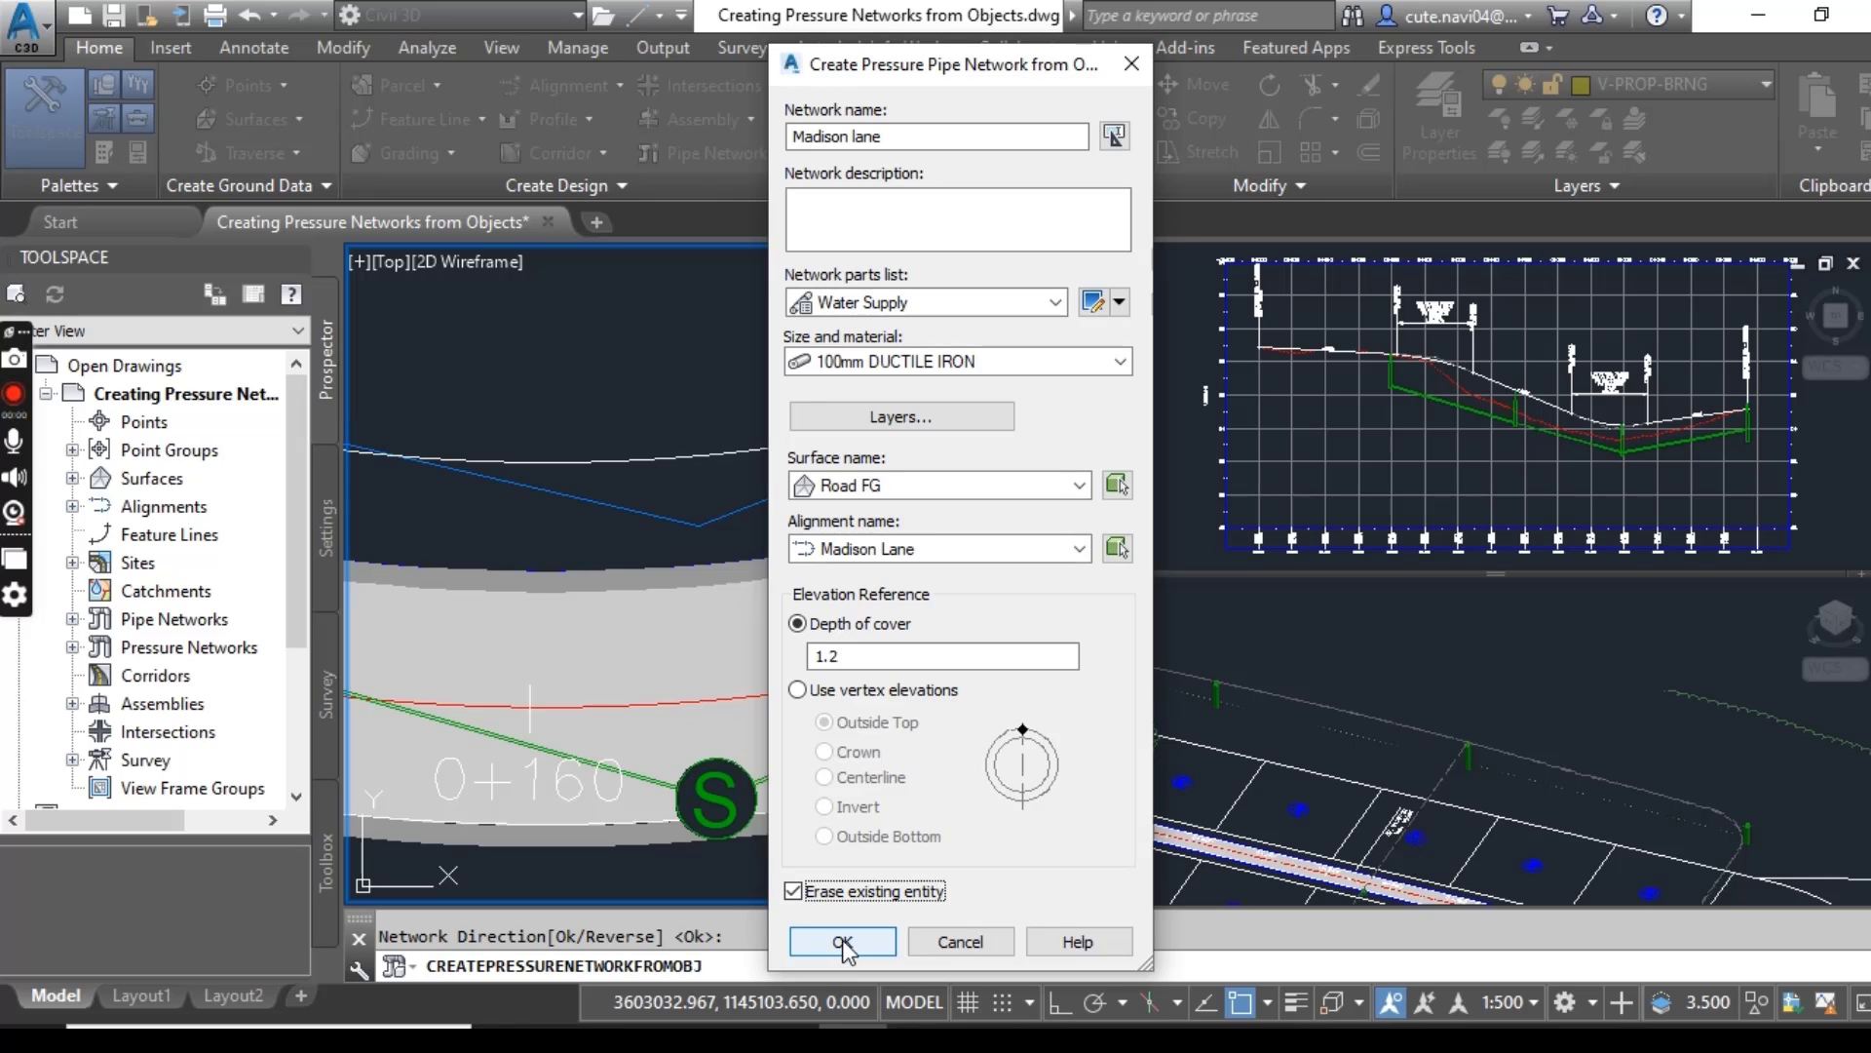
click(842, 942)
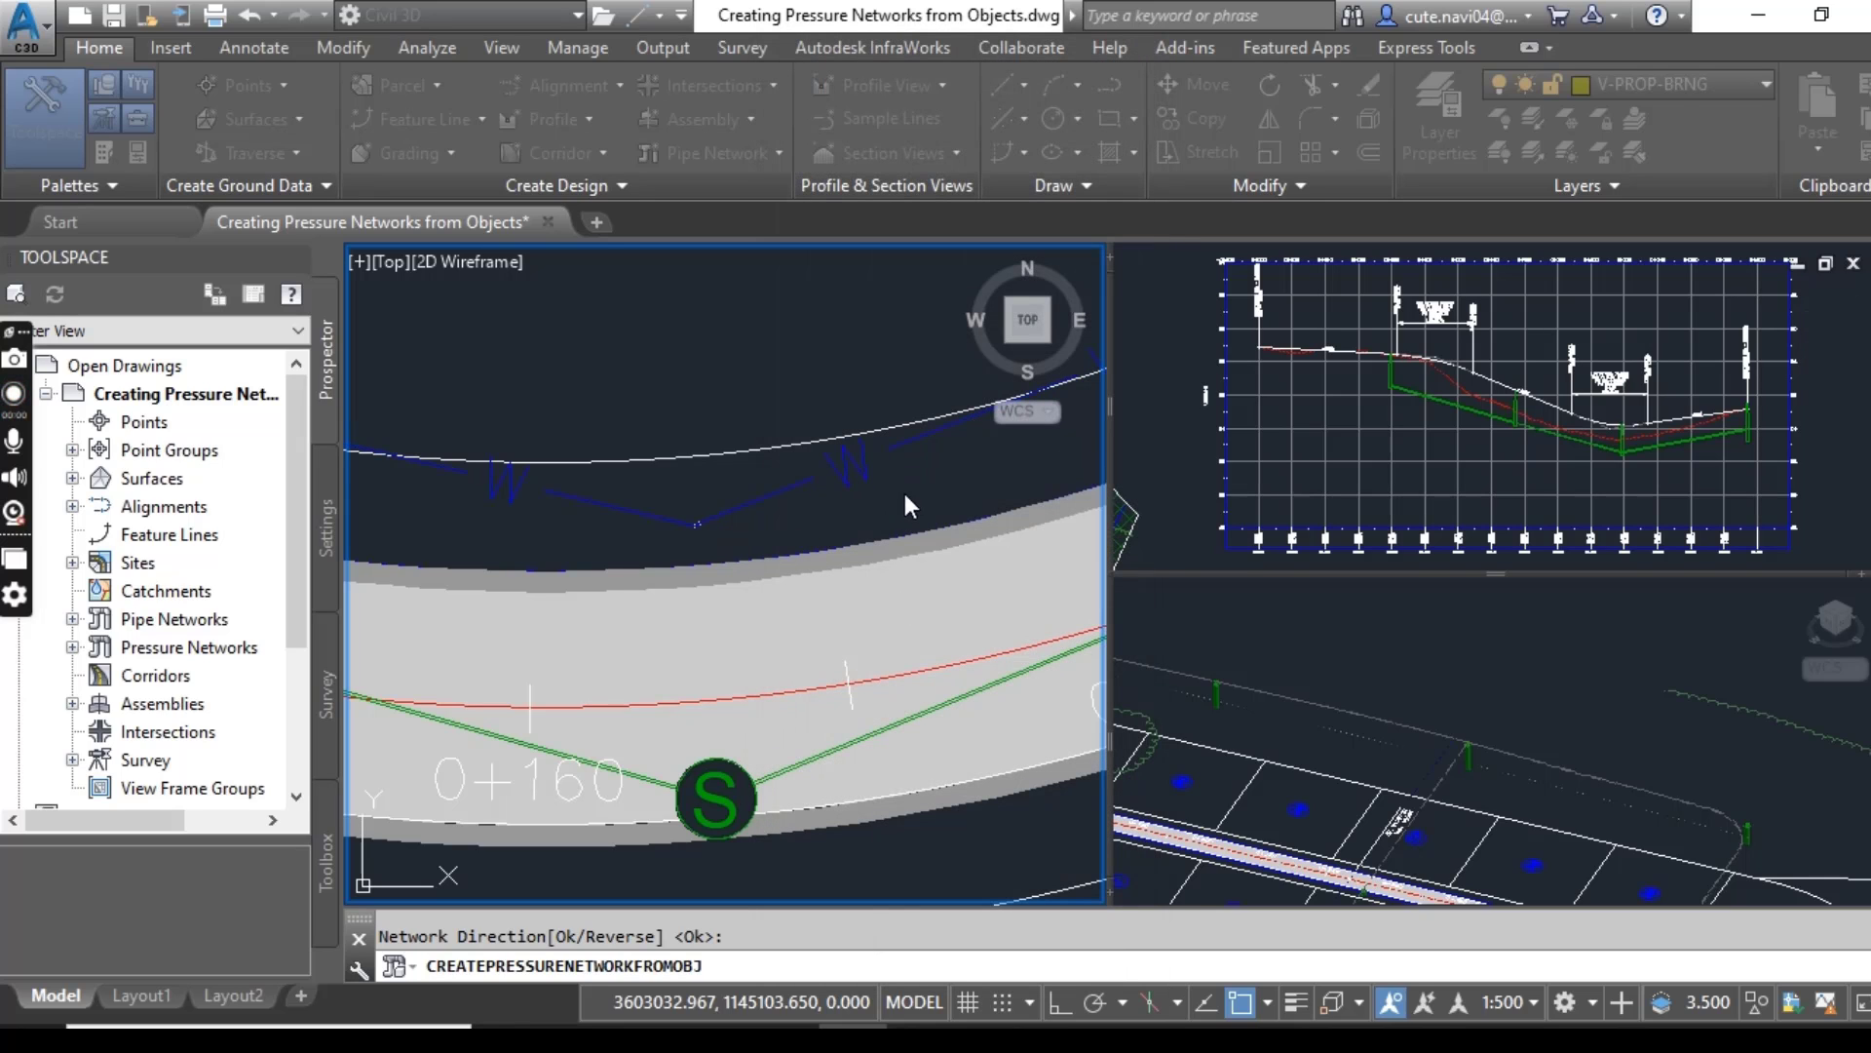
Select a pipe of the new Madison lane water network in the plan view.
click(893, 497)
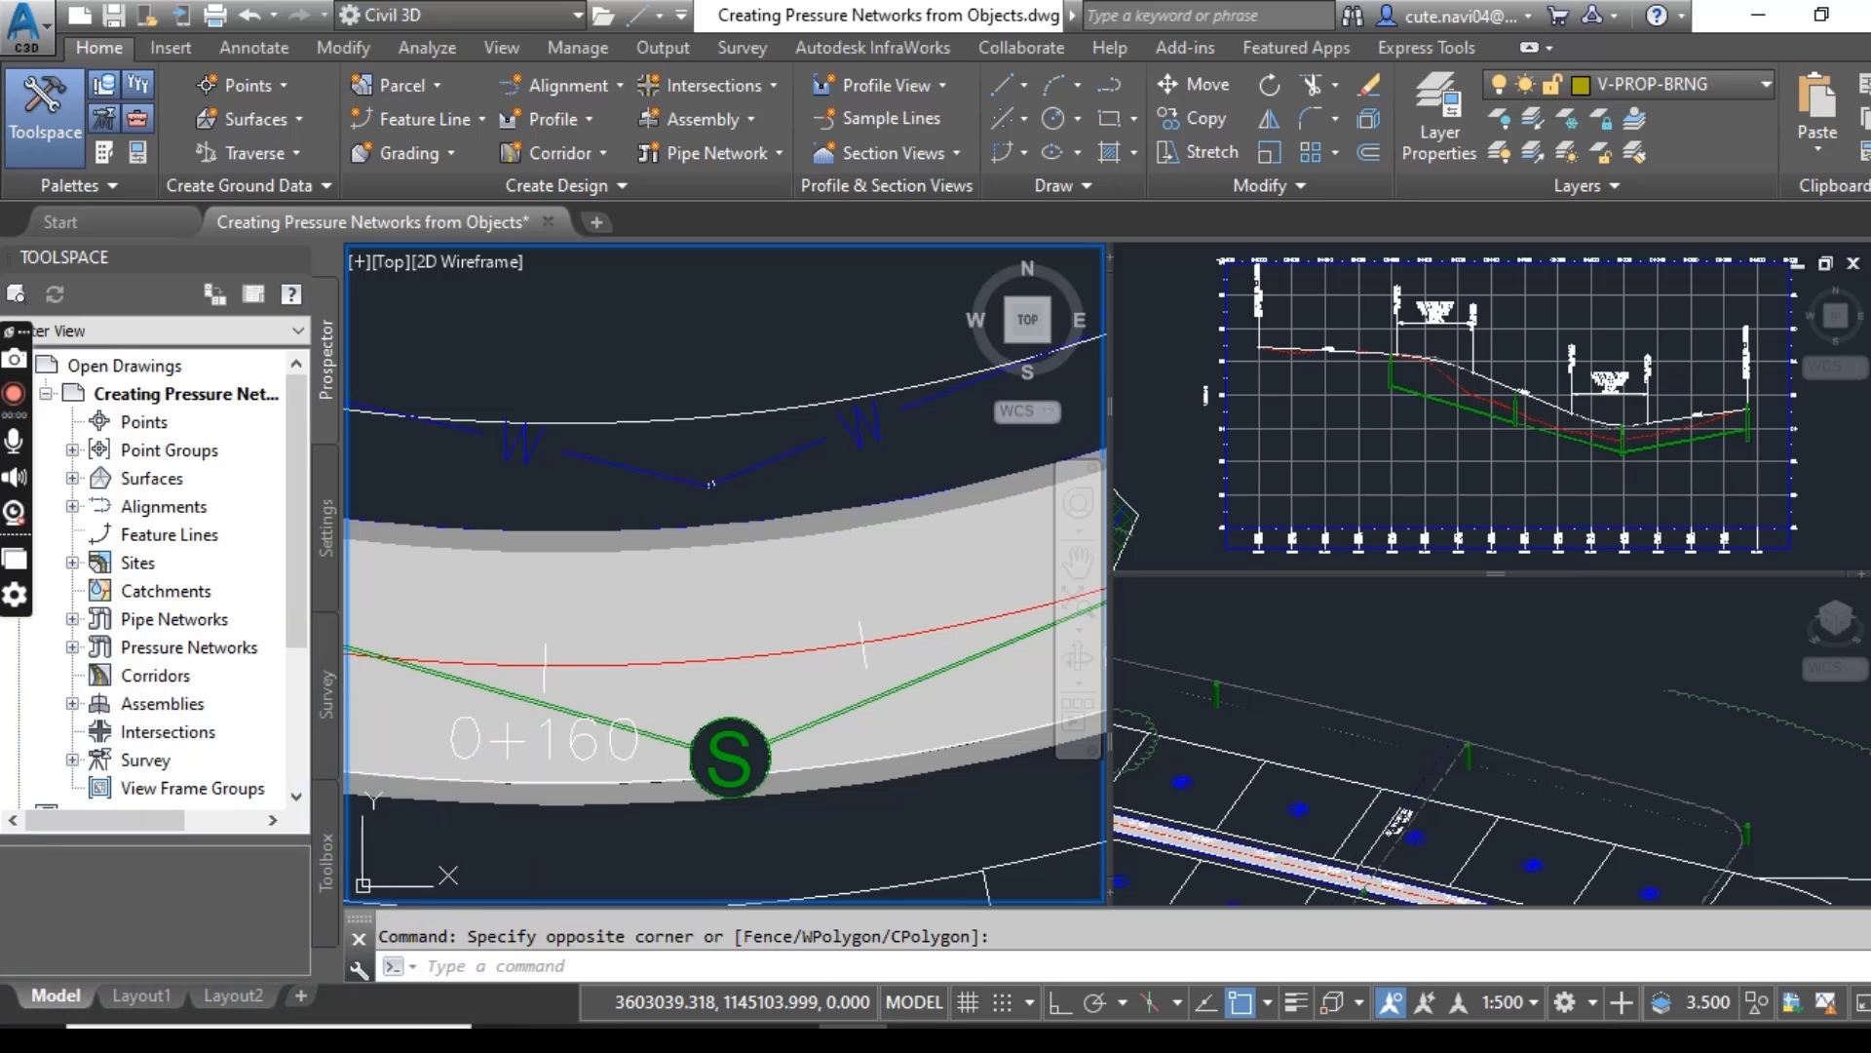
mouse_move(1162, 714)
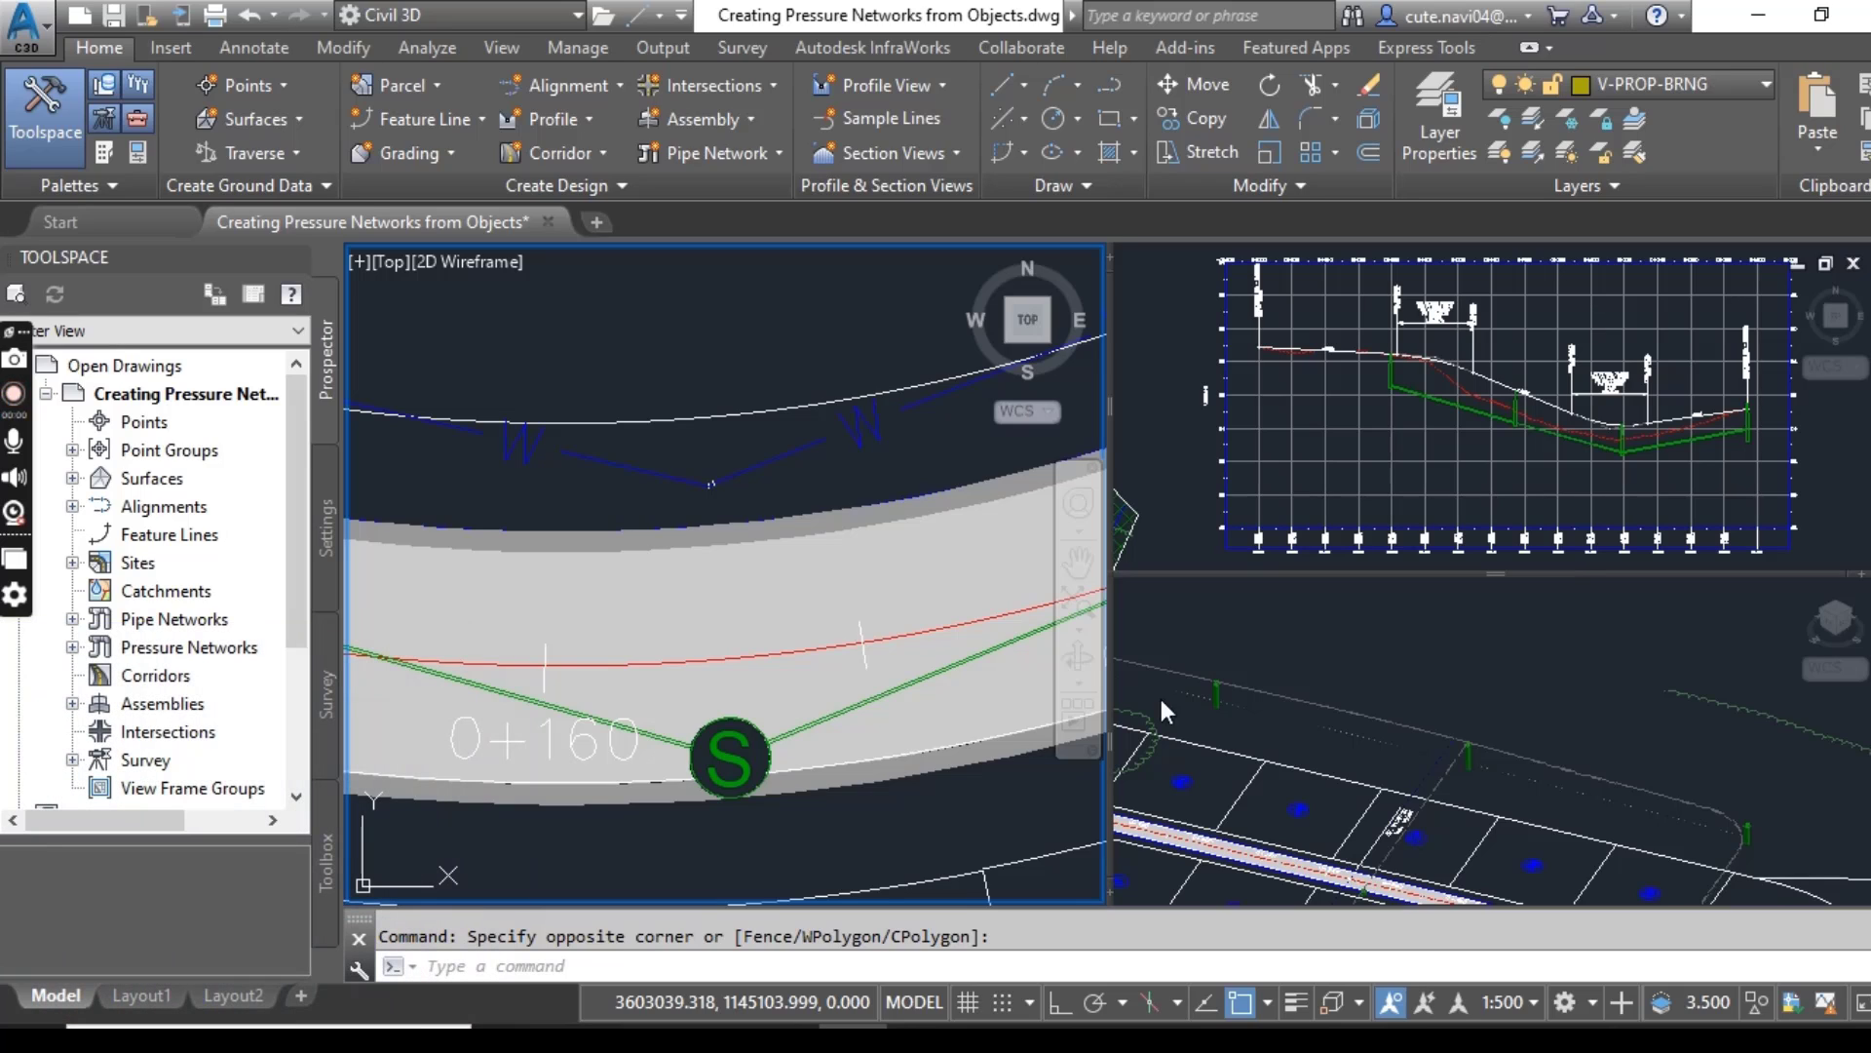
mouse_move(829, 460)
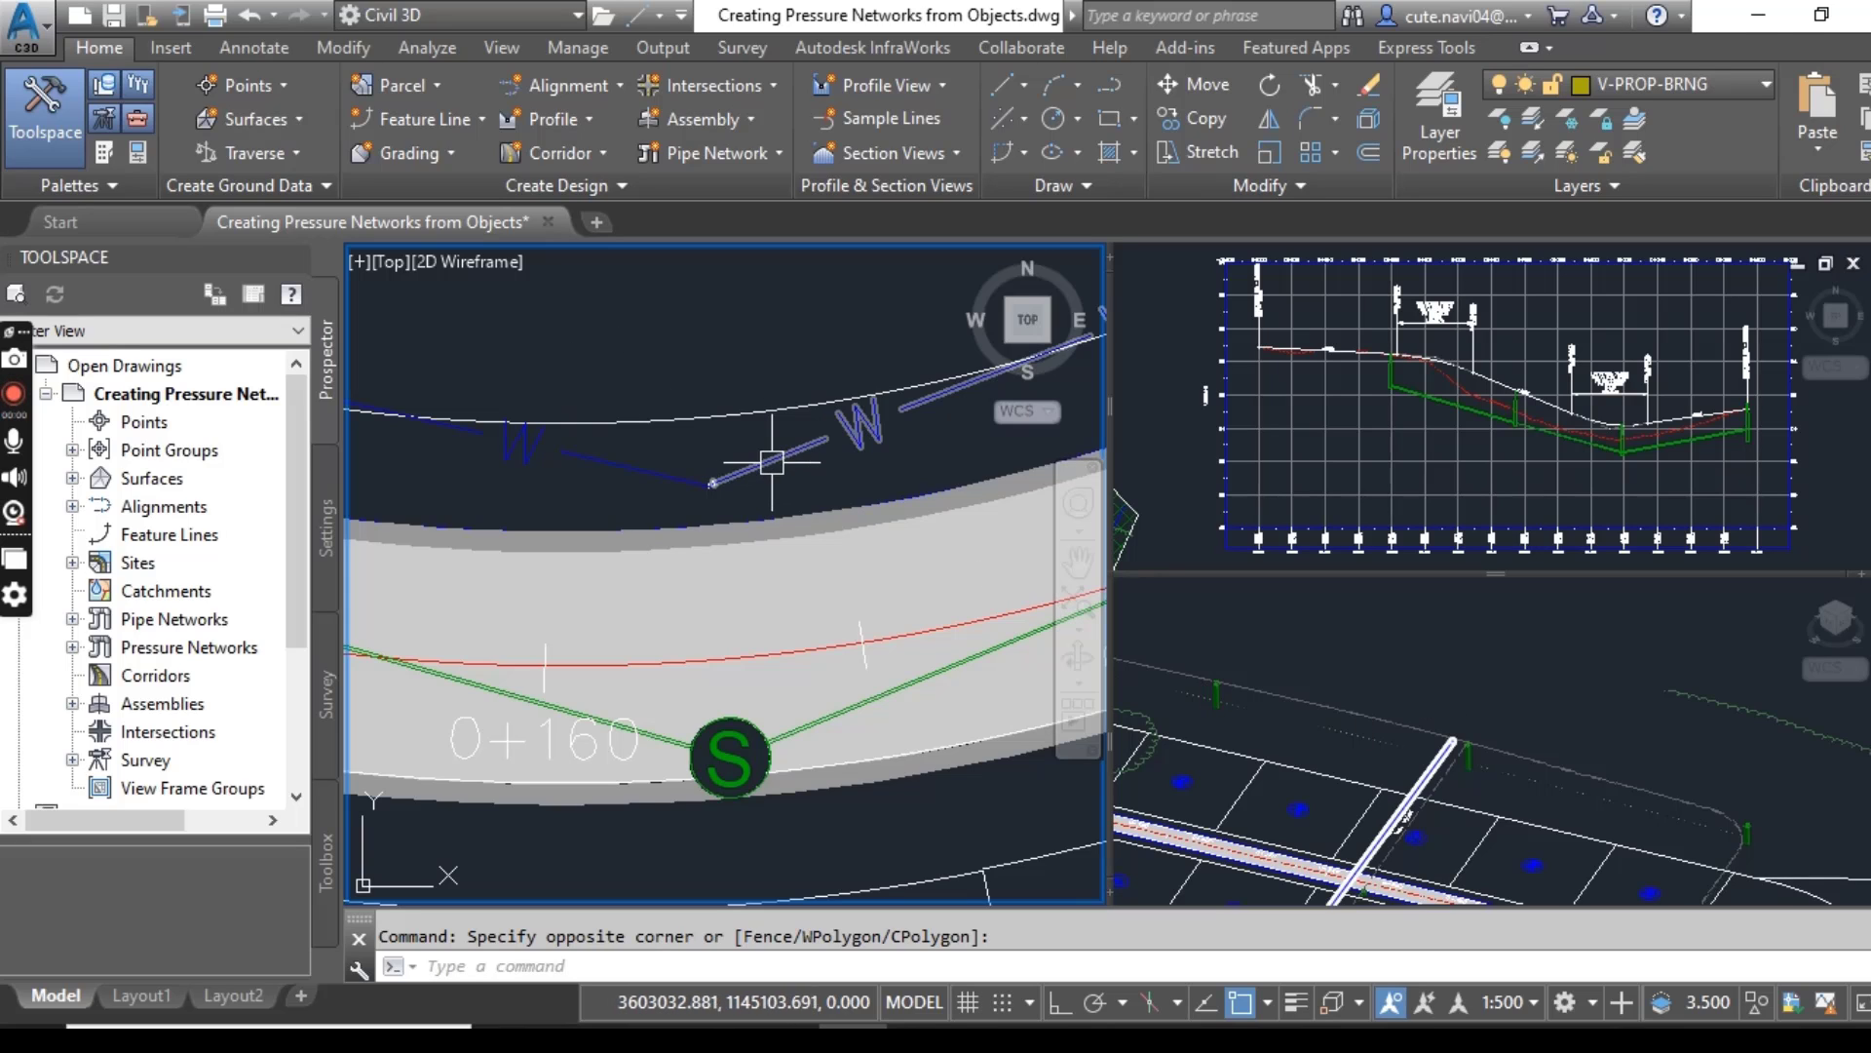
click(1401, 823)
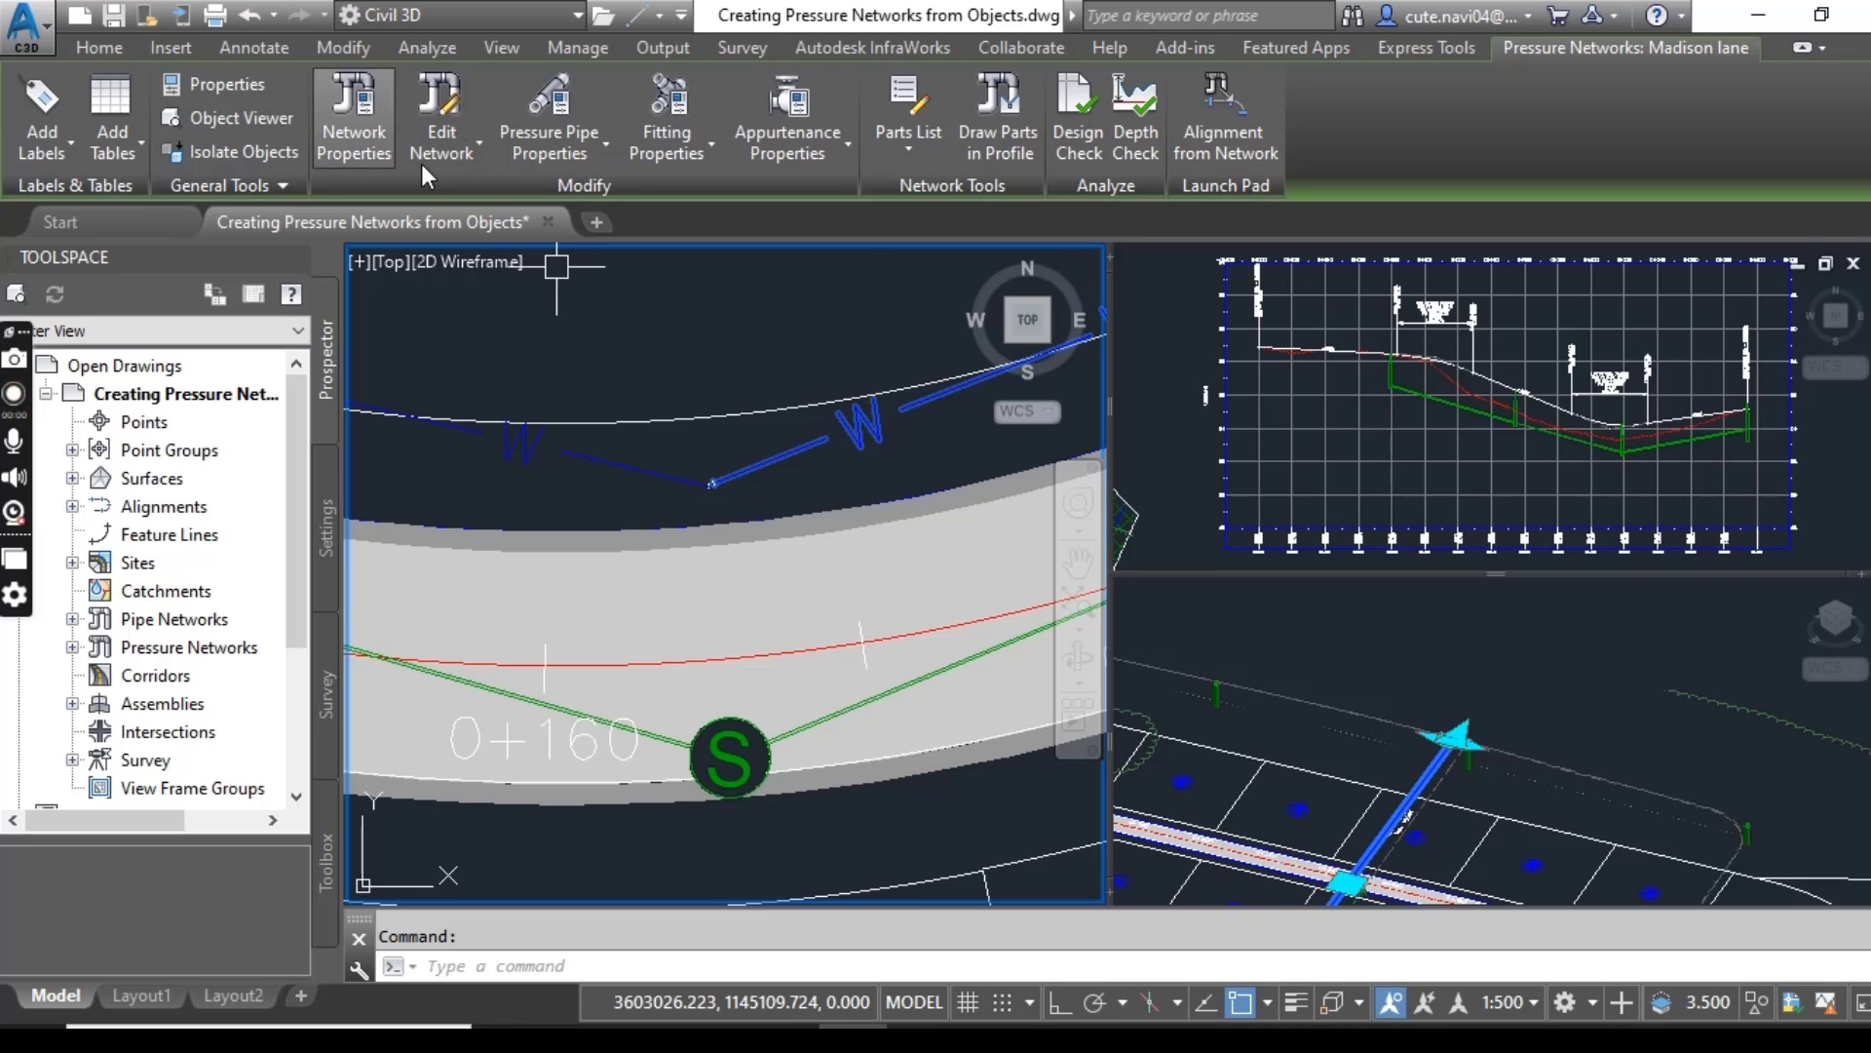
mouse_move(632, 376)
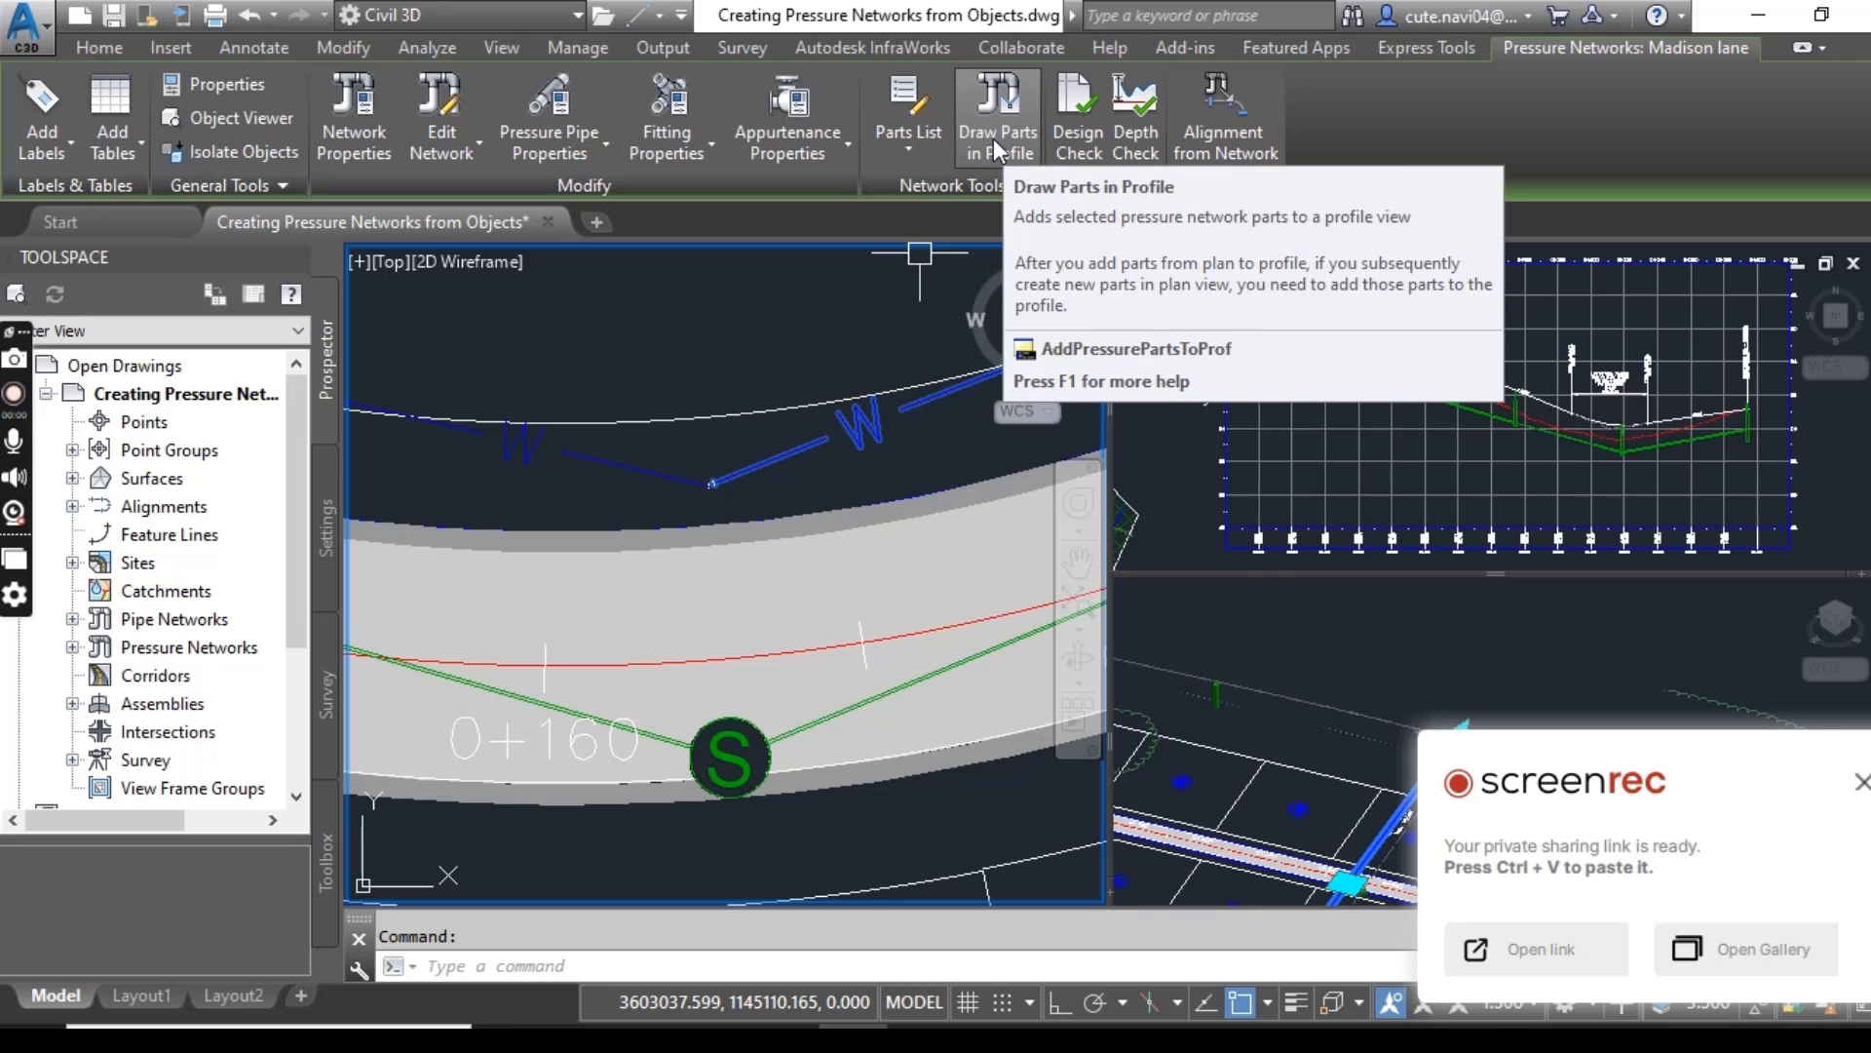
Add the selected pipe to the Madison Lane profile view with Draw Parts in Profile, then return to plan.
click(998, 98)
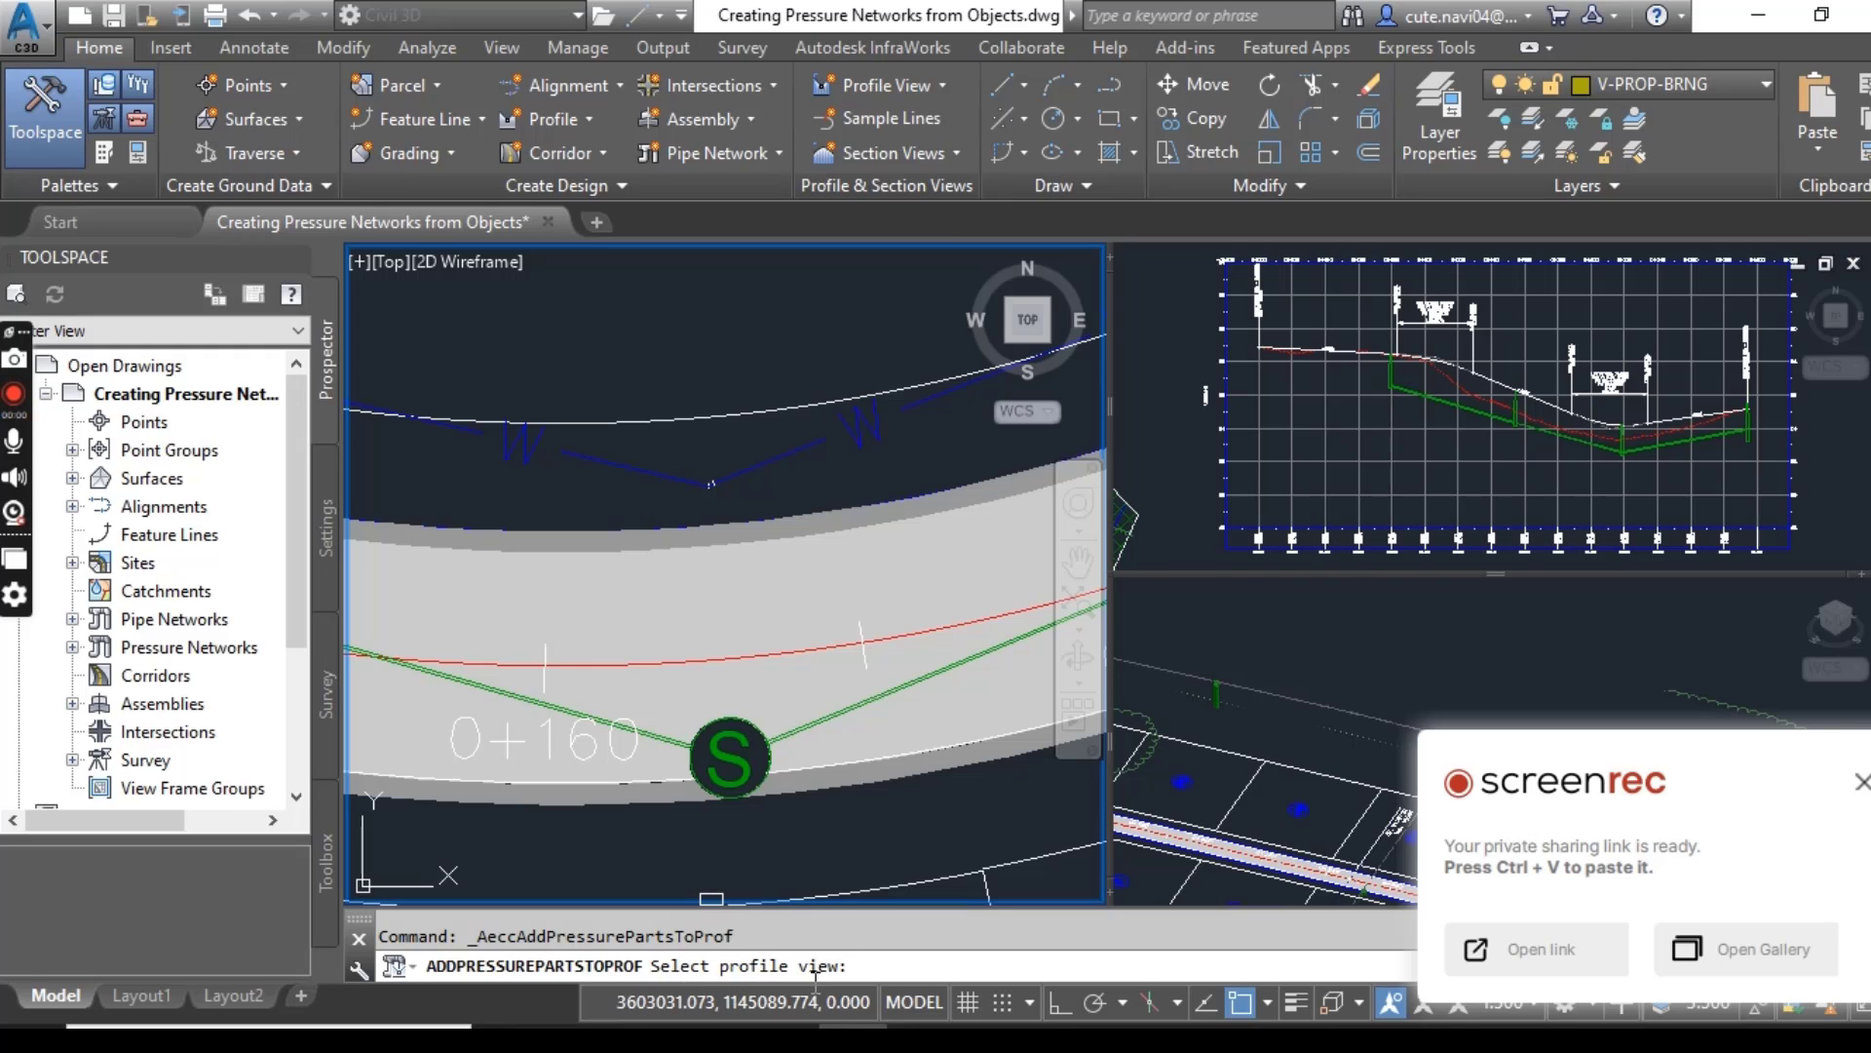
mouse_move(1197, 382)
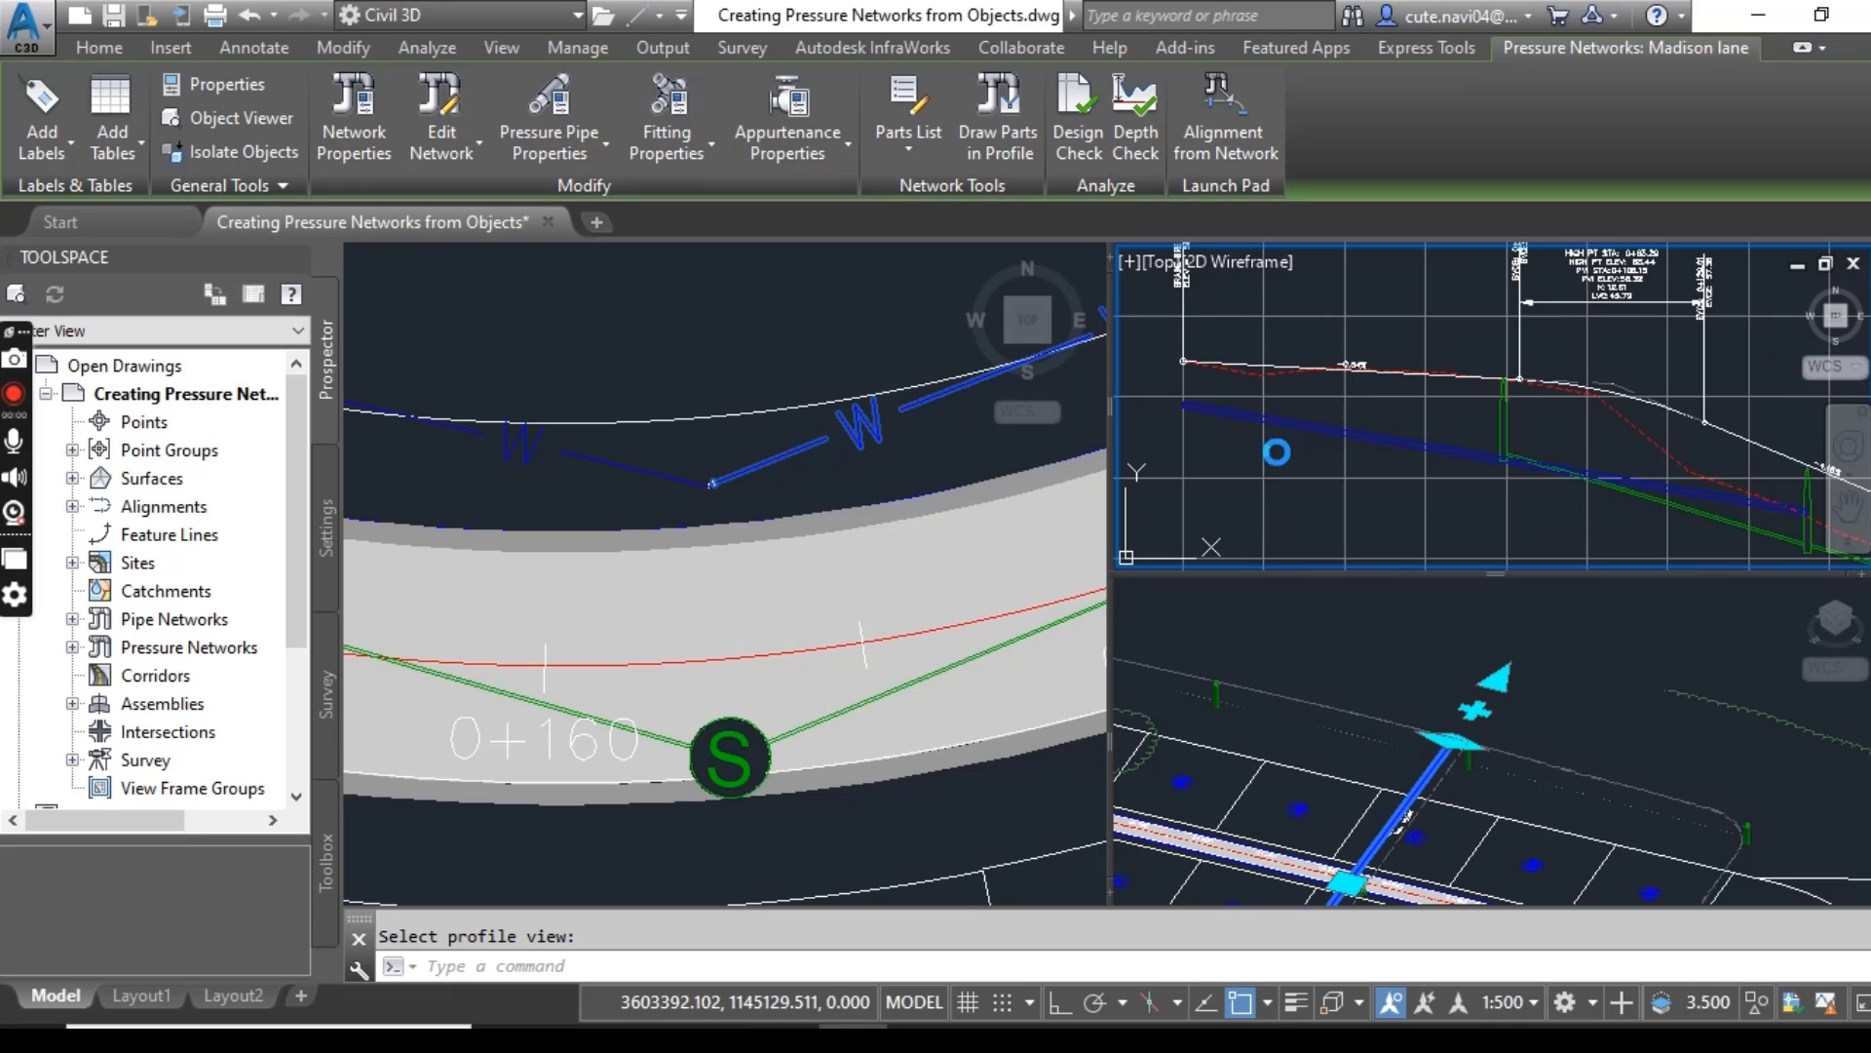
click(1330, 440)
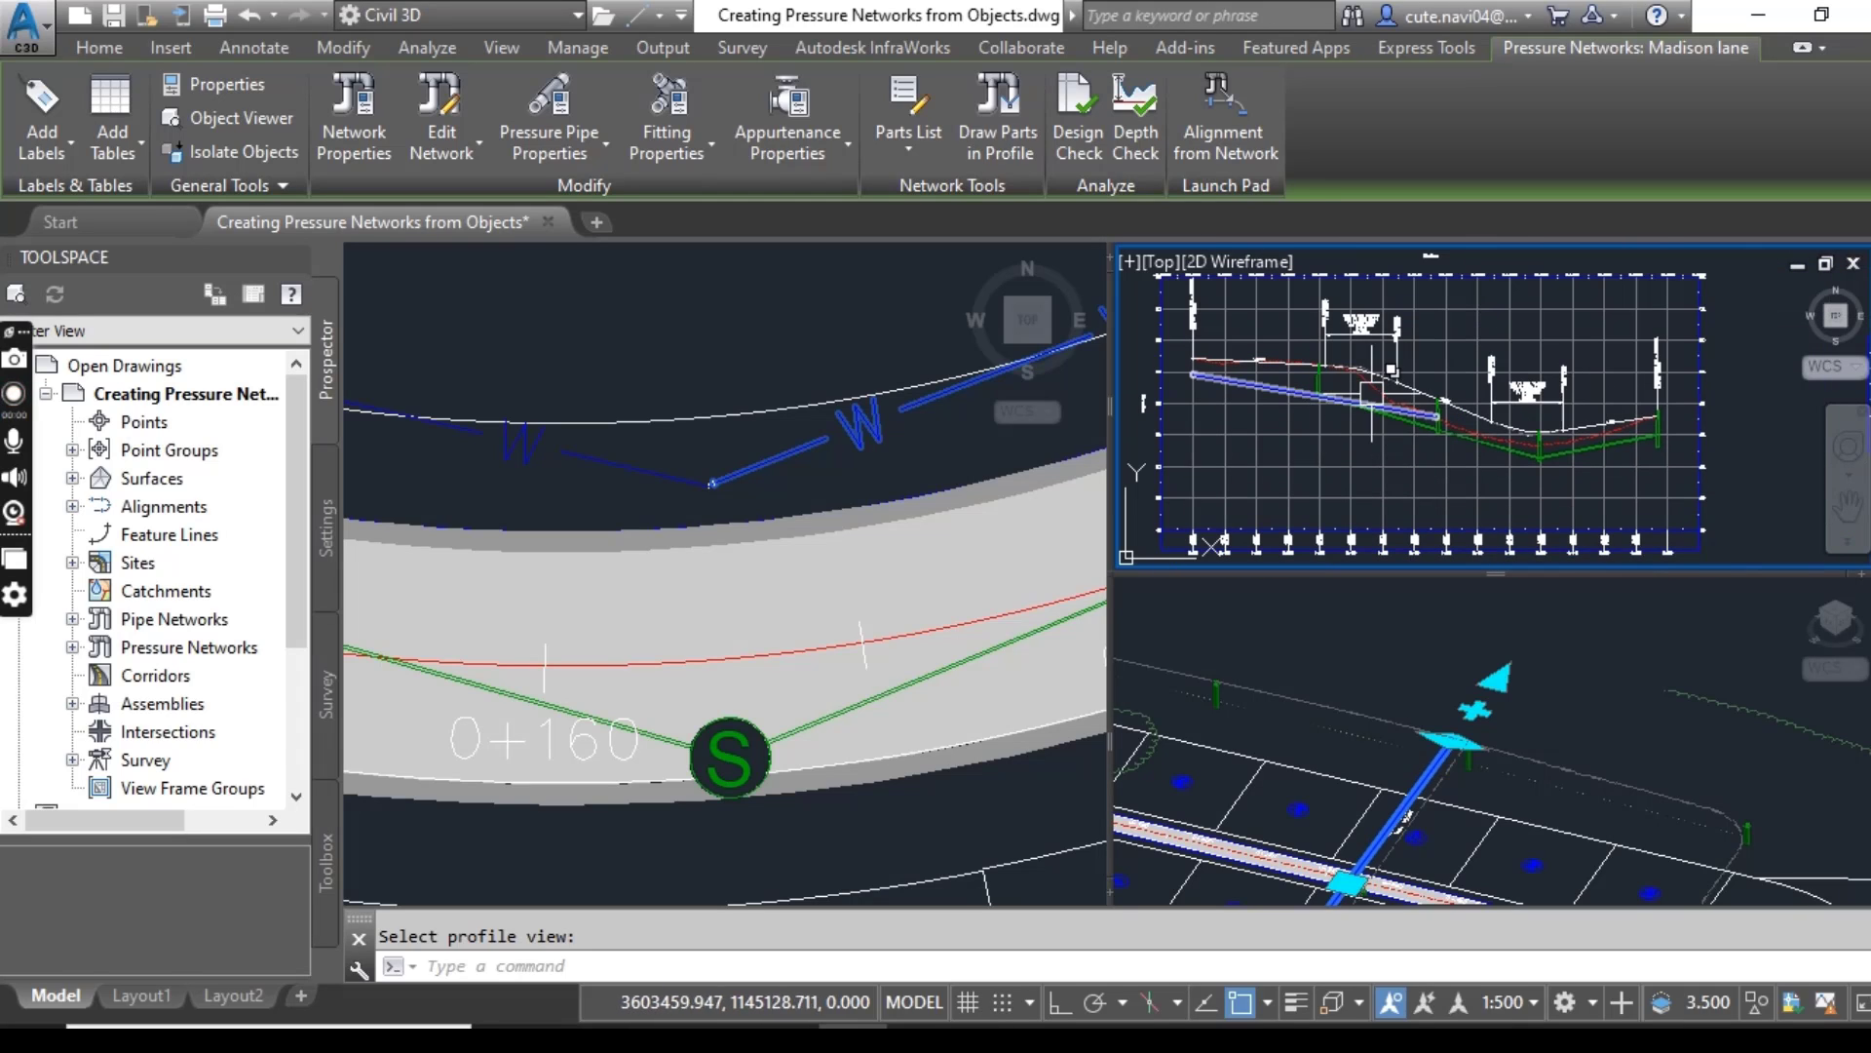
click(612, 497)
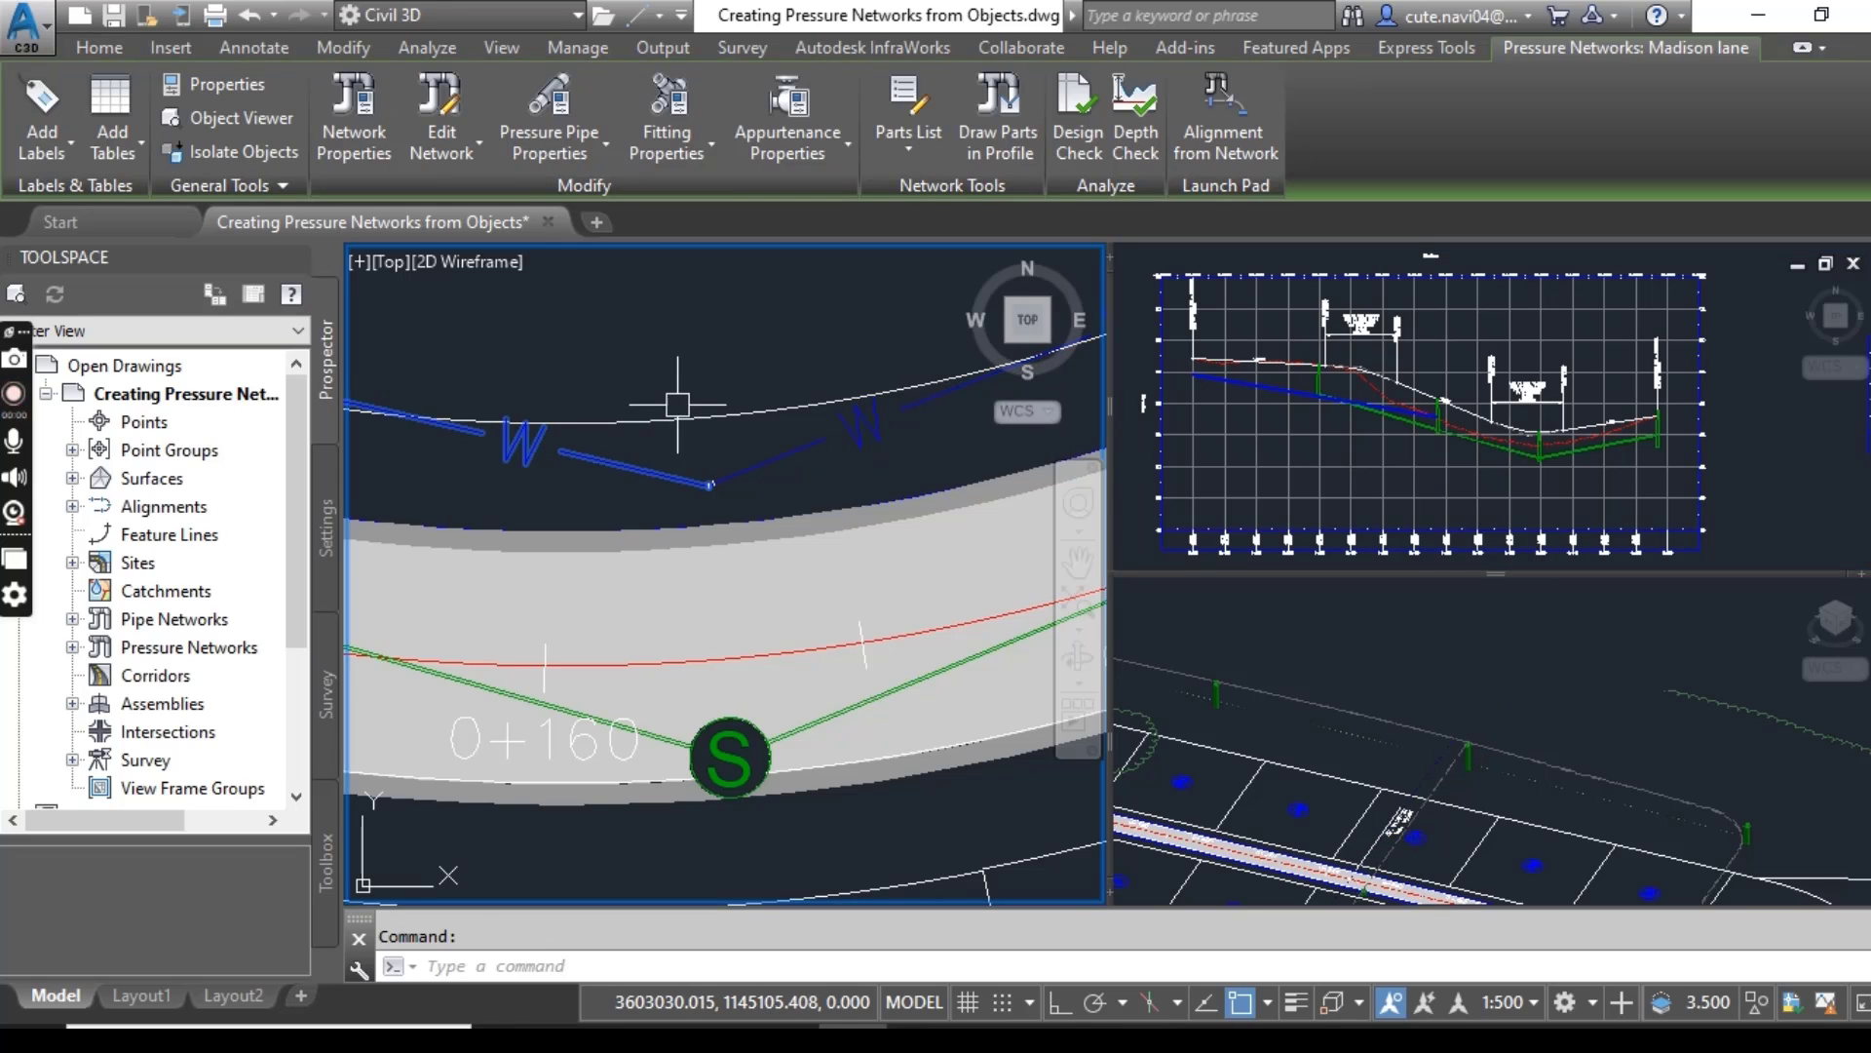
Select all similar pipes in the network and draw them into the profile view.
right_click(729, 756)
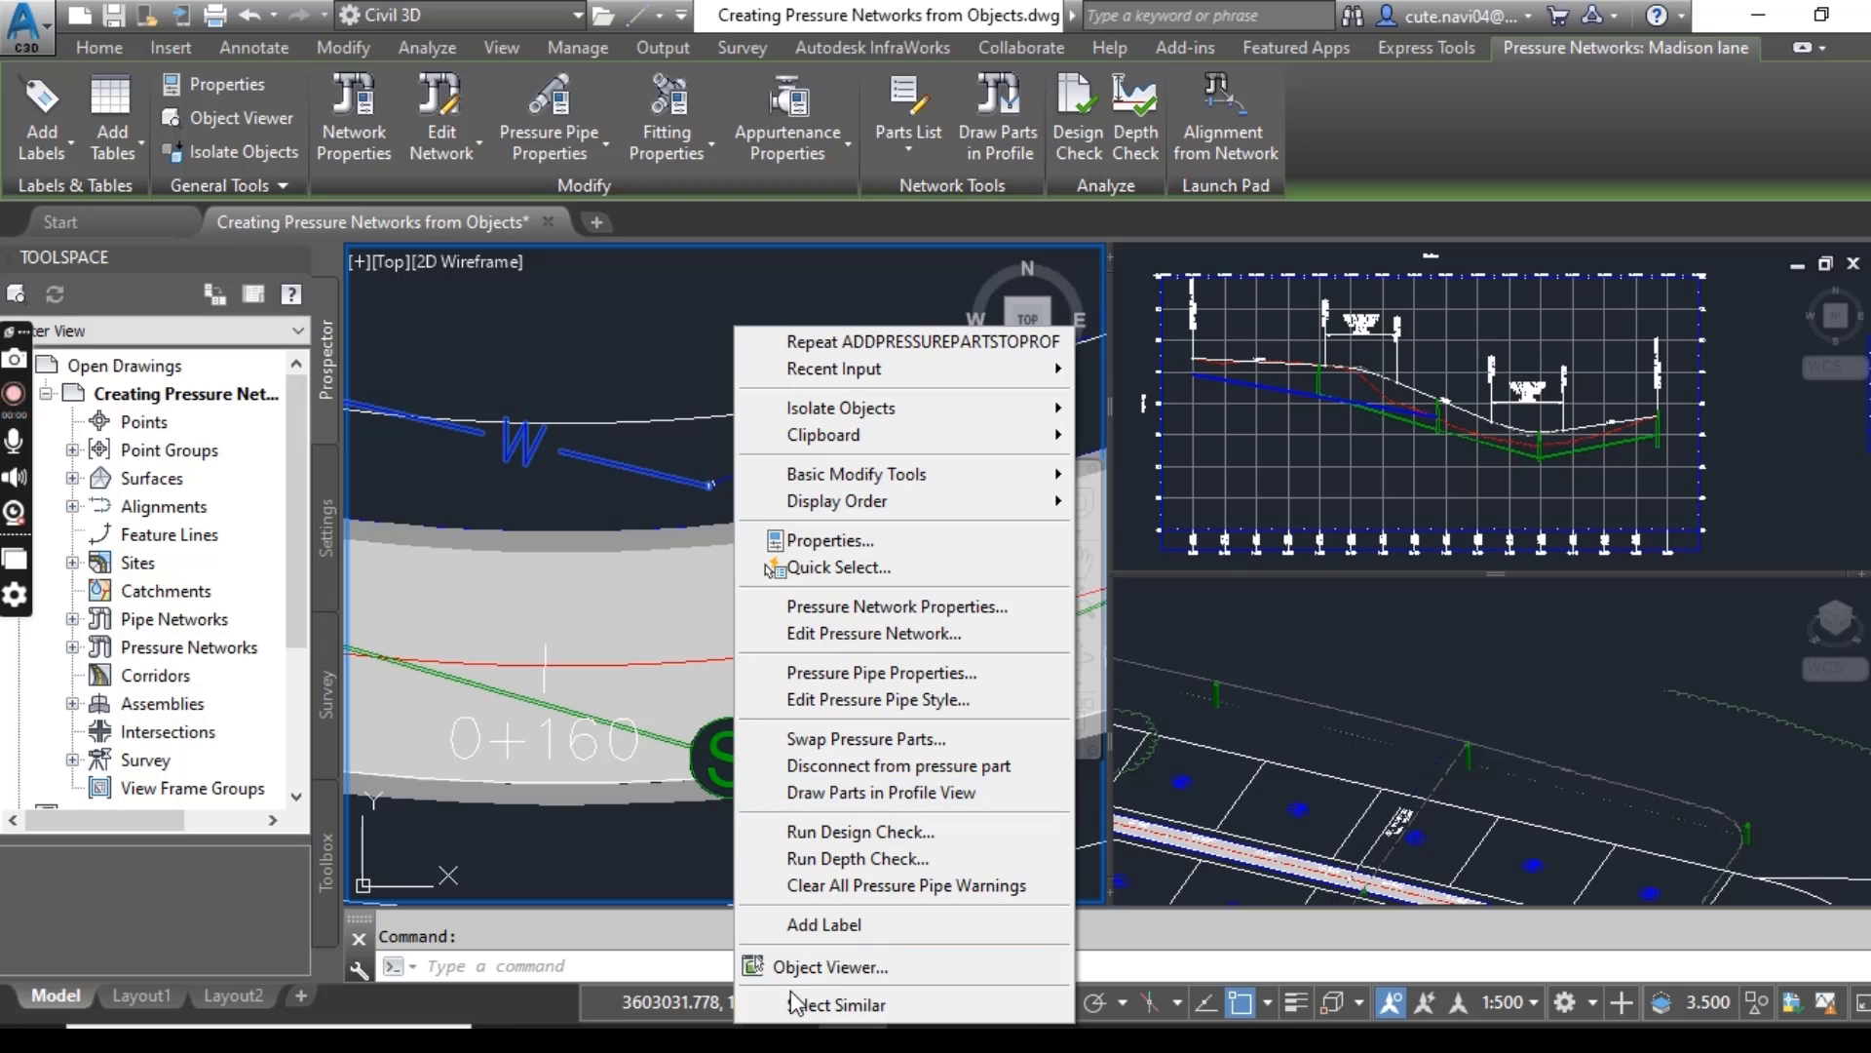
click(839, 1004)
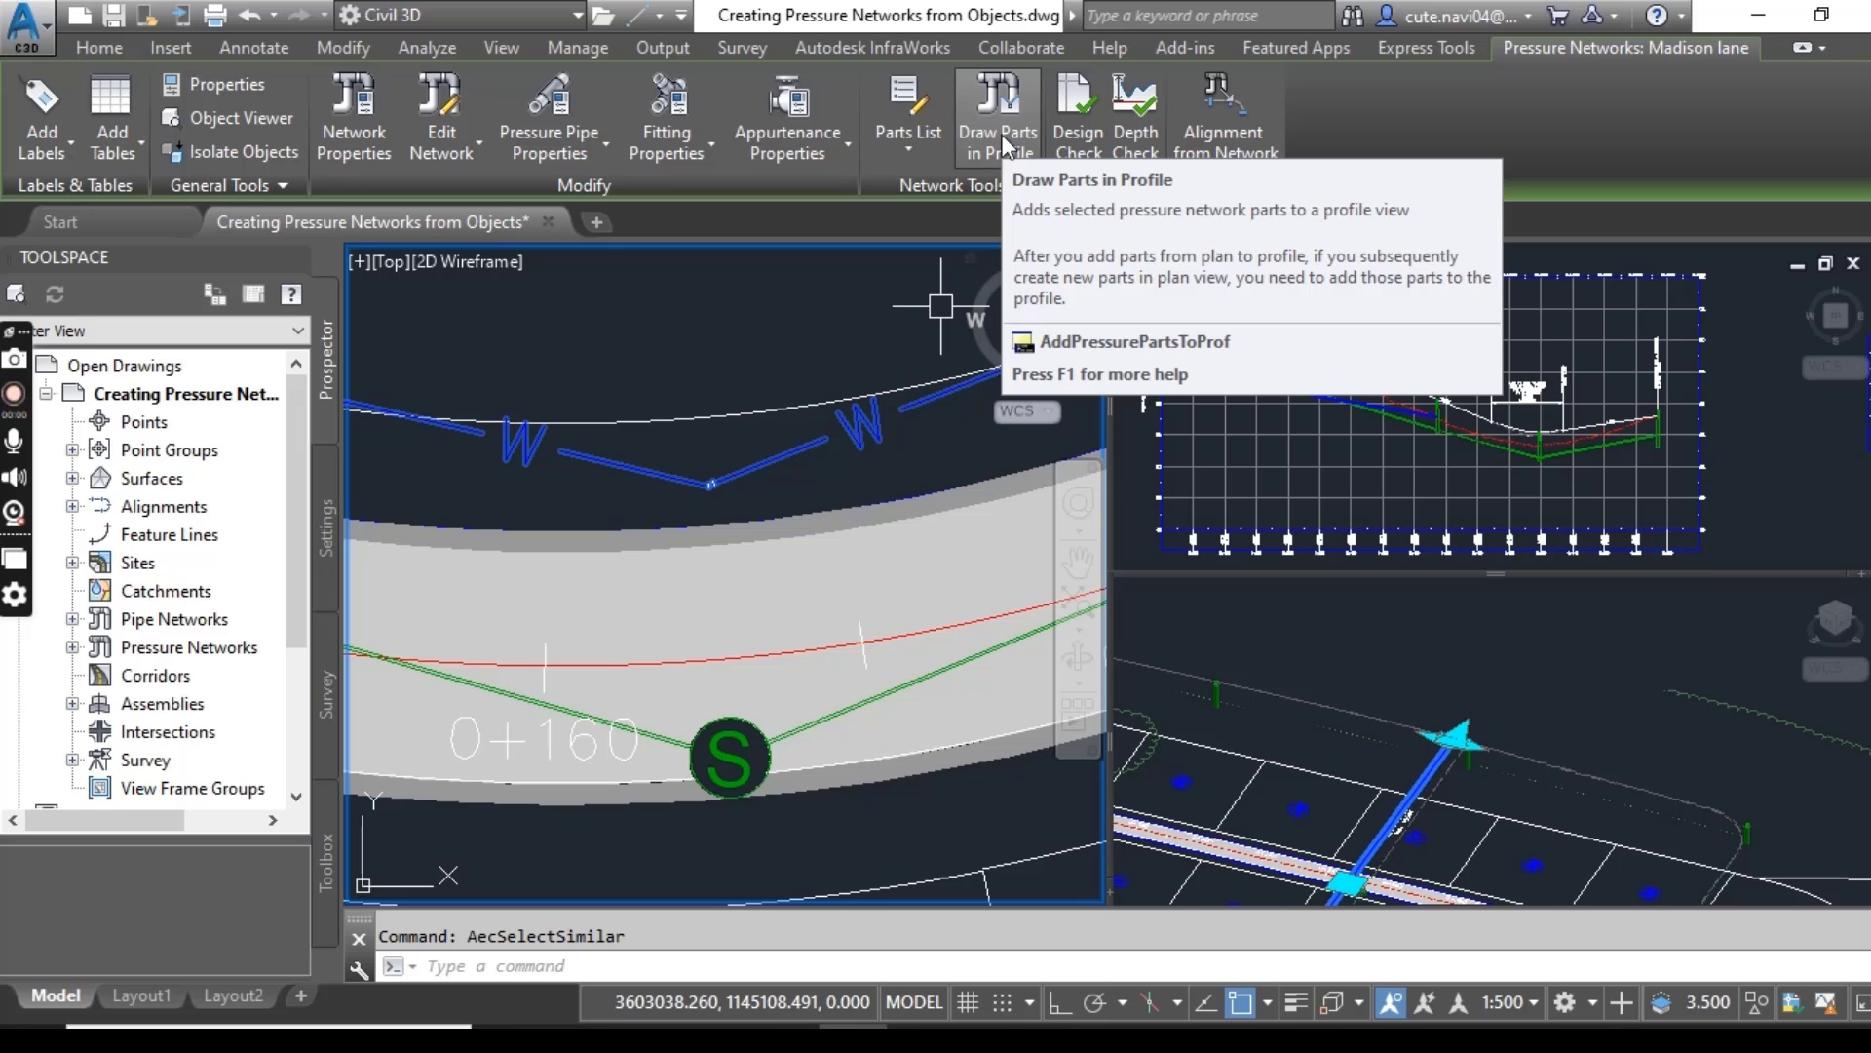
click(996, 107)
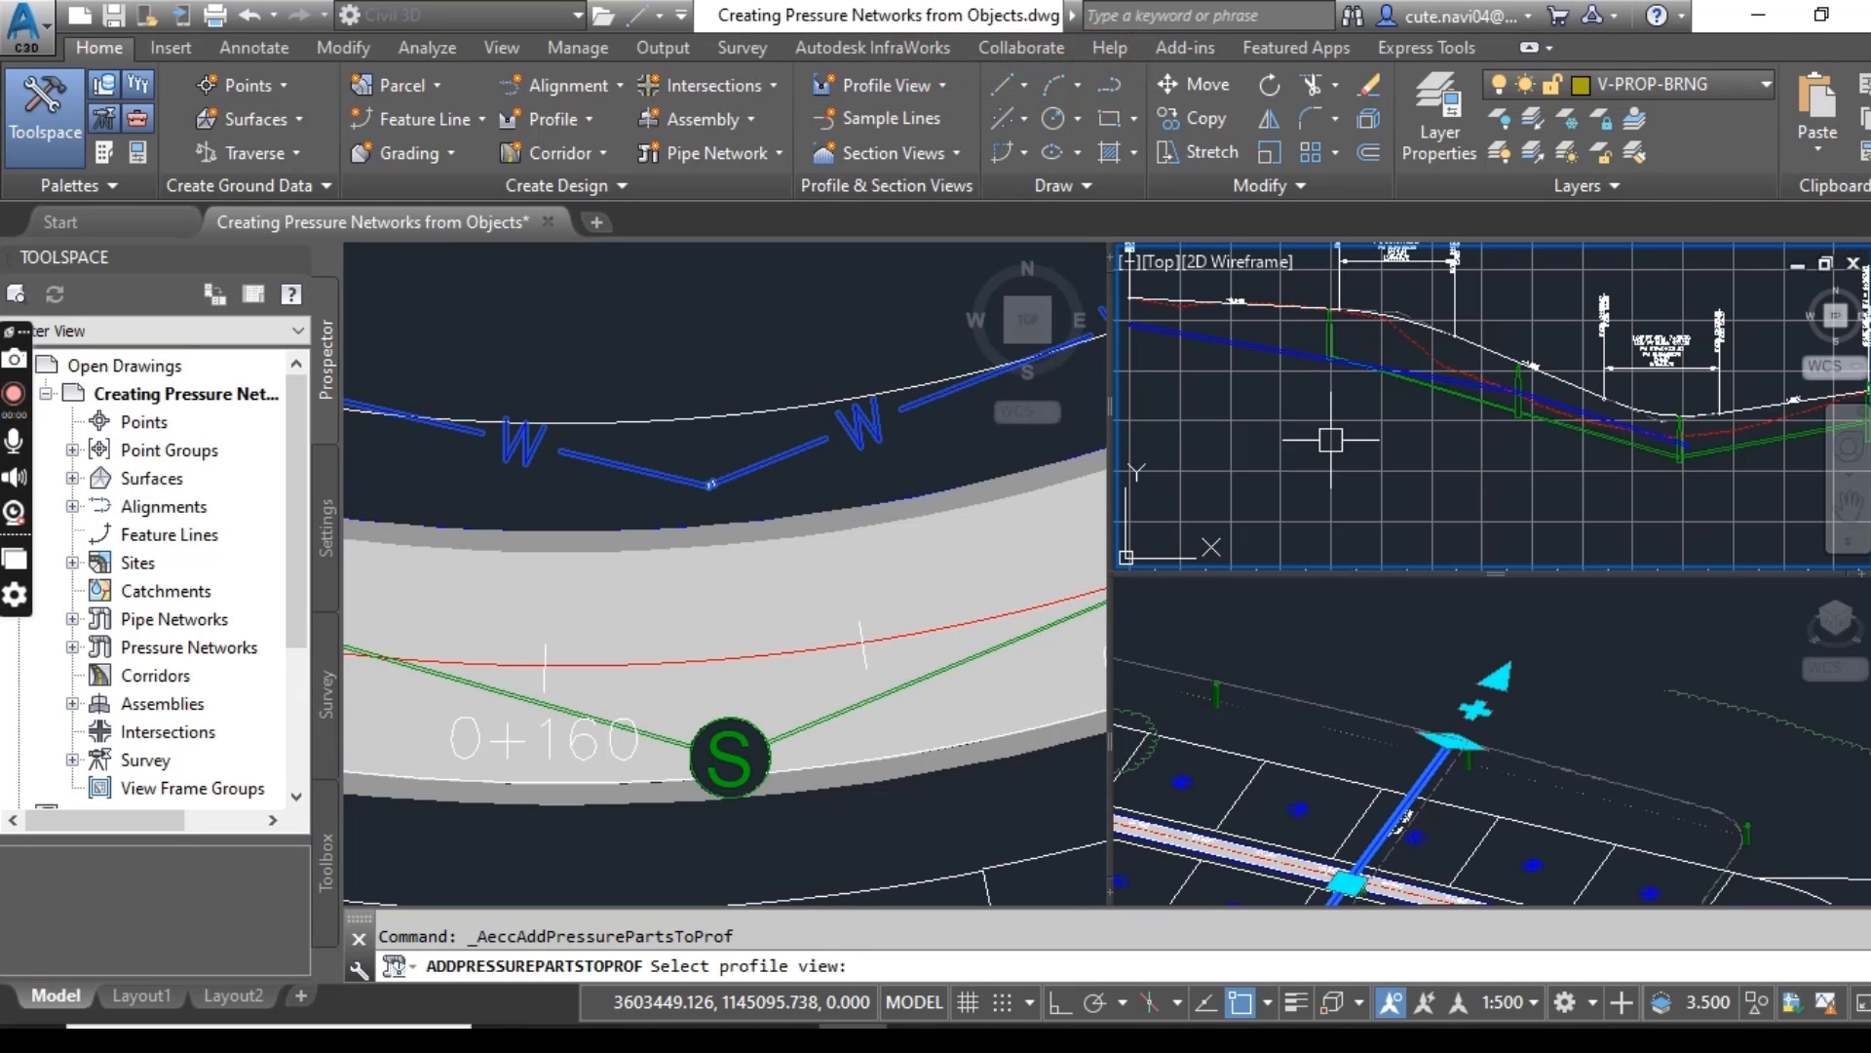
click(1443, 421)
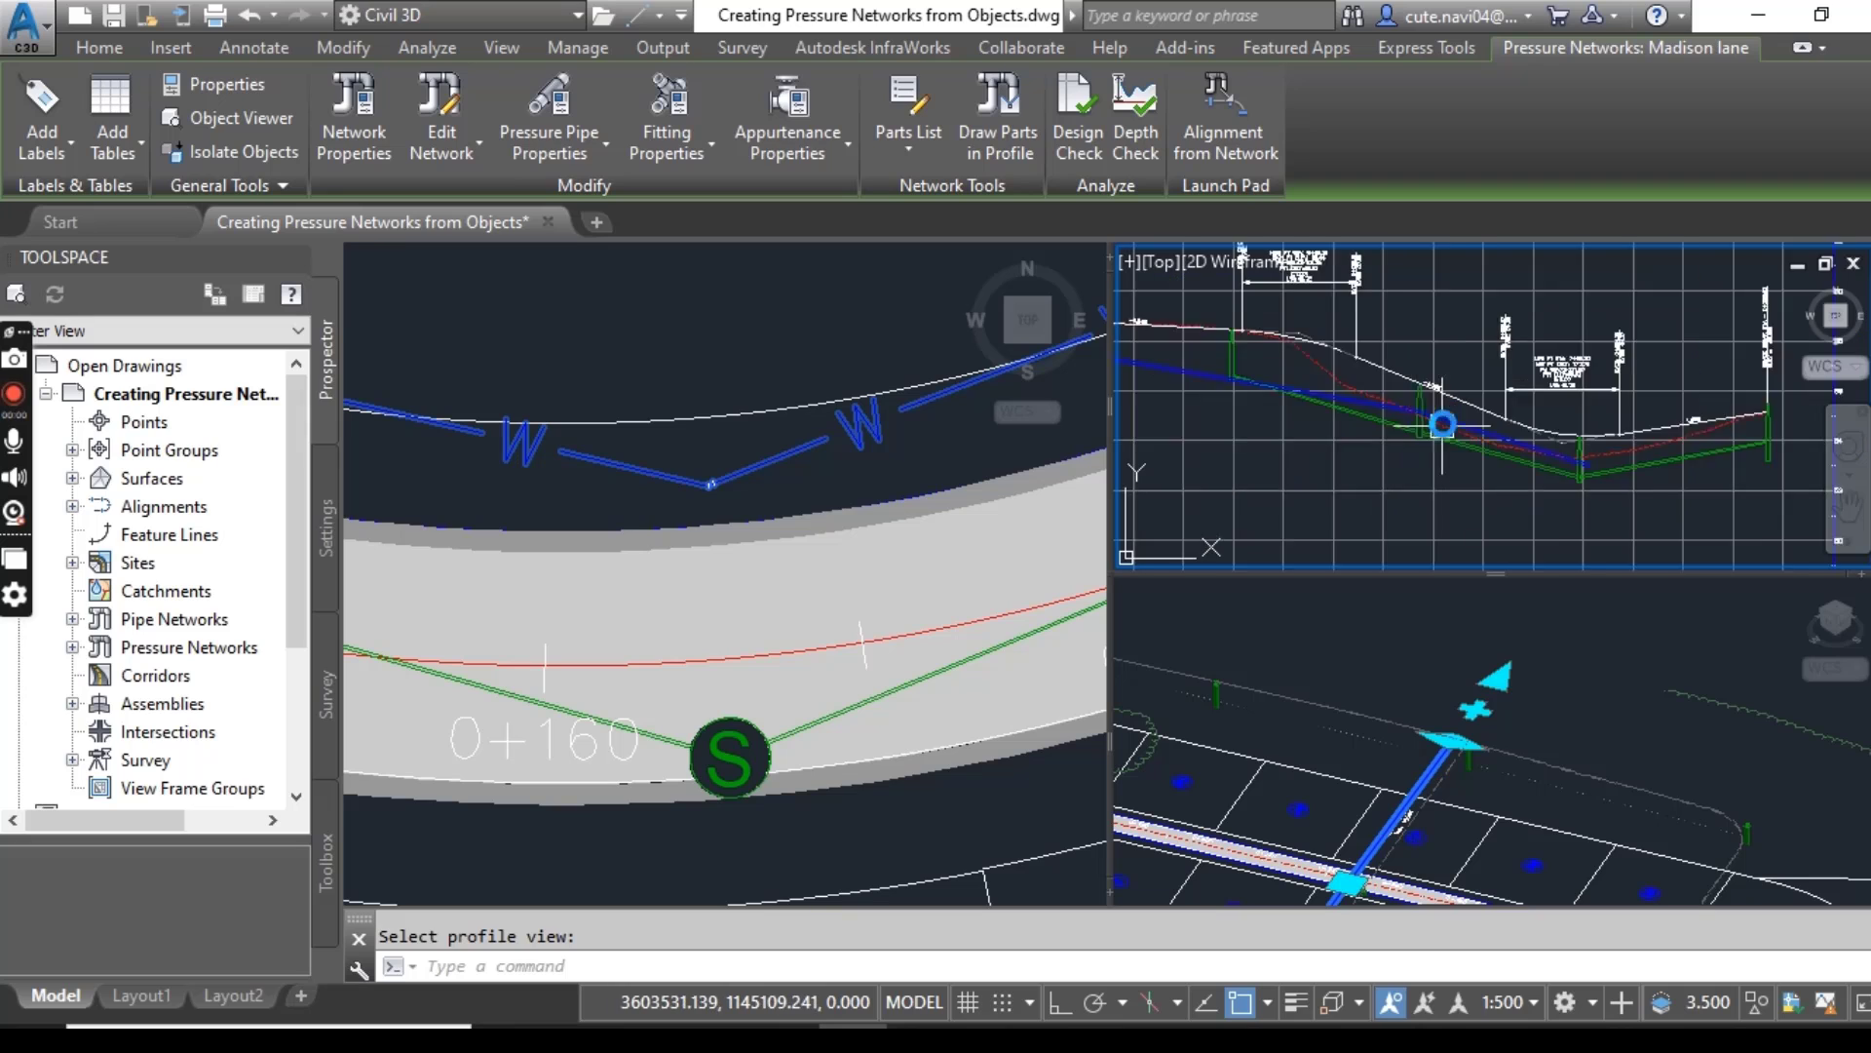